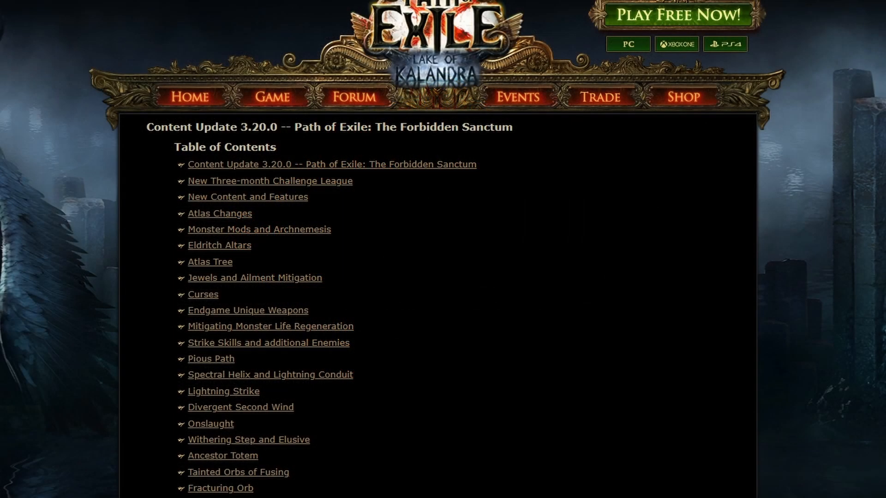
mouse_move(270, 374)
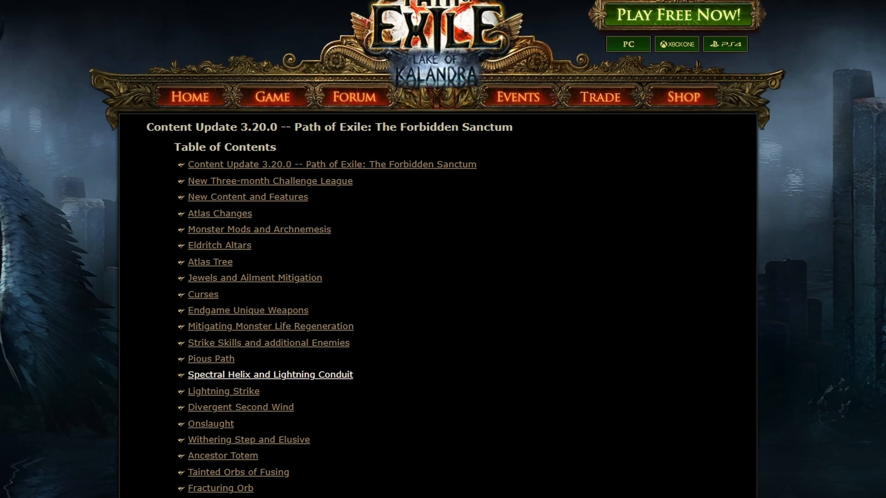
mouse_move(45, 347)
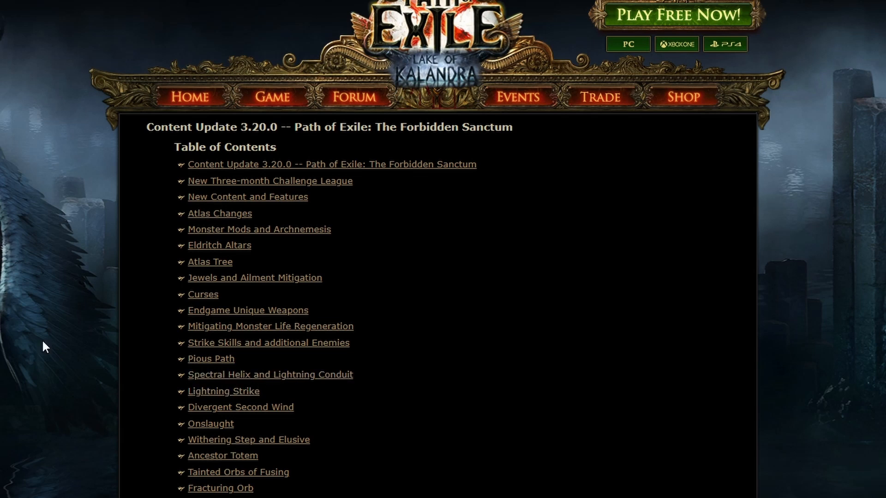
mouse_move(49, 353)
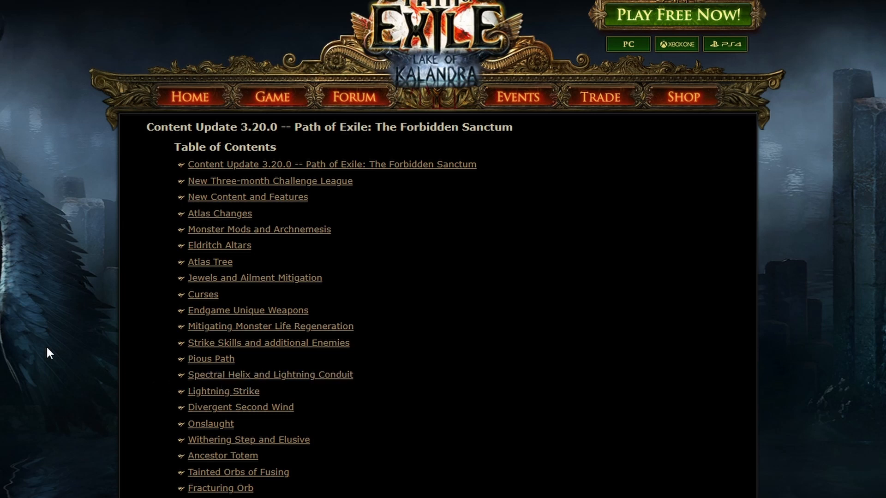
mouse_move(240, 406)
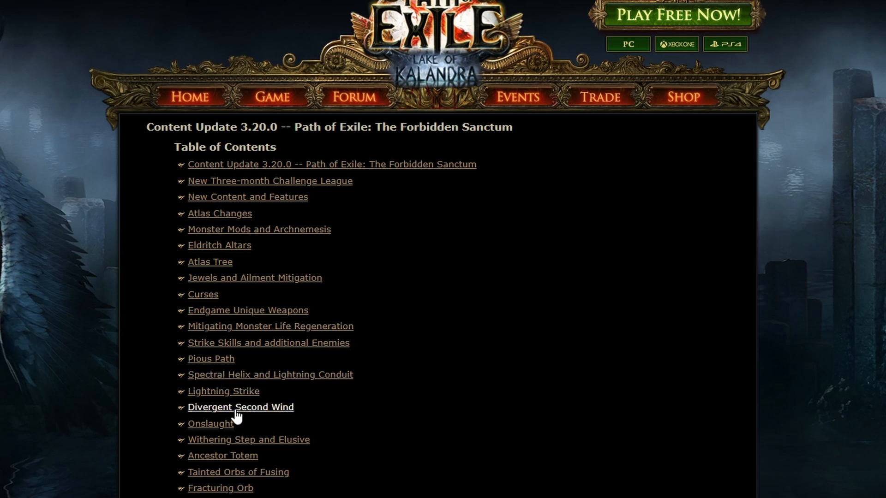
mouse_move(68, 393)
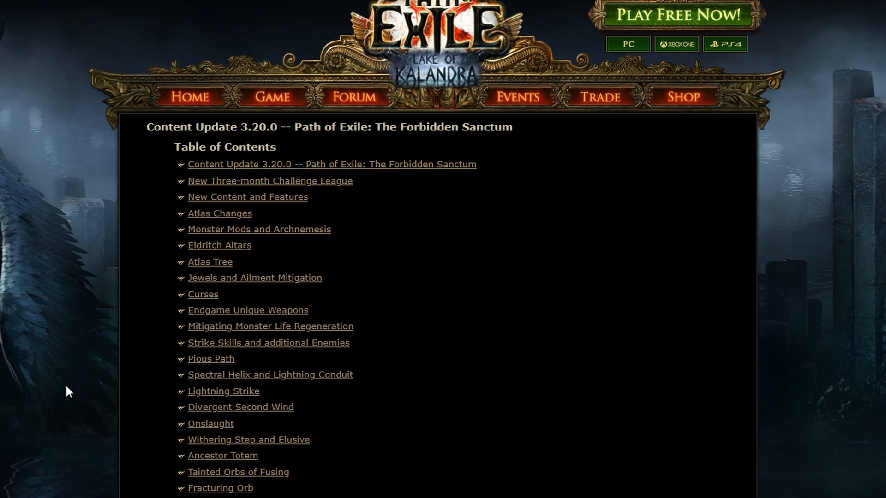
Step: Reach the challenge league section and highlight the Ruthless variations wording of The Forbidden Sanctum
scroll(down, 3)
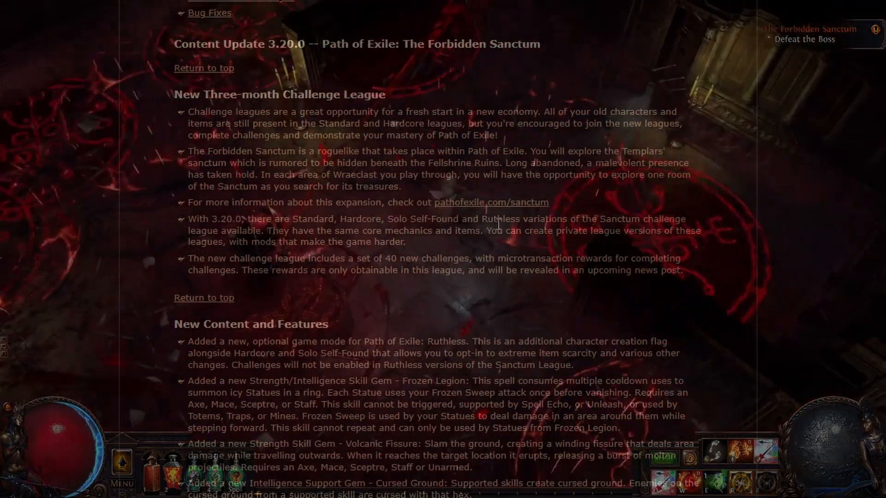
double_click(522, 219)
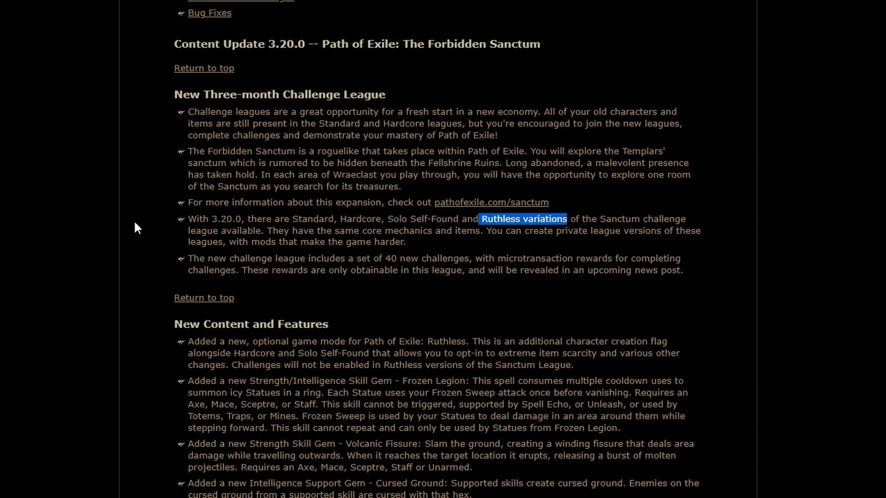
mouse_move(85, 221)
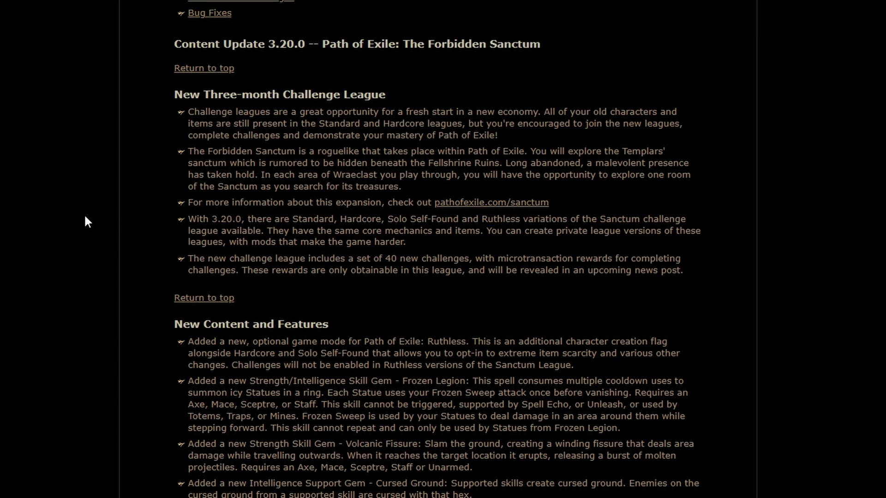
mouse_move(29, 194)
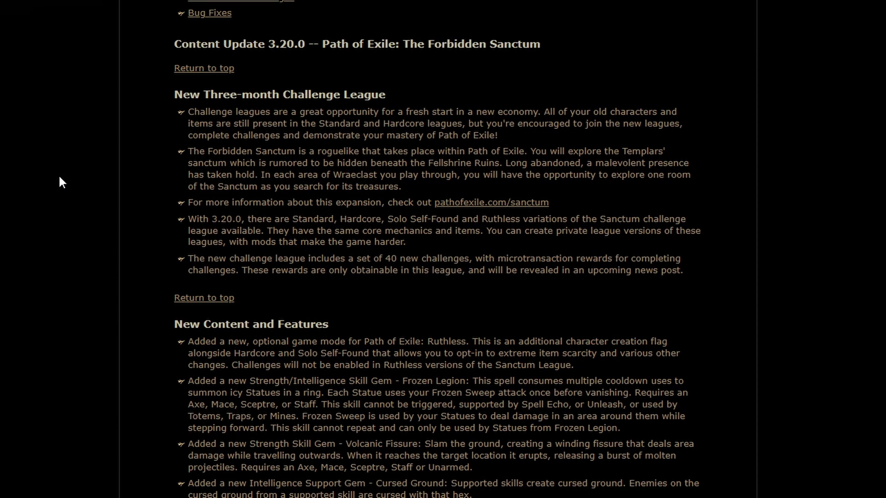
mouse_move(362, 172)
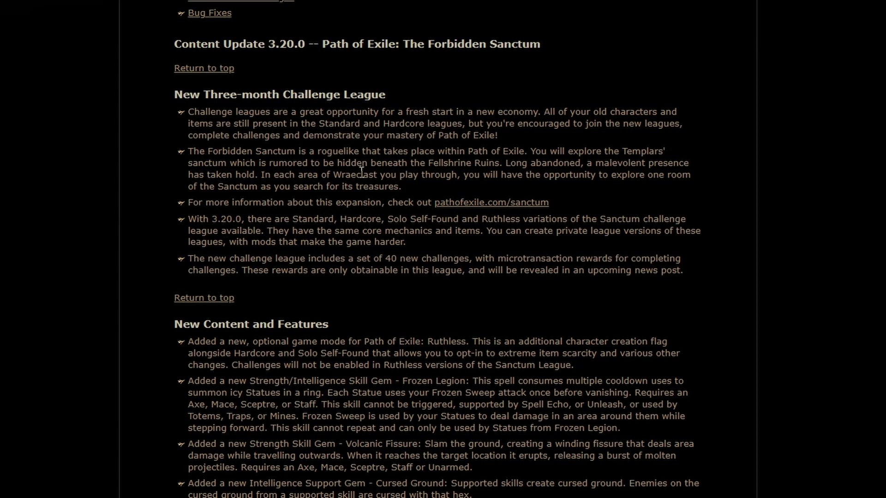
double_click(337, 151)
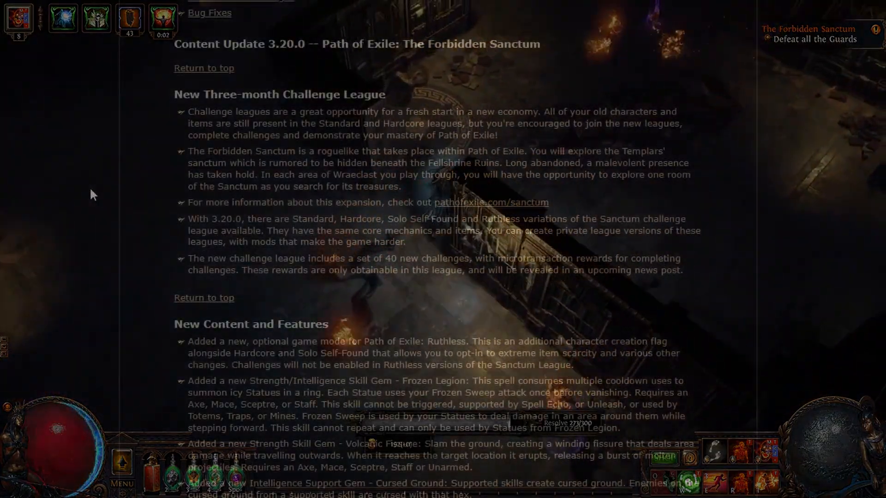
Step: Scroll down to the New Content and Features list with Ruthless mode and new gems
scroll(down, 3)
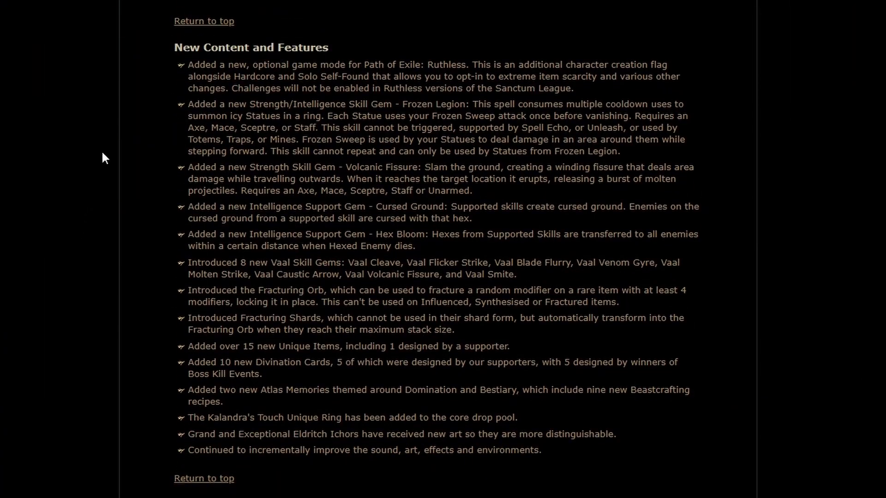
mouse_move(404, 105)
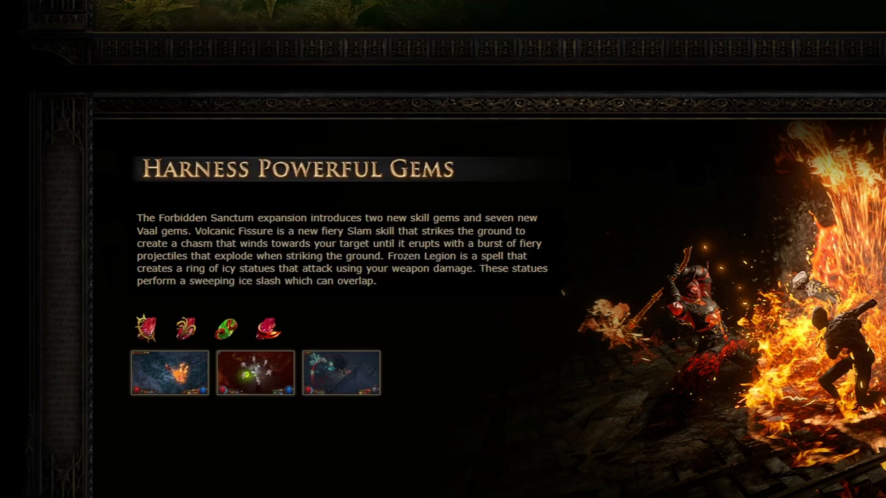
mouse_move(145, 328)
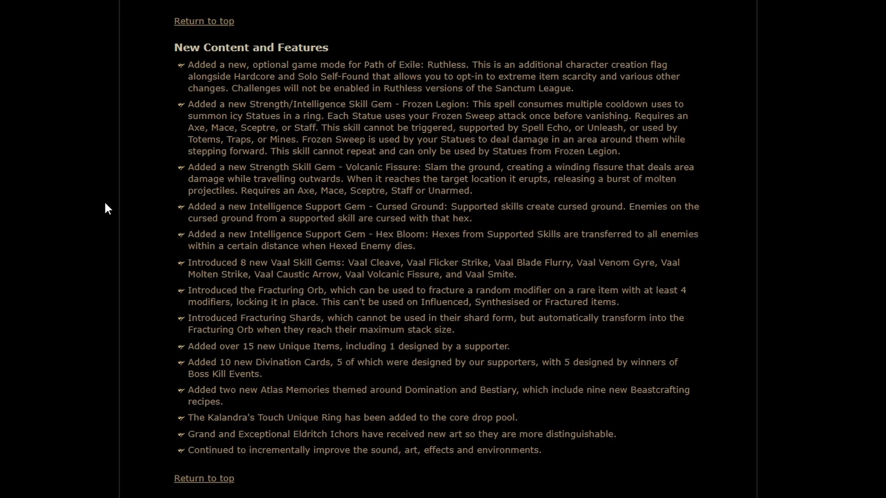
mouse_move(80, 234)
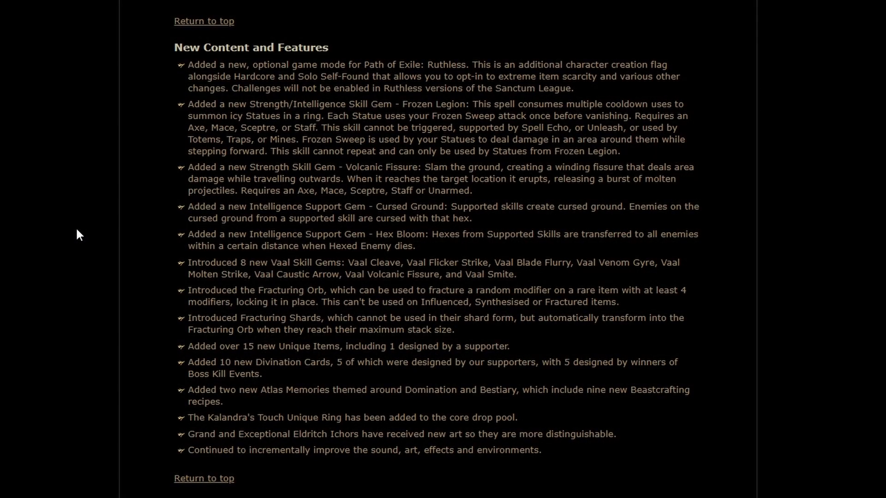
mouse_move(24, 275)
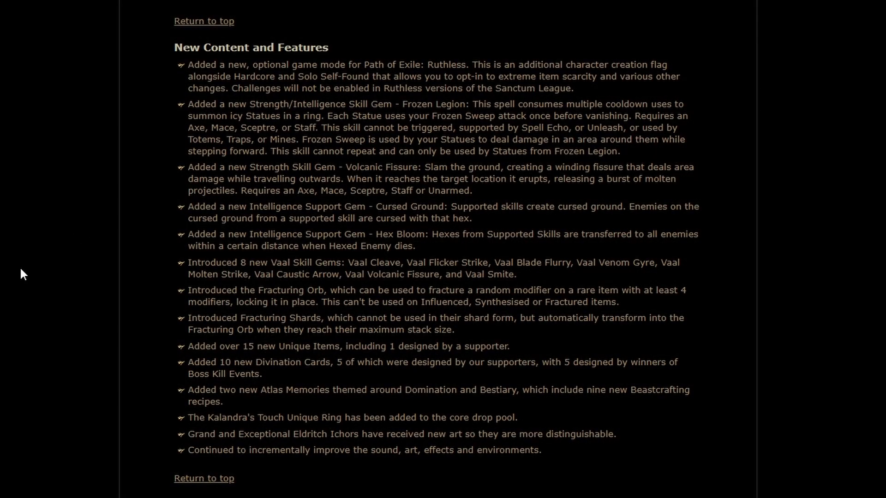
mouse_move(260, 291)
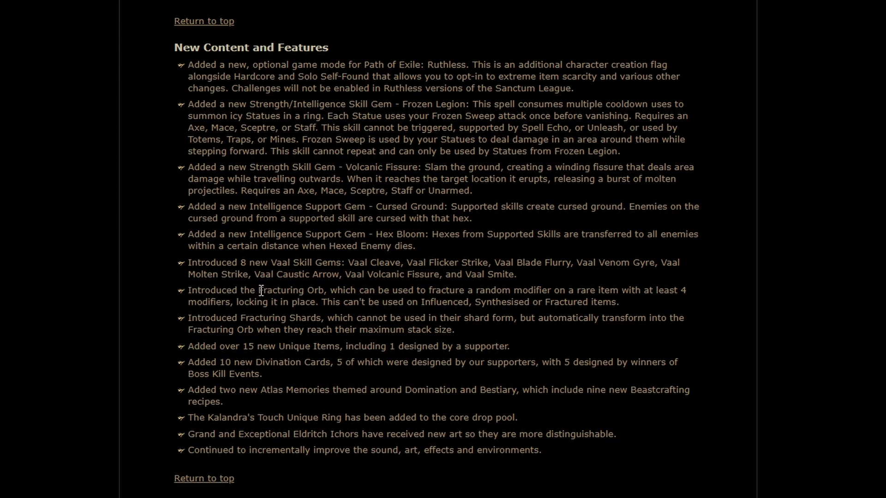
mouse_move(29, 266)
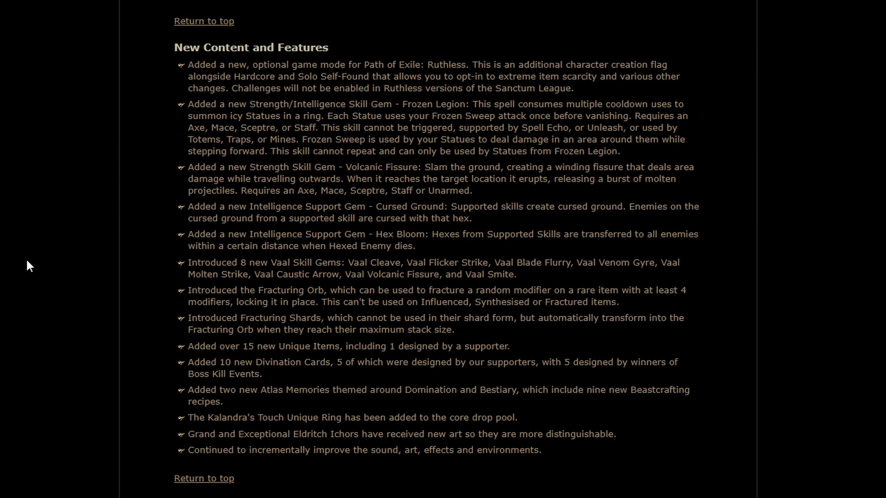
Step: Scroll past the general changes, including the Eldritch Ichors new art note, toward Atlas Changes
scroll(down, 3)
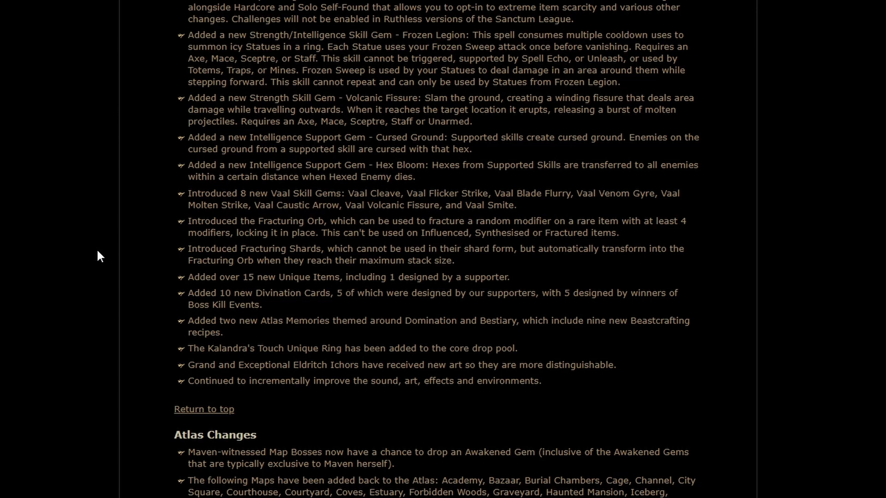
mouse_move(275, 248)
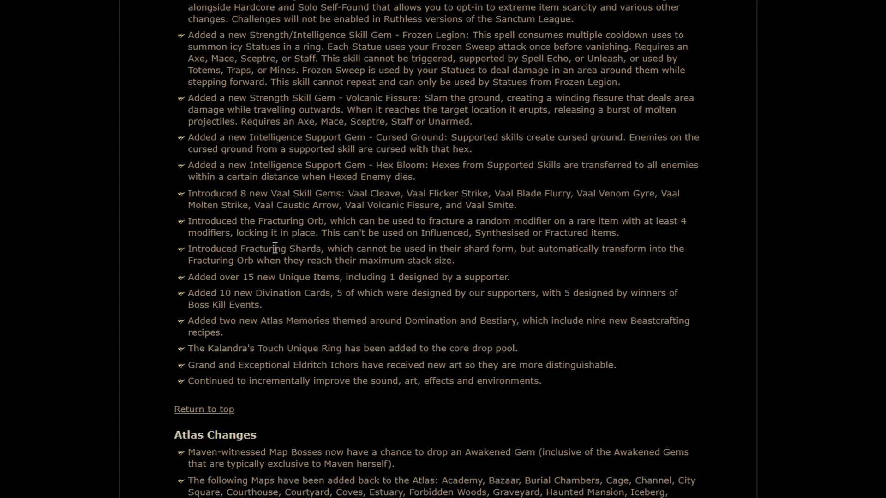
mouse_move(96, 254)
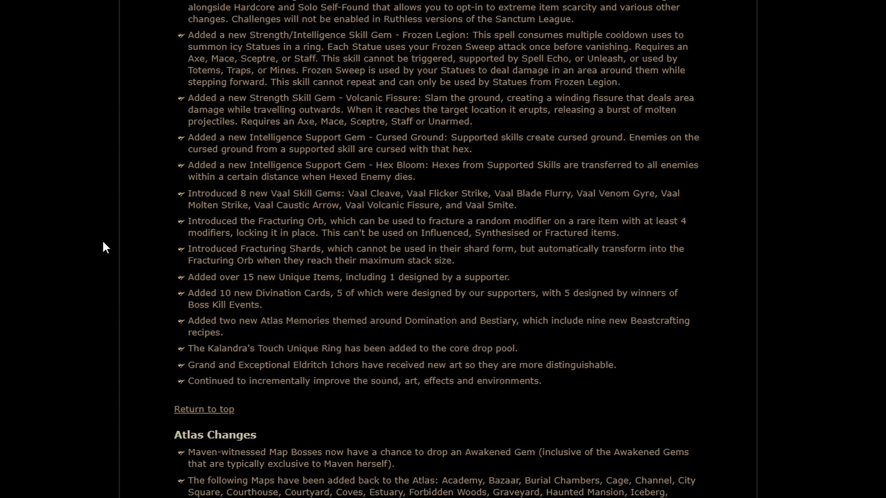
mouse_move(116, 238)
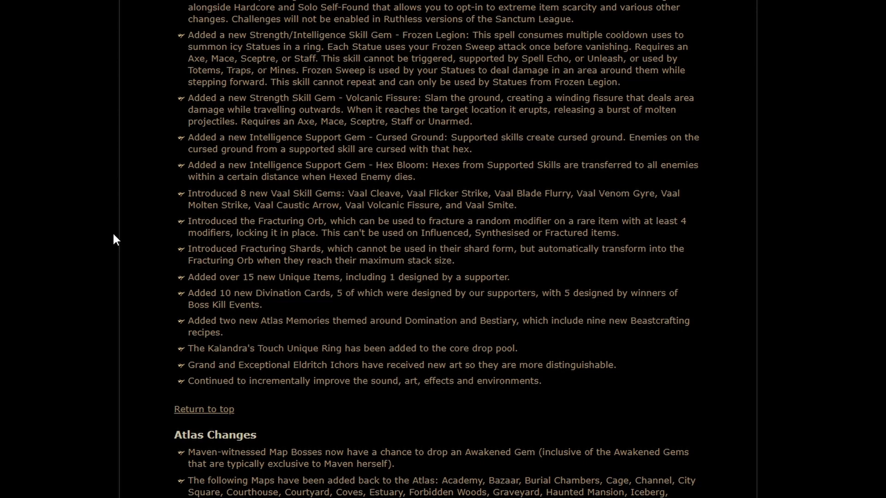
mouse_move(265, 299)
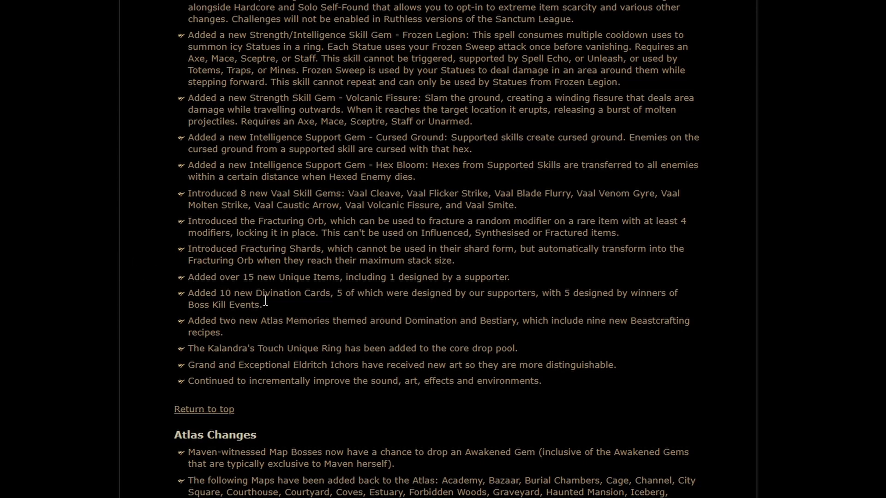
mouse_move(274, 345)
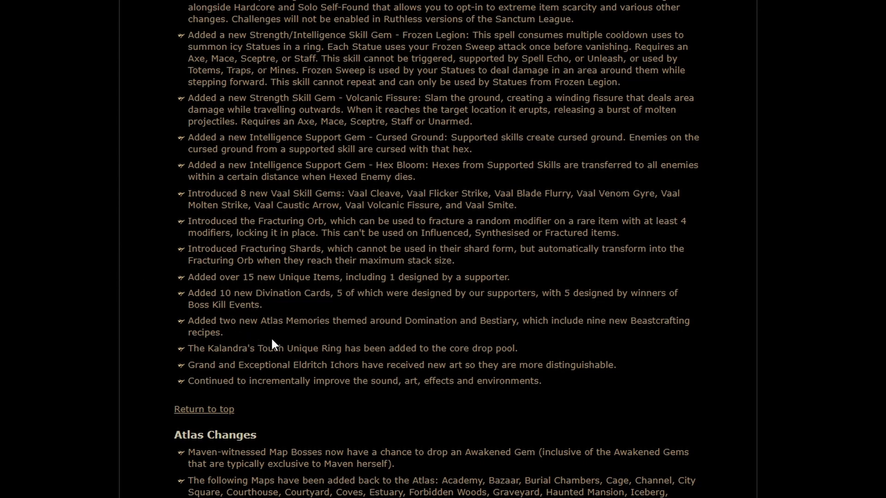
mouse_move(197, 364)
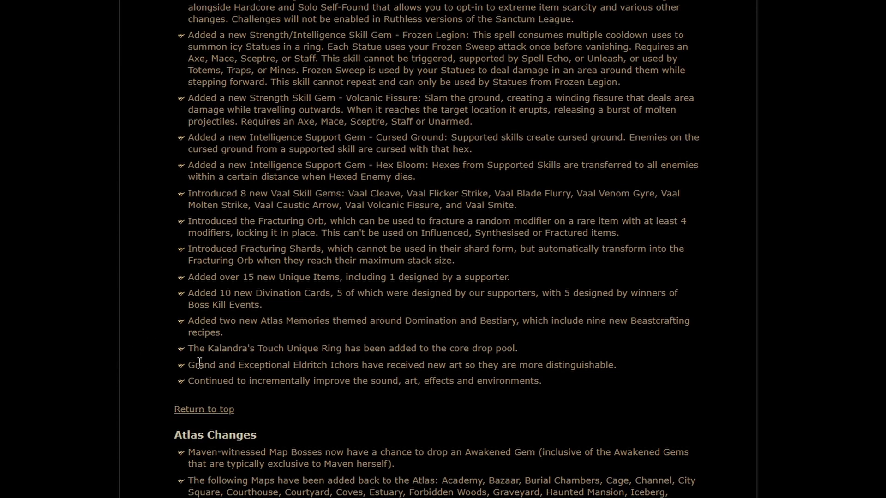
mouse_move(474, 345)
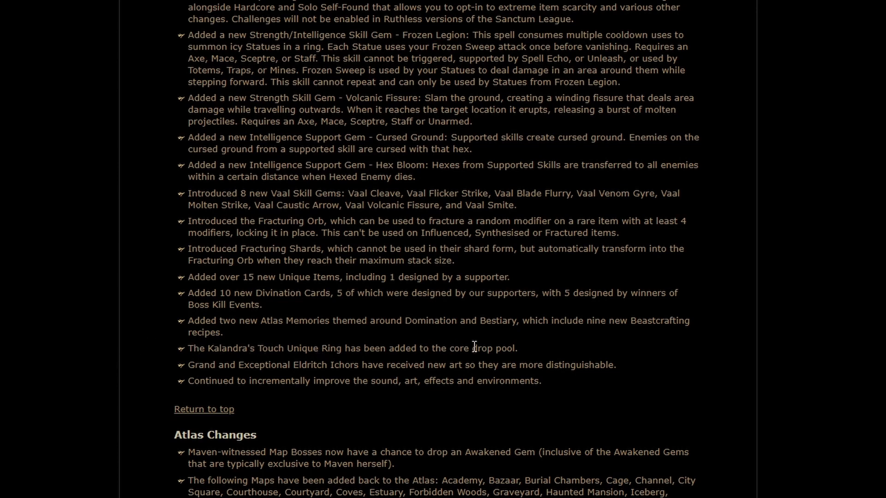
mouse_move(81, 346)
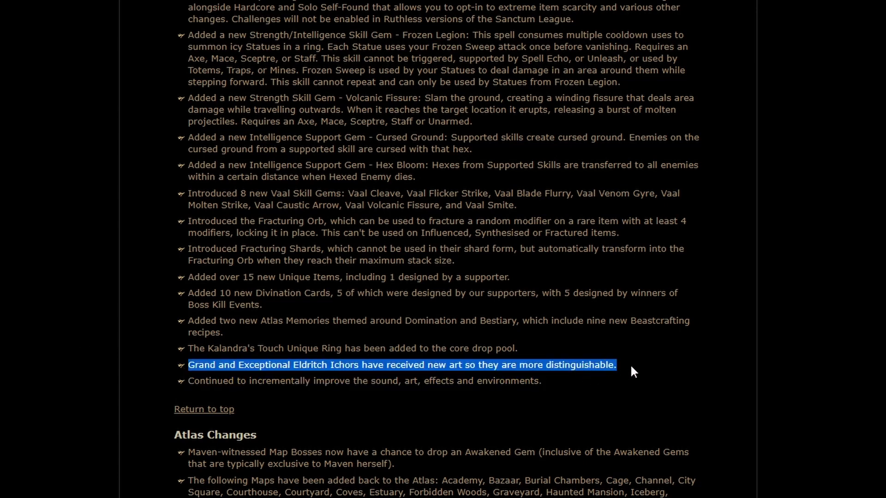
Step: Scroll to the Atlas Changes Divination Card relocations, including The Nurse in the Carcass Map
scroll(down, 3)
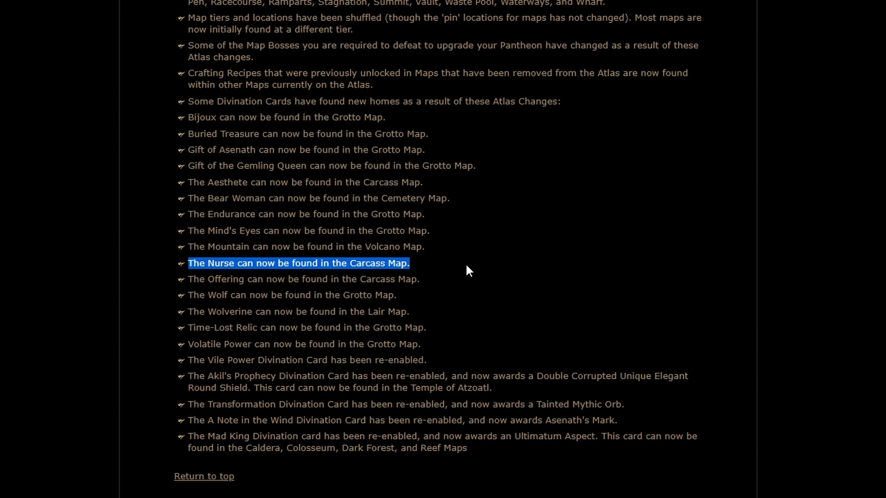
scroll(up, 3)
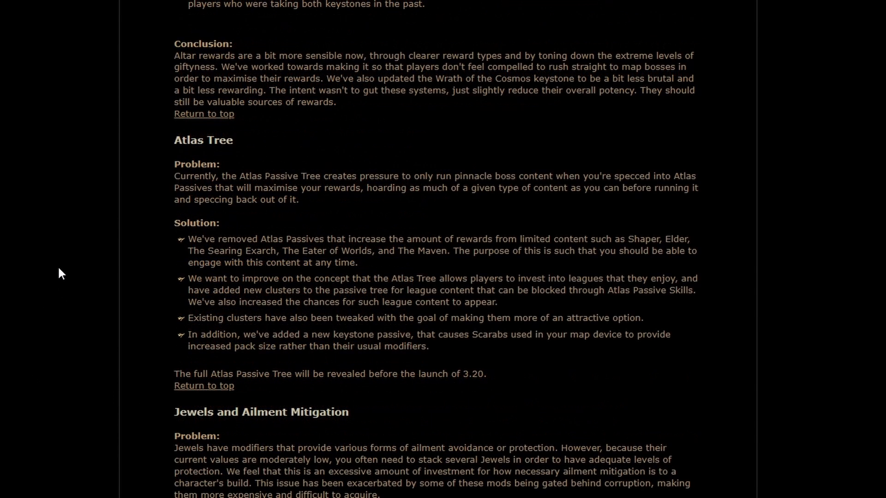
mouse_move(122, 243)
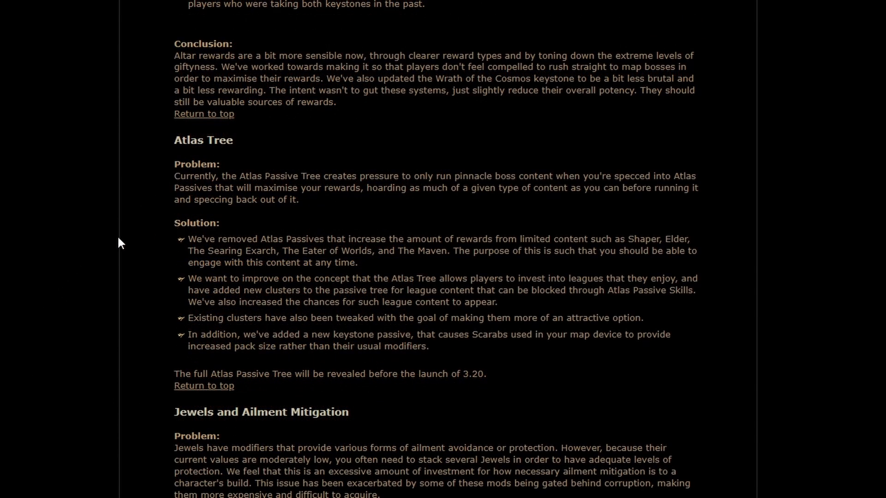
mouse_move(92, 195)
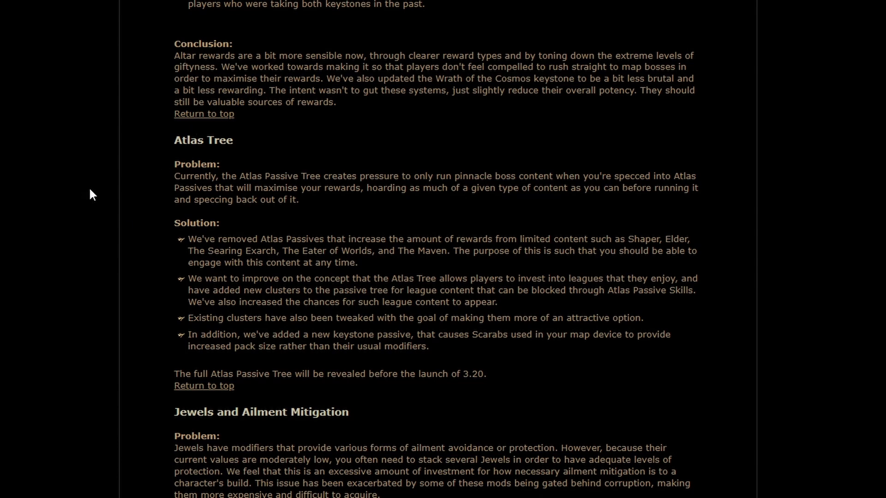
mouse_move(241, 181)
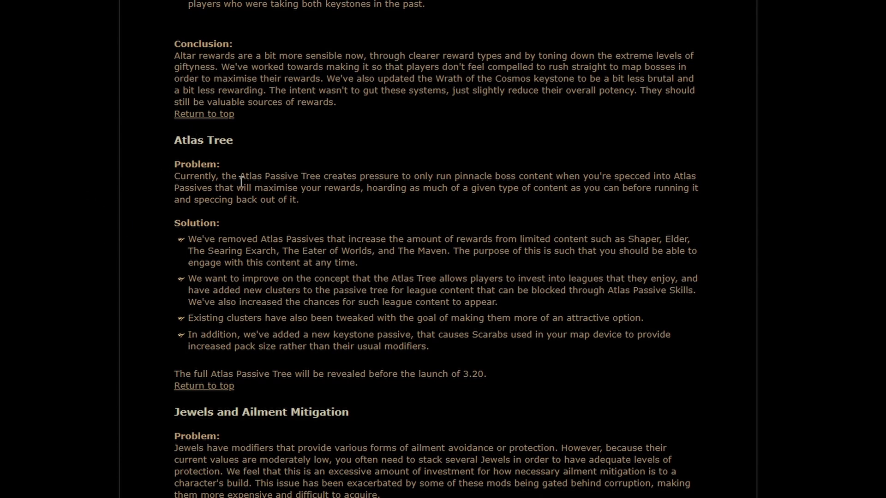
mouse_move(381, 210)
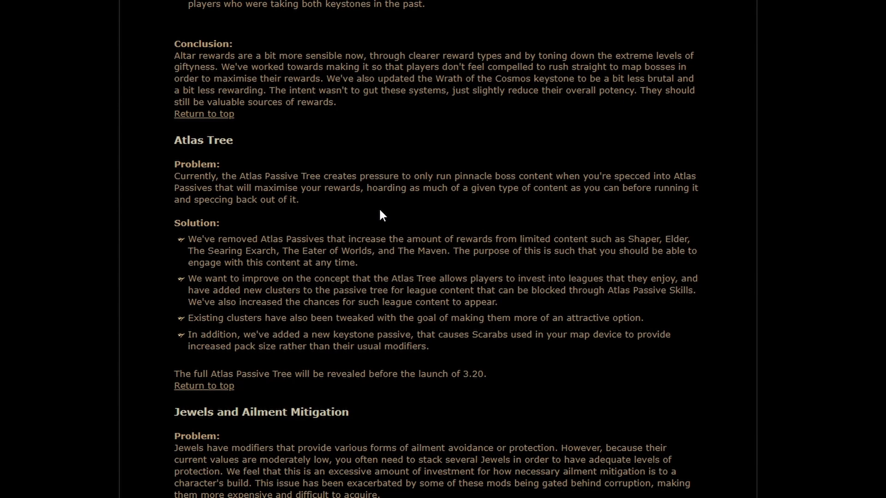
mouse_move(42, 202)
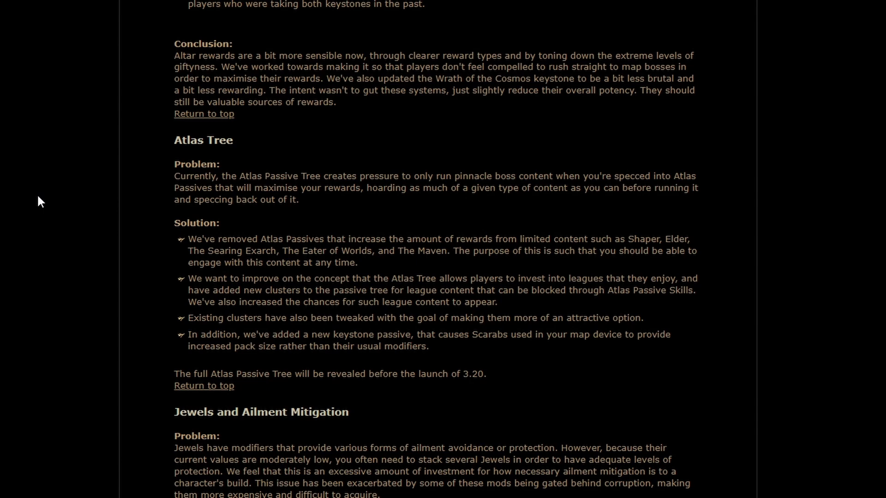
mouse_move(61, 250)
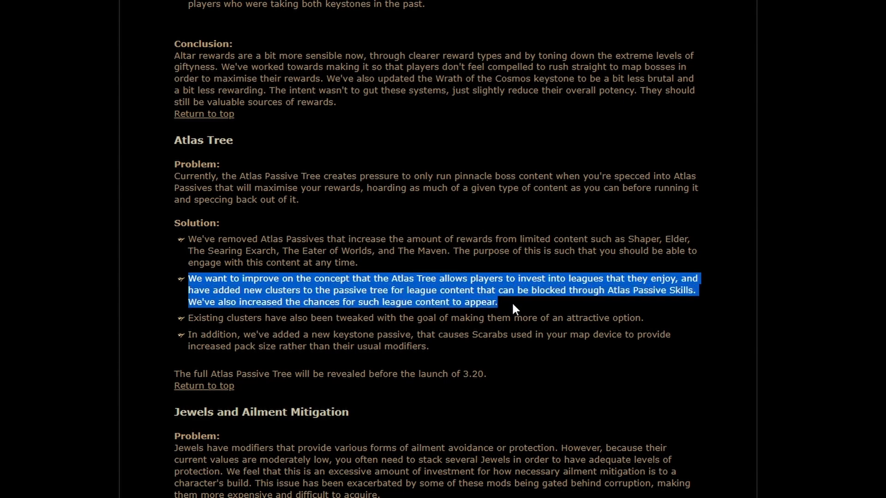
click(189, 318)
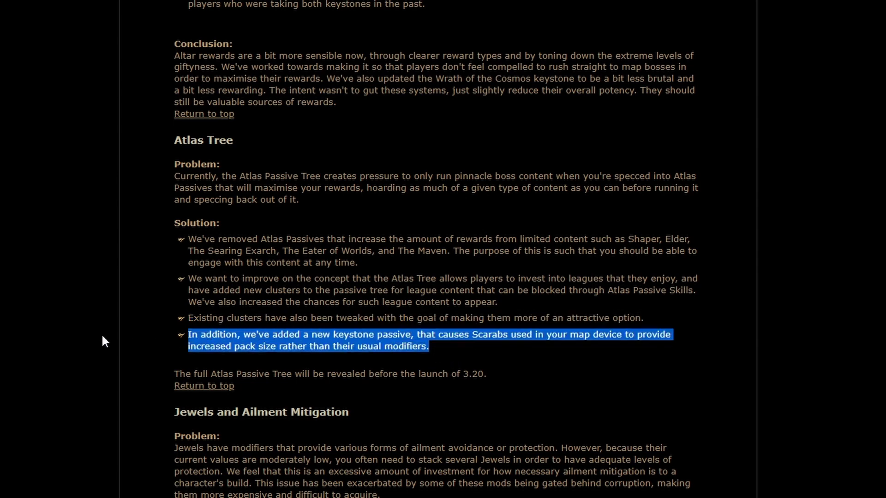
mouse_move(109, 322)
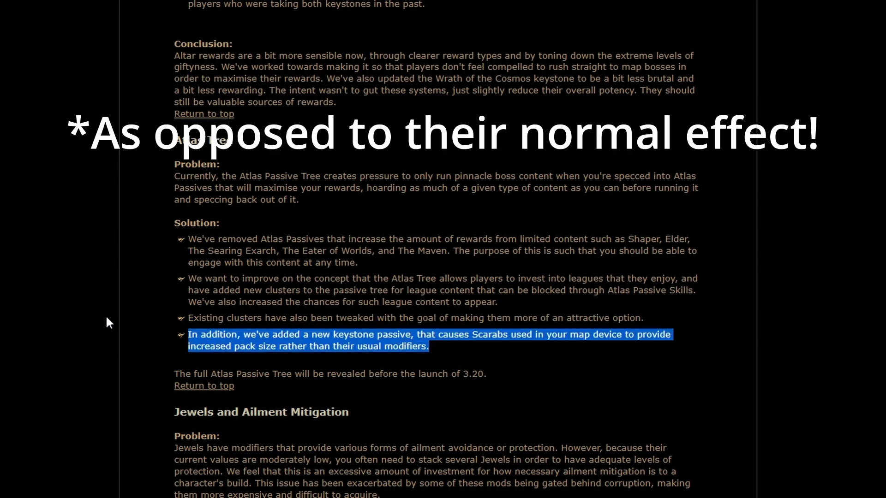
mouse_move(158, 366)
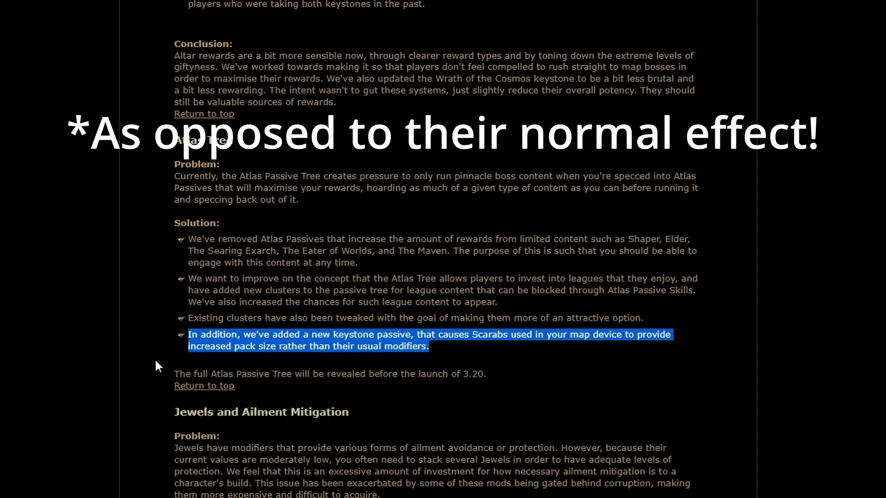
Step: Scroll to the Hex specifics covering the Hextouch and Blasphemy Support penalties
scroll(down, 3)
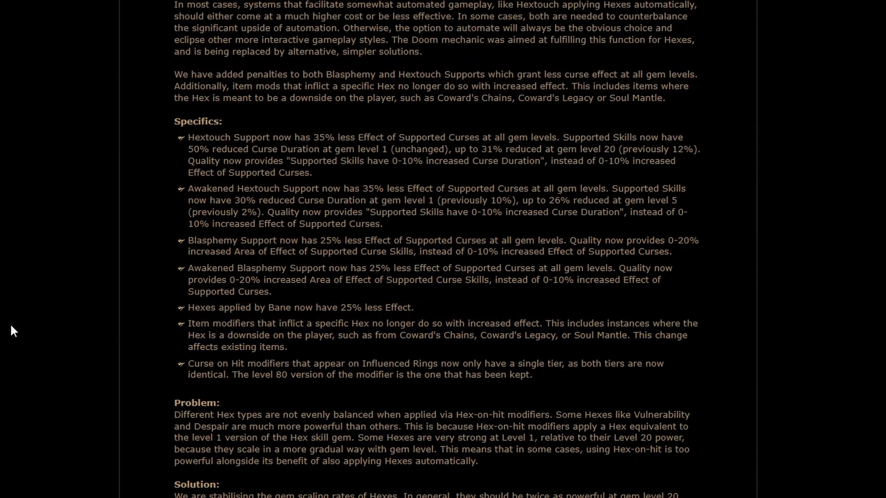
mouse_move(30, 322)
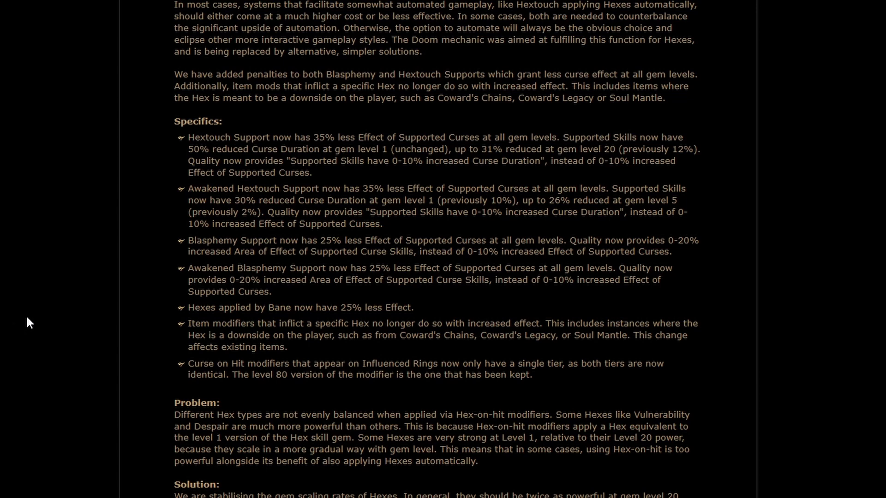
mouse_move(108, 177)
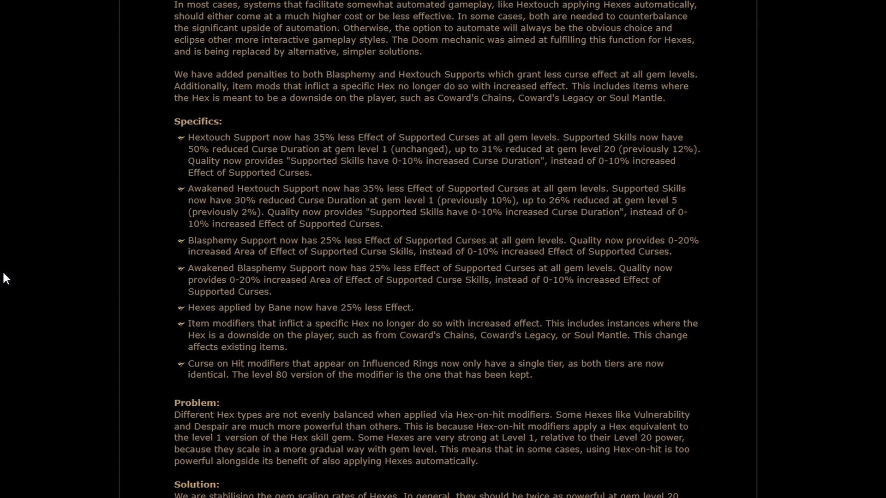
mouse_move(14, 255)
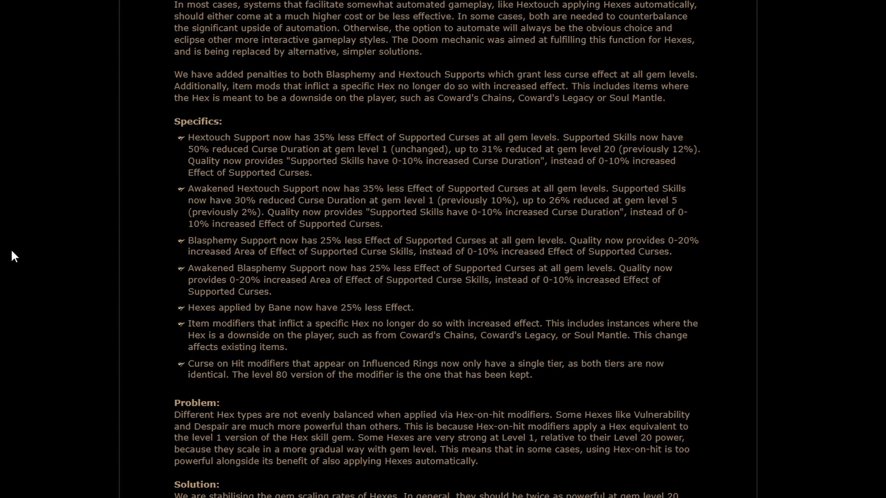
Step: Scroll through the Hex gem scaling specifics from Punishment down to the Temporal Chains duration change
scroll(down, 3)
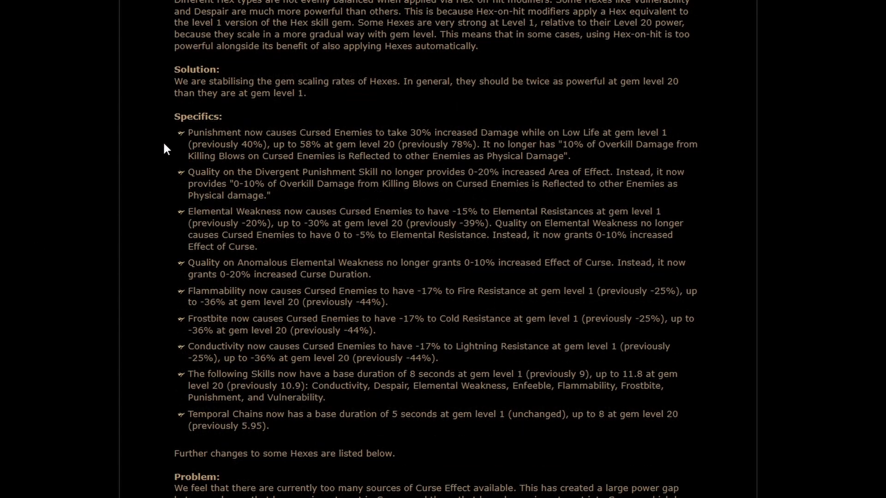
mouse_move(82, 323)
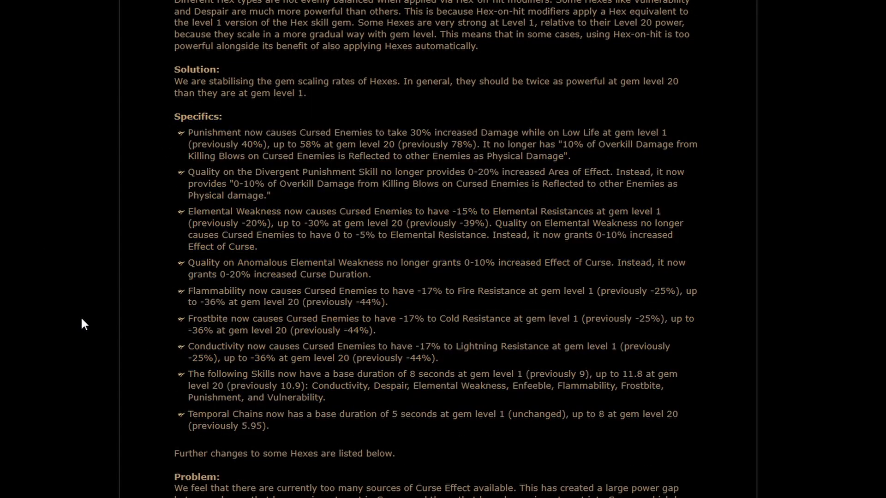
mouse_move(83, 296)
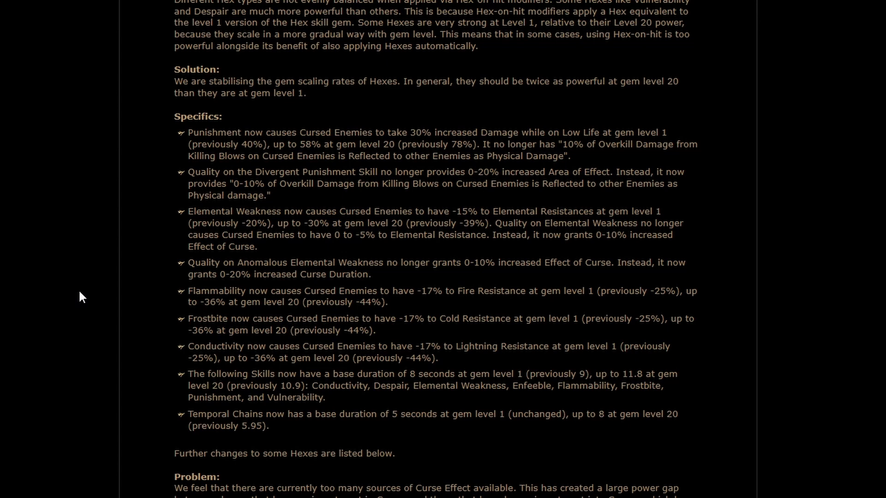
mouse_move(376, 237)
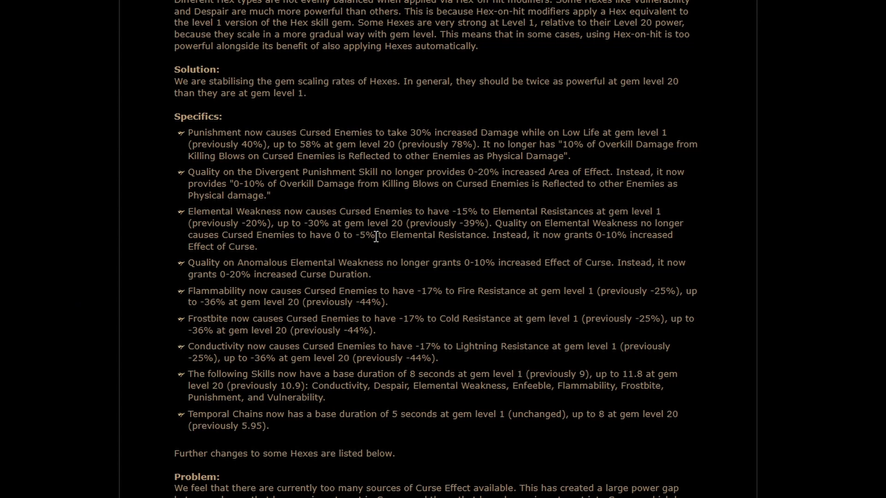
mouse_move(345, 238)
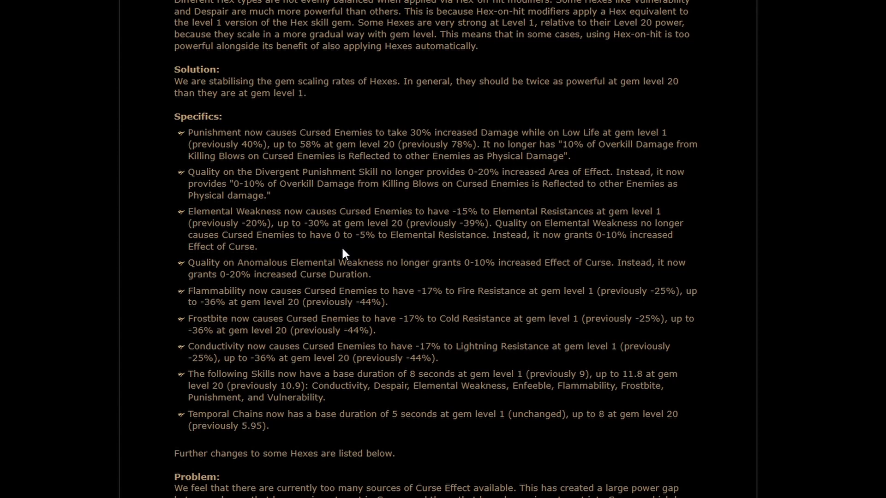
mouse_move(317, 239)
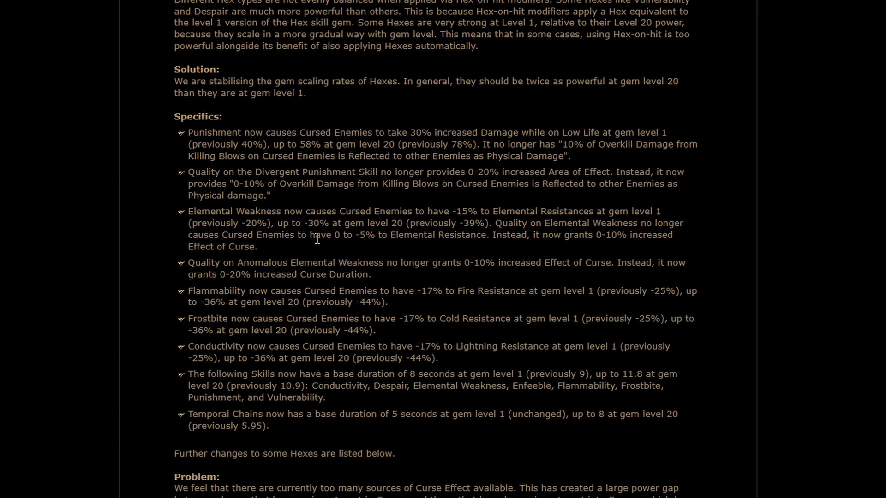
mouse_move(313, 235)
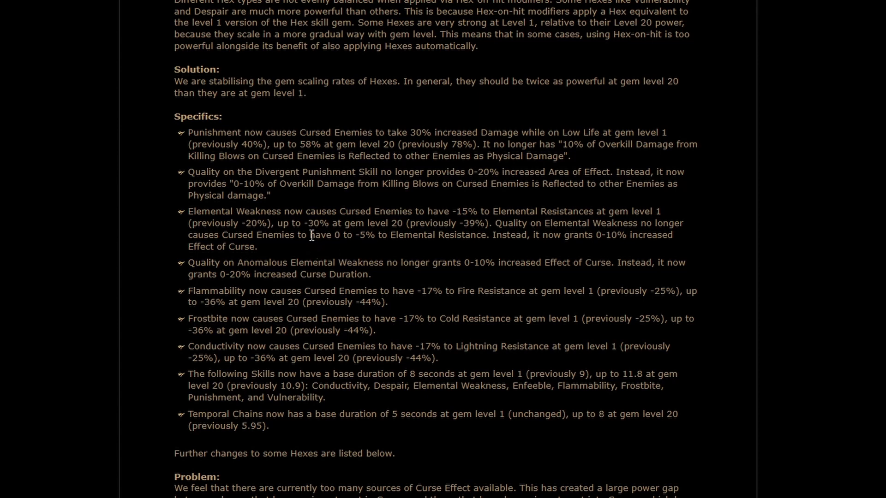
mouse_move(370, 310)
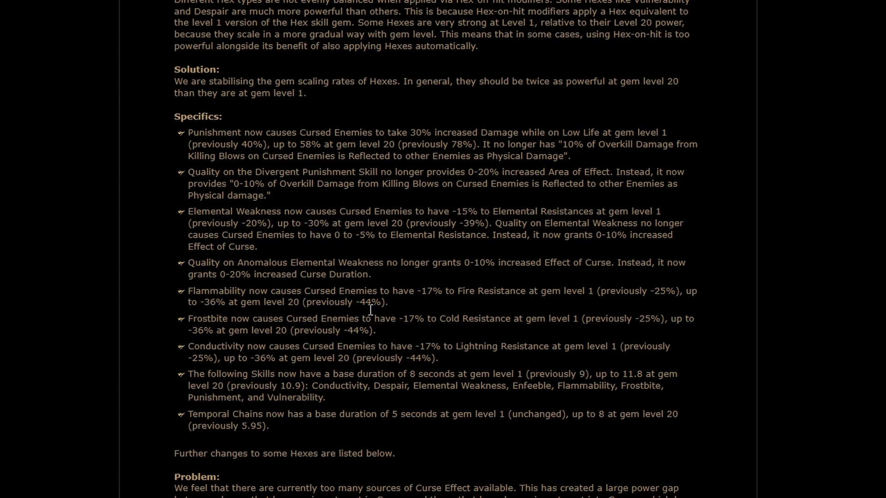
mouse_move(368, 306)
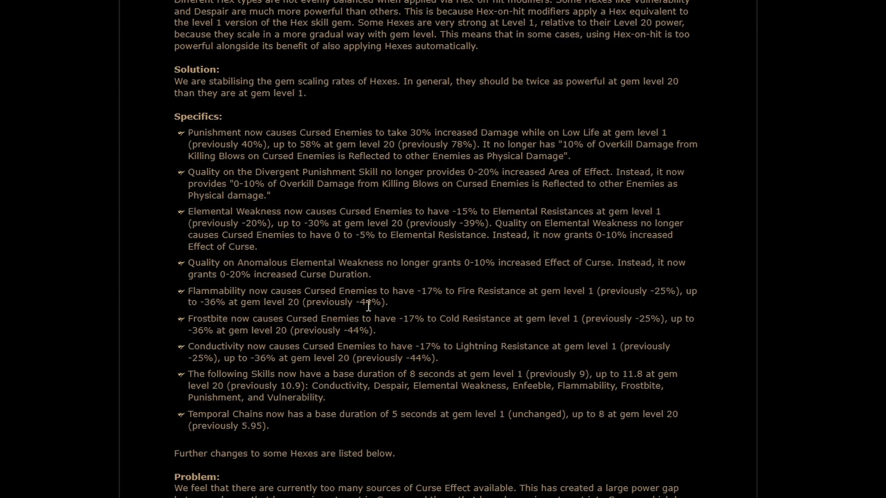
mouse_move(392, 311)
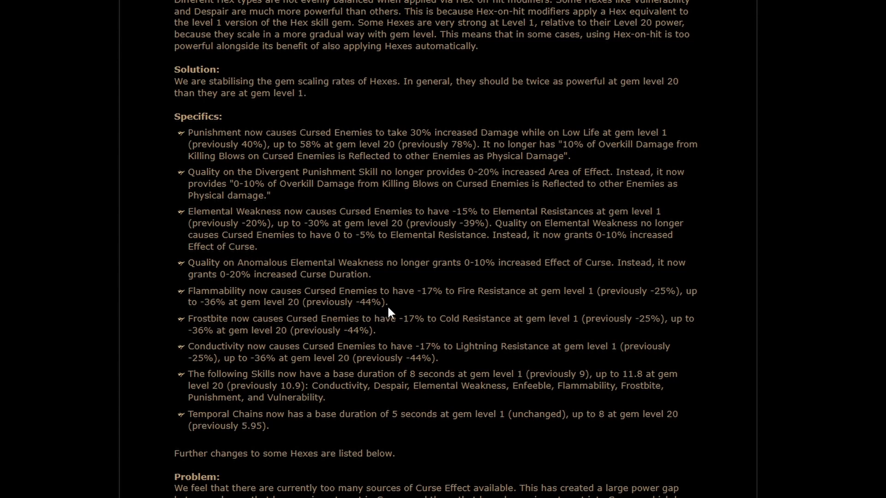
mouse_move(155, 341)
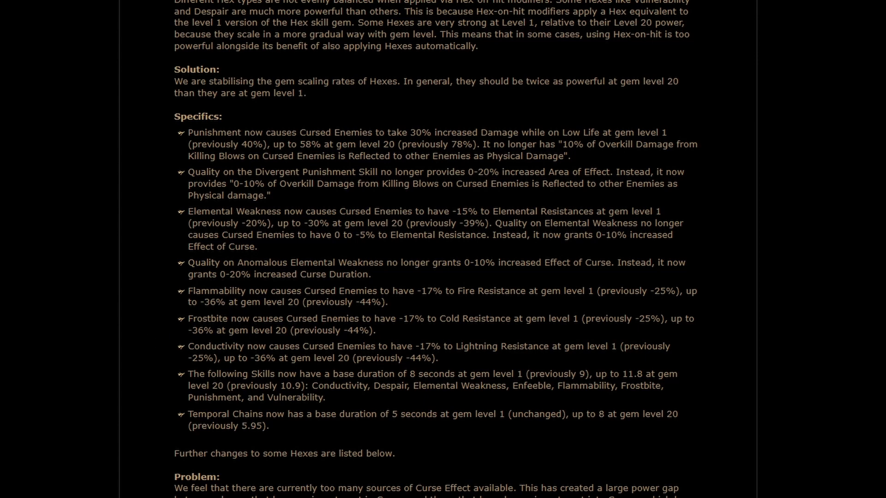
mouse_move(36, 328)
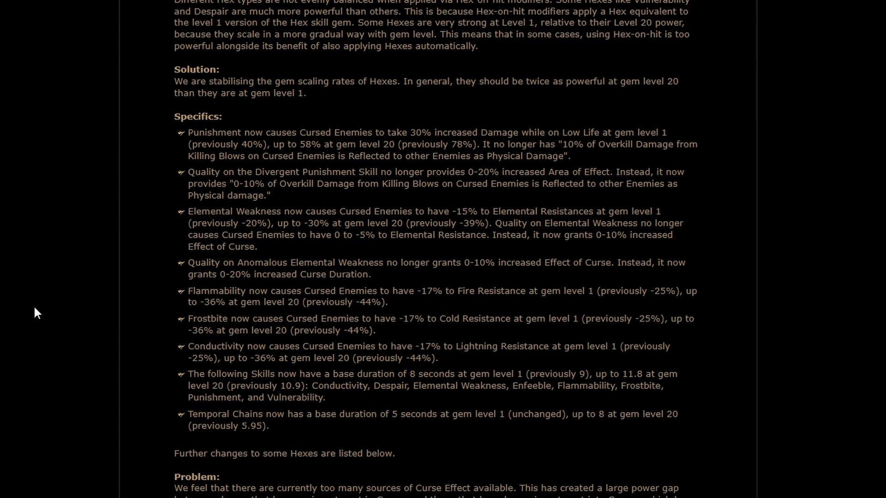
mouse_move(51, 310)
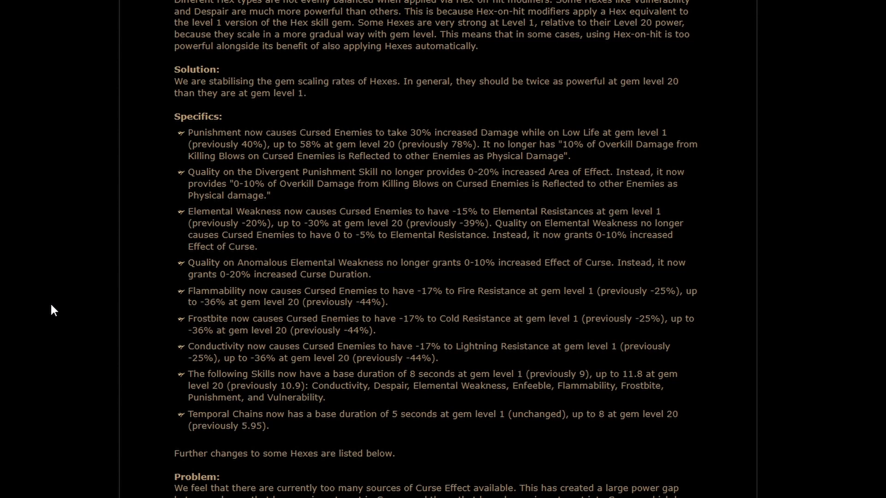
mouse_move(62, 313)
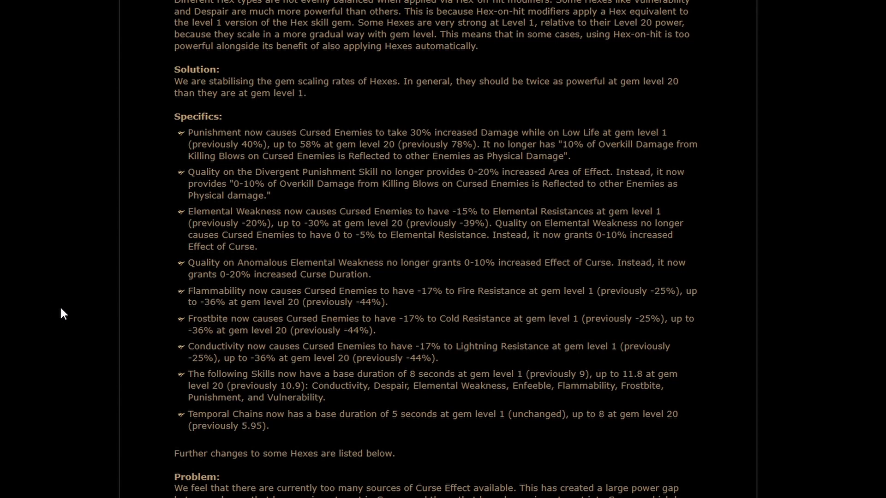
scroll(down, 3)
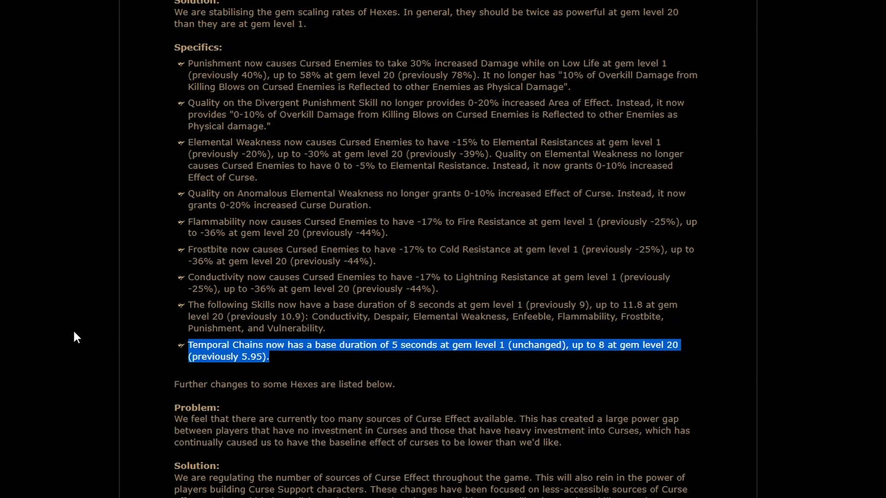
mouse_move(186, 349)
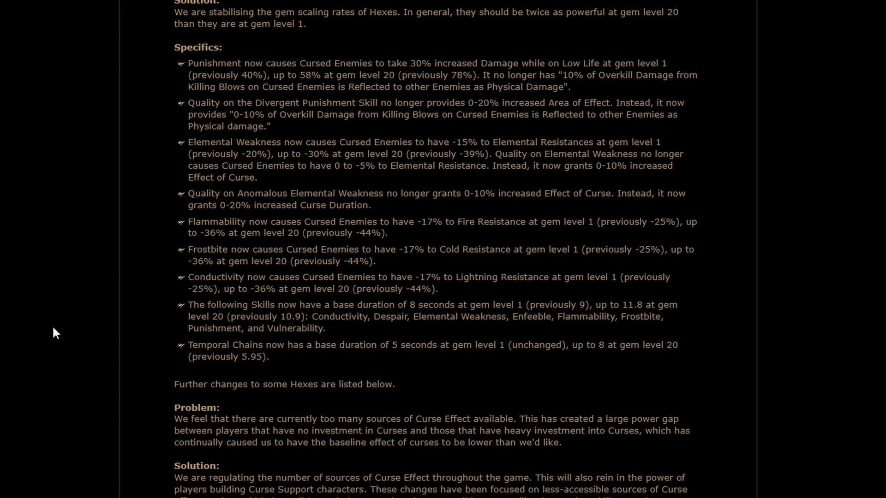
scroll(down, 3)
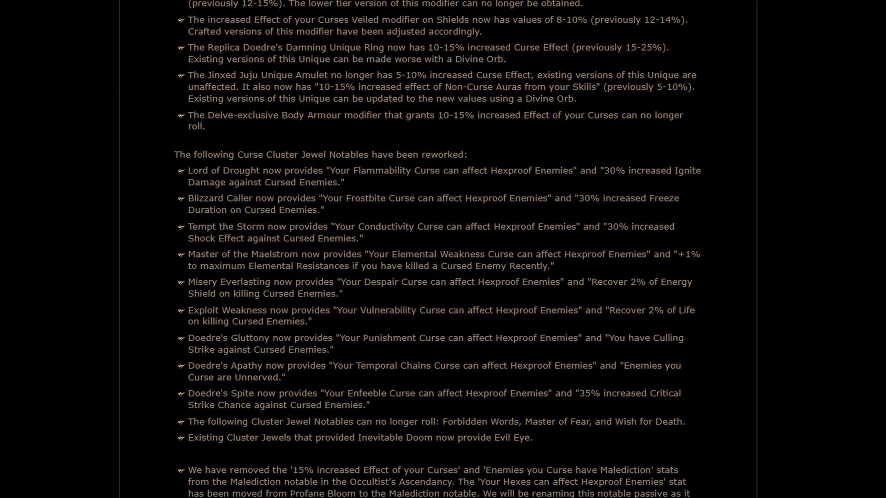
mouse_move(471, 157)
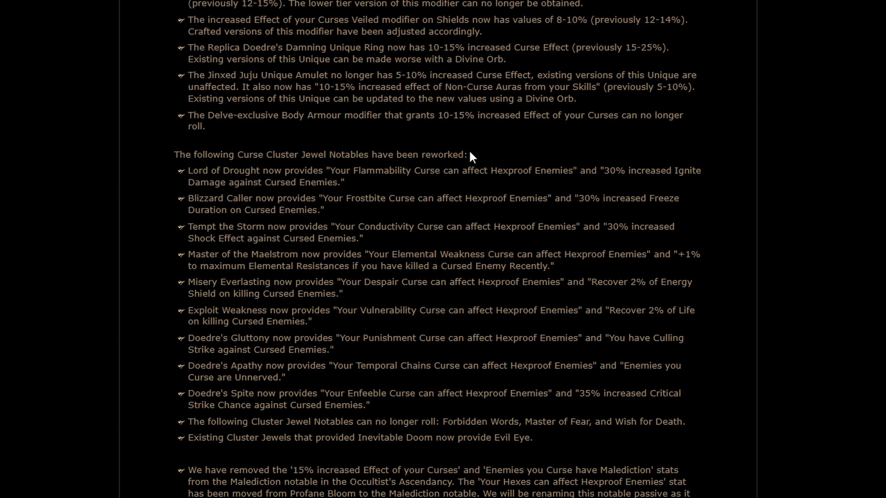
double_click(510, 169)
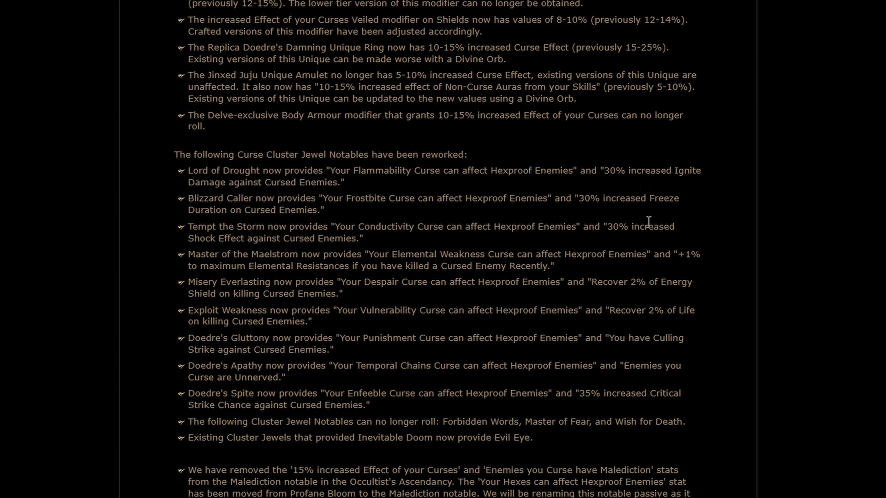
mouse_move(560, 276)
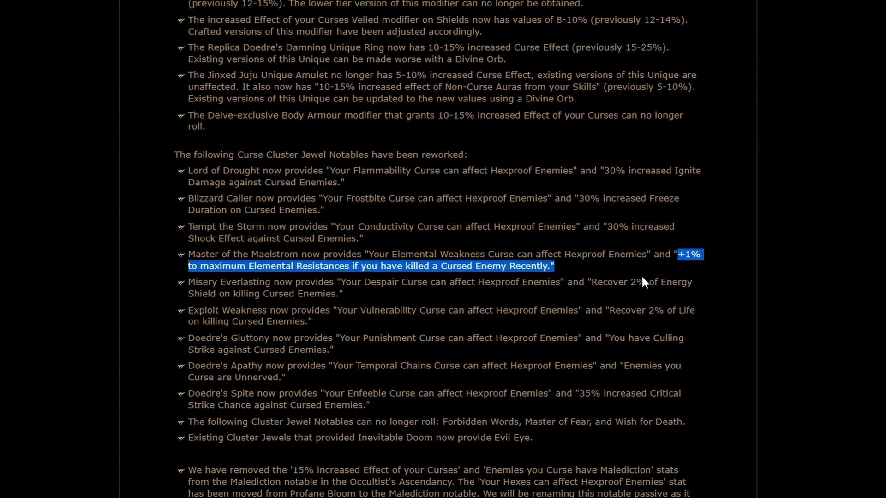
mouse_move(726, 293)
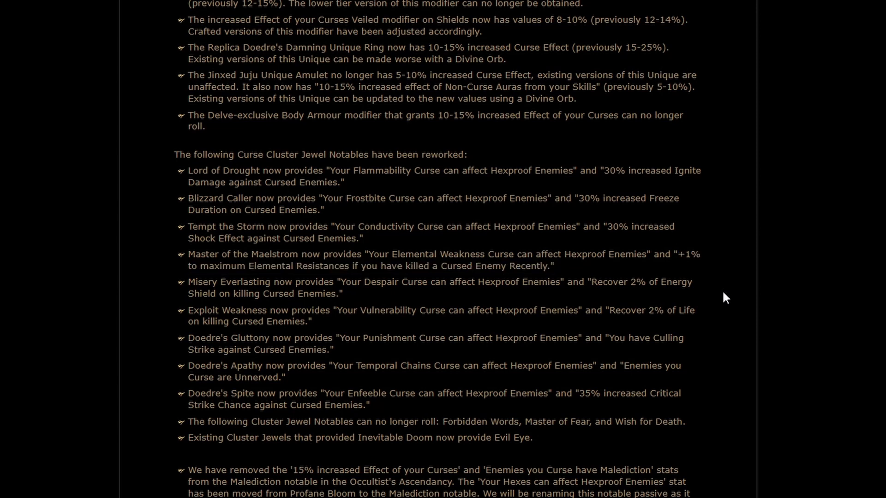
mouse_move(483, 336)
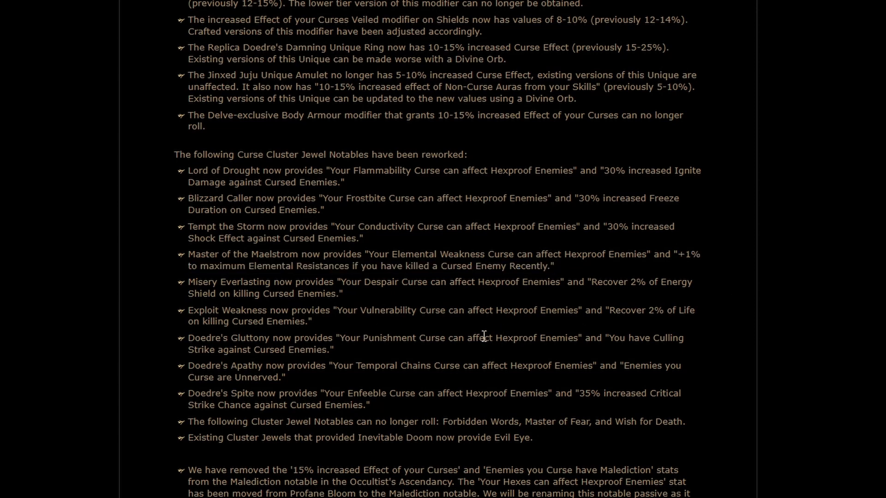
mouse_move(590, 331)
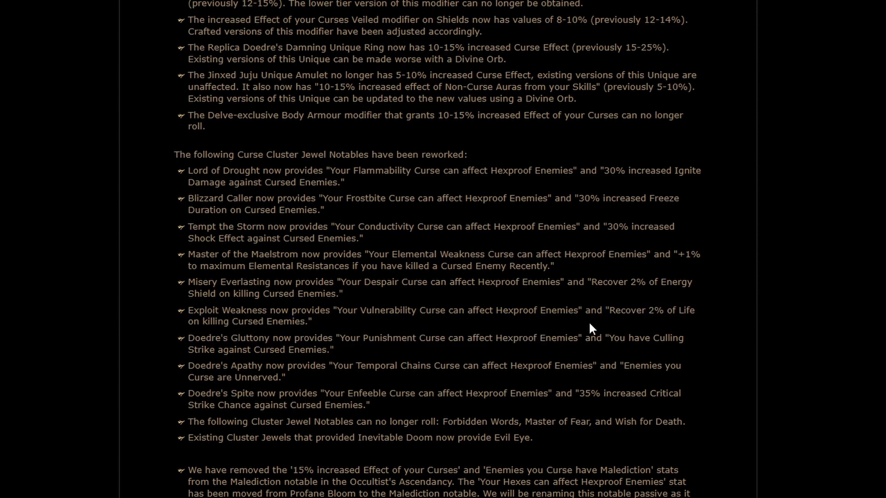
mouse_move(451, 320)
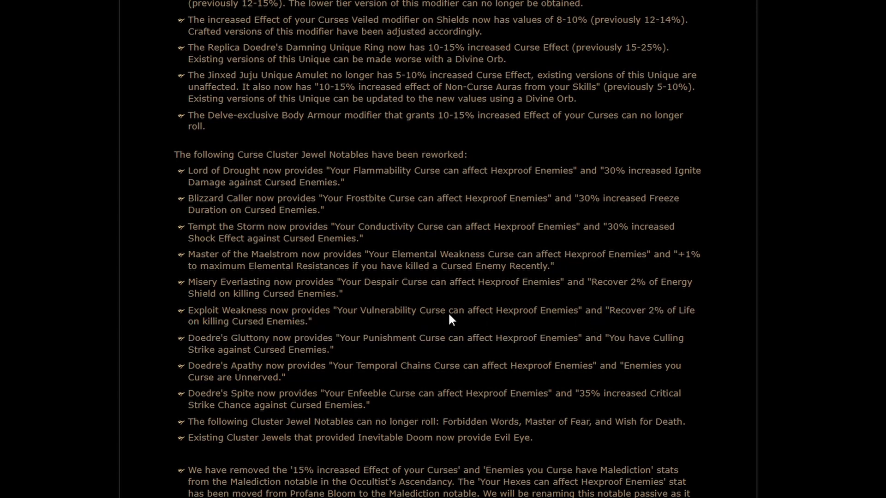
mouse_move(518, 330)
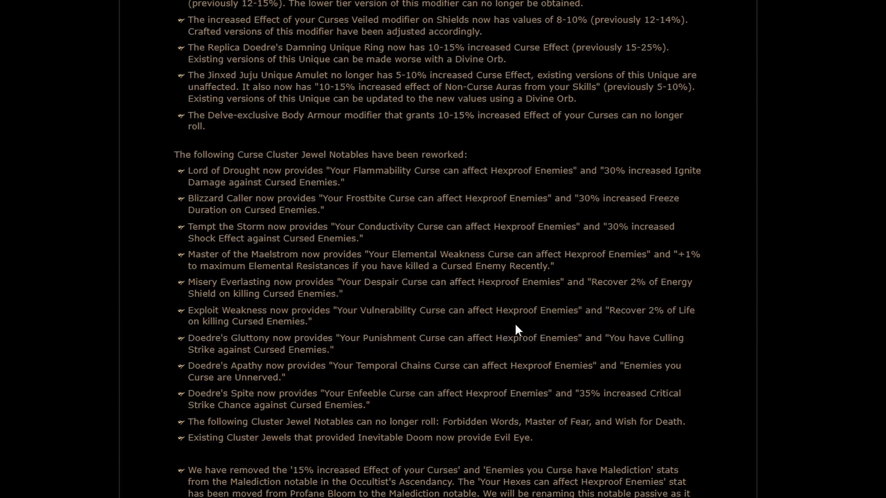
mouse_move(518, 324)
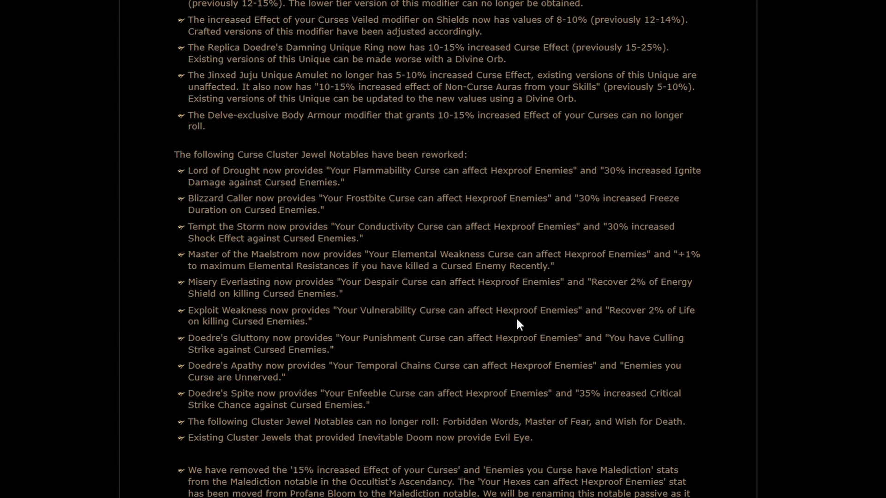
mouse_move(511, 351)
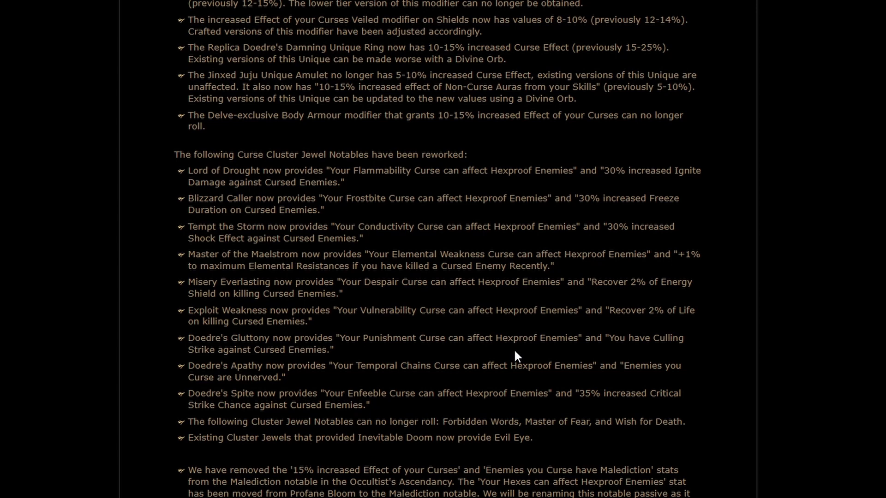
mouse_move(362, 353)
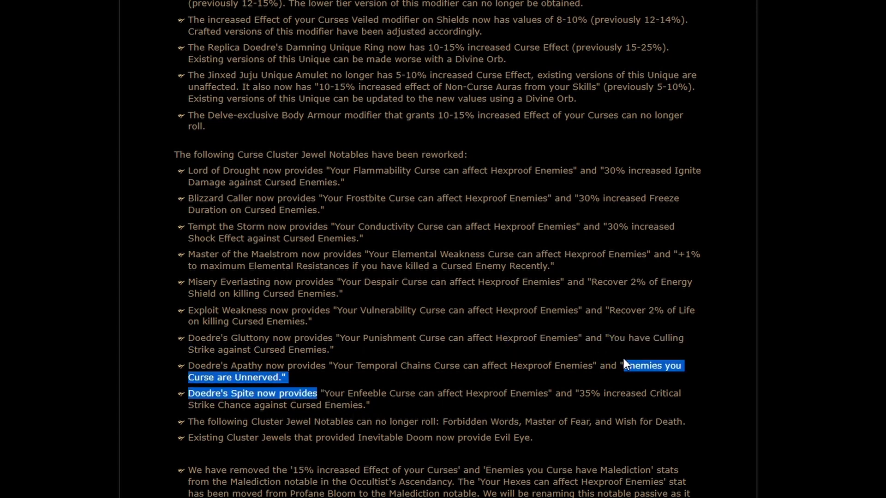
click(61, 443)
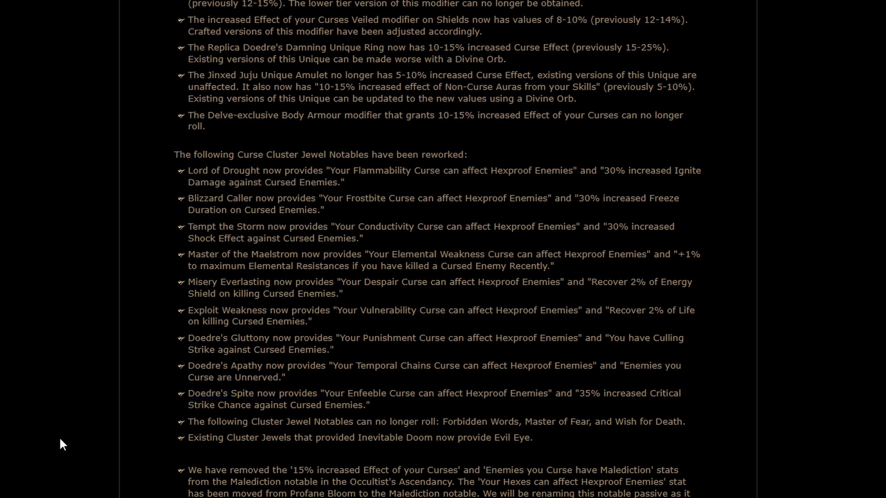
mouse_move(583, 408)
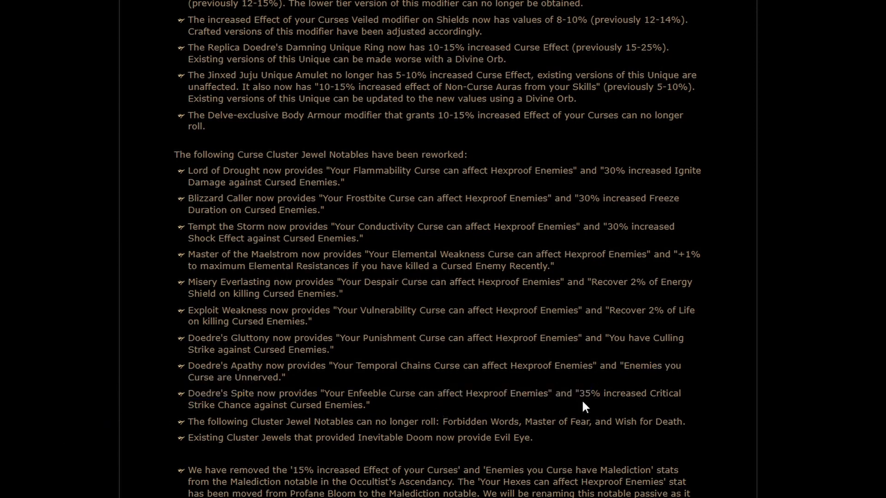
mouse_move(80, 396)
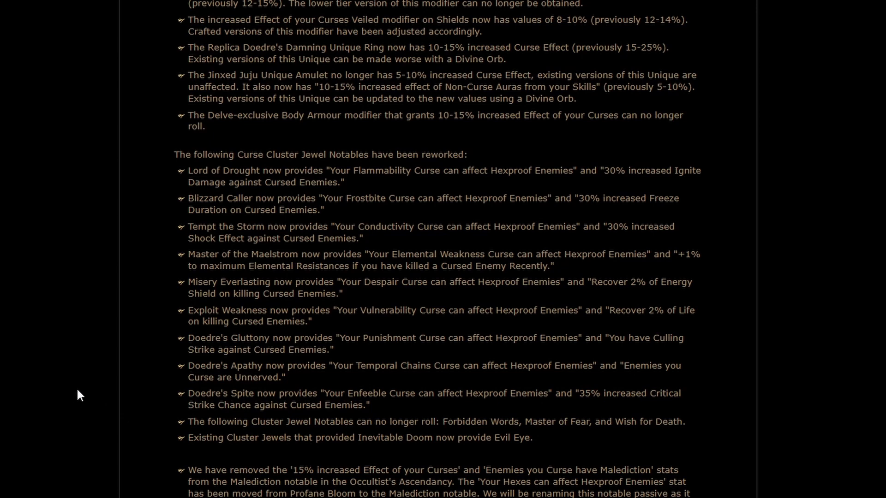
mouse_move(82, 381)
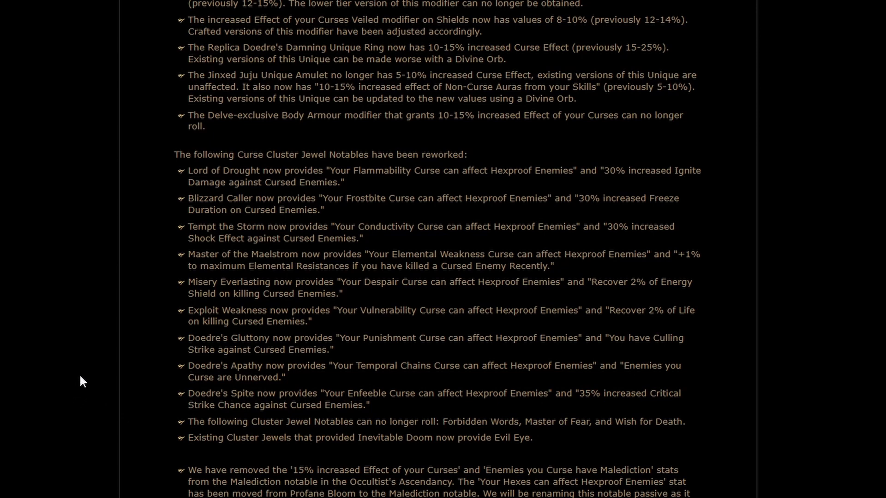
mouse_move(221, 389)
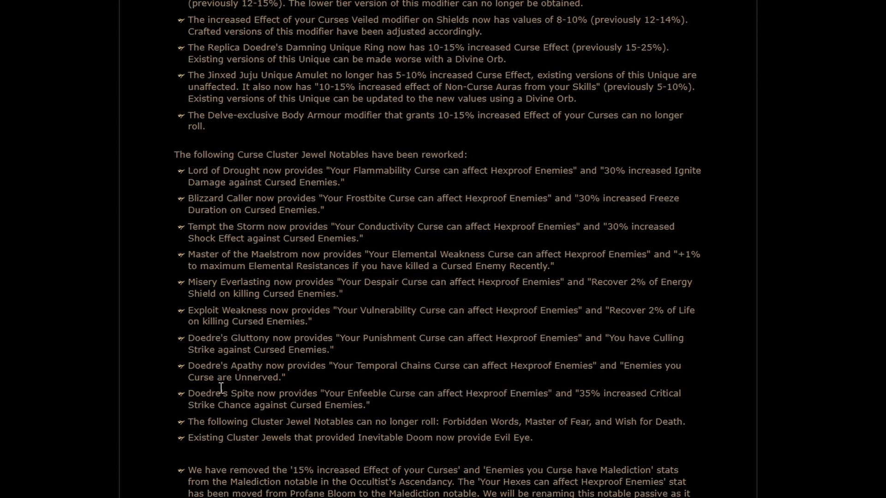
mouse_move(3, 342)
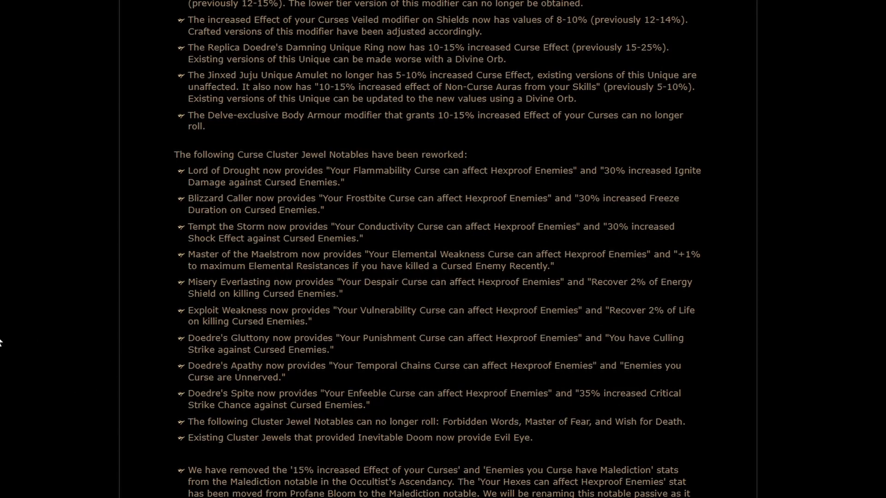
Step: Reach the Endgame Unique Weapons section and highlight Atziri's Disfavour's +10 to Weapon Range change
scroll(down, 3)
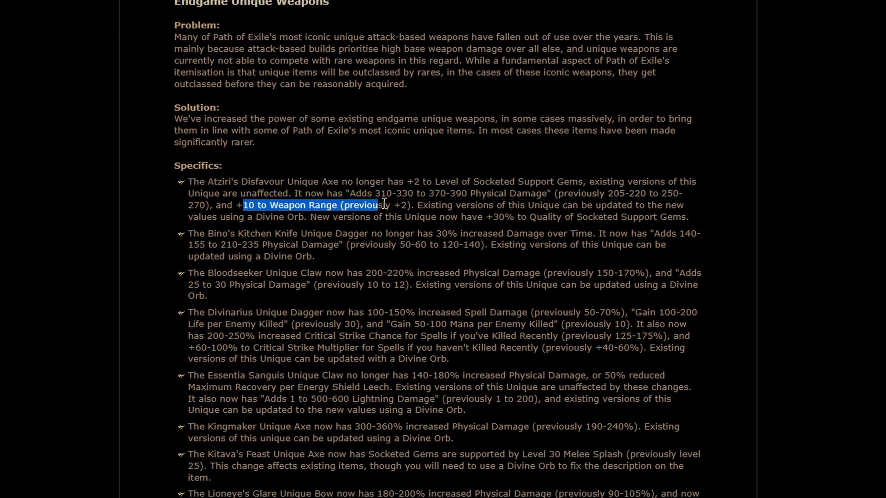
click(45, 221)
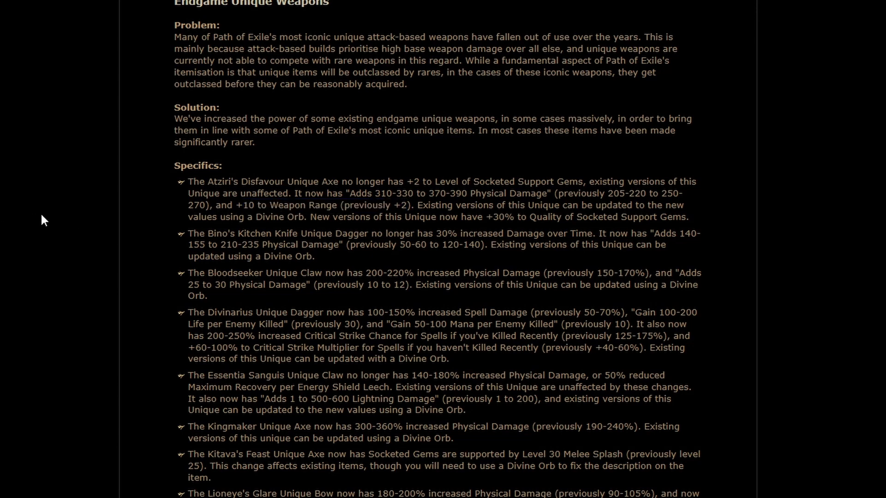
mouse_move(23, 216)
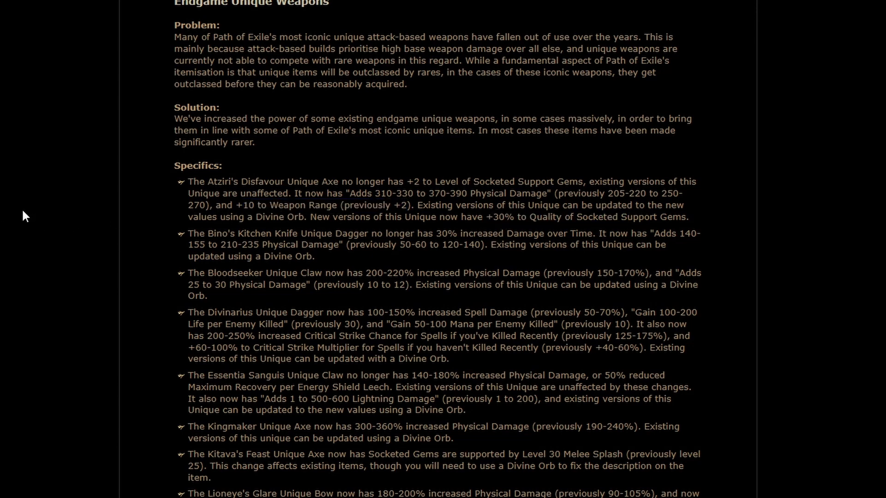
mouse_move(36, 198)
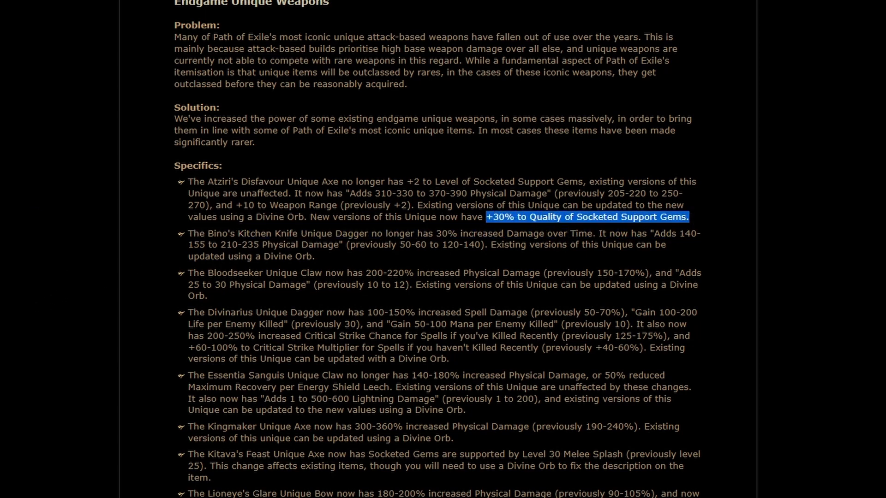
mouse_move(71, 275)
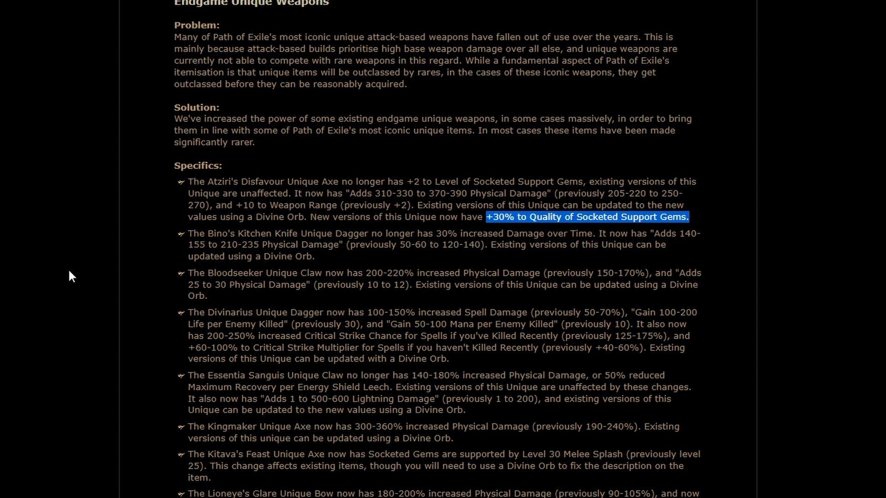
mouse_move(104, 267)
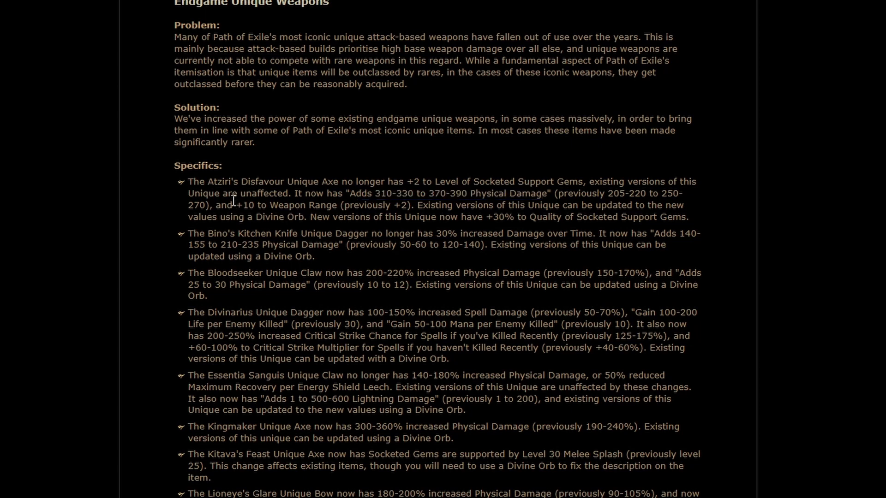
drag(234, 205, 365, 205)
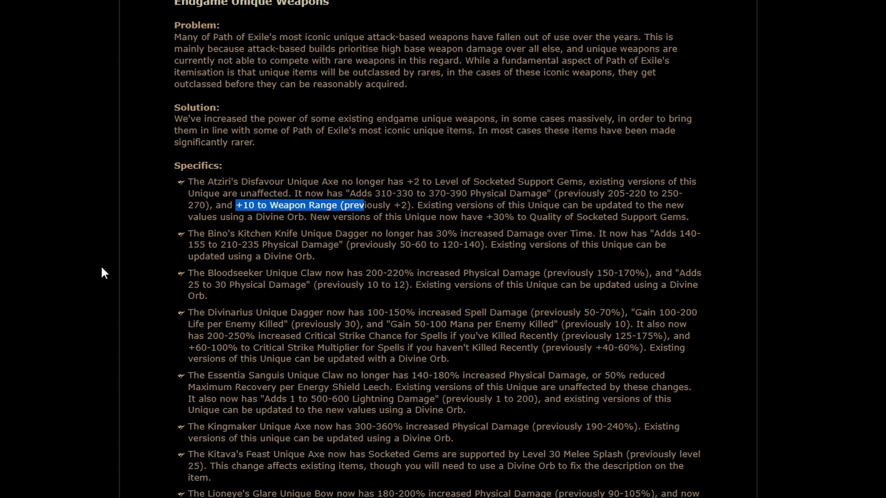
mouse_move(109, 266)
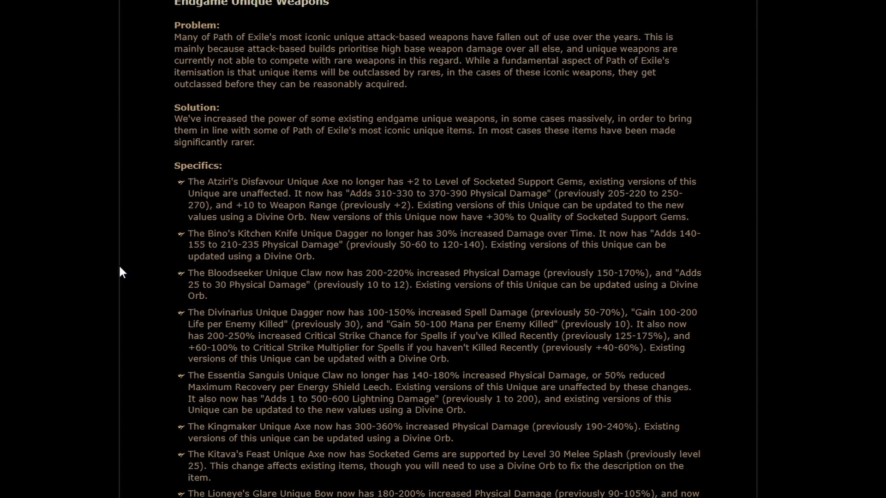
mouse_move(253, 238)
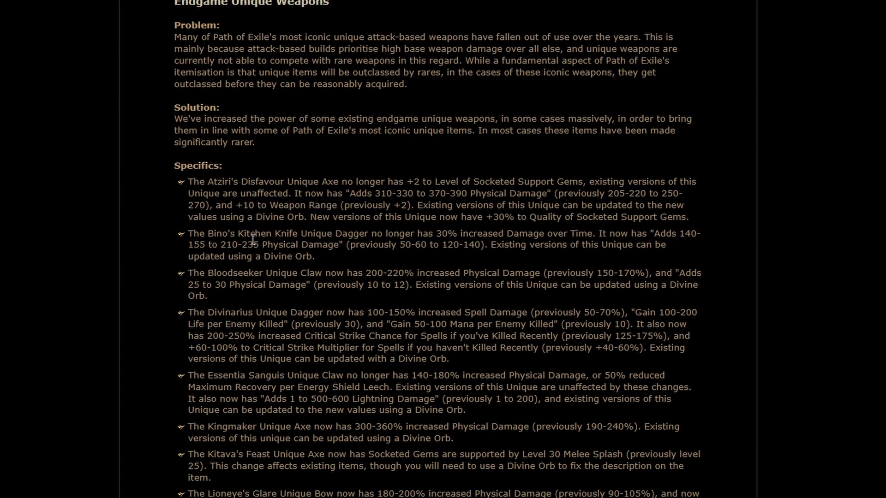
scroll(down, 3)
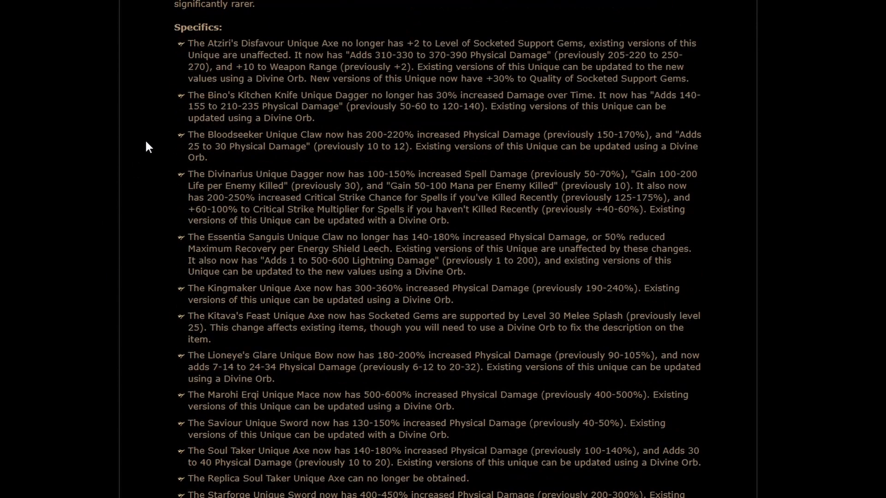
mouse_move(115, 158)
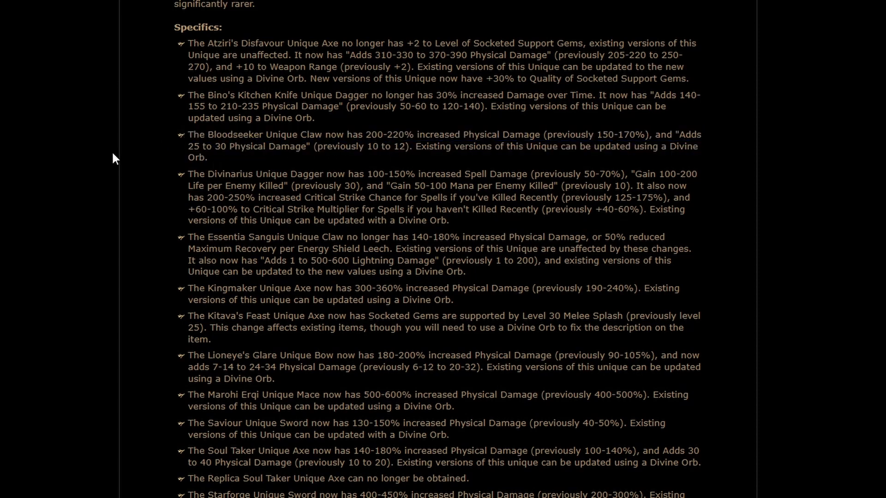
mouse_move(64, 146)
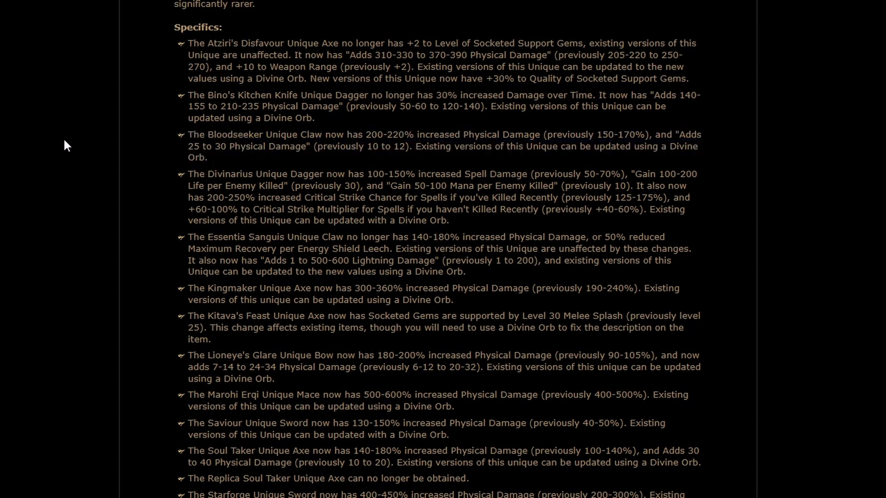
mouse_move(56, 181)
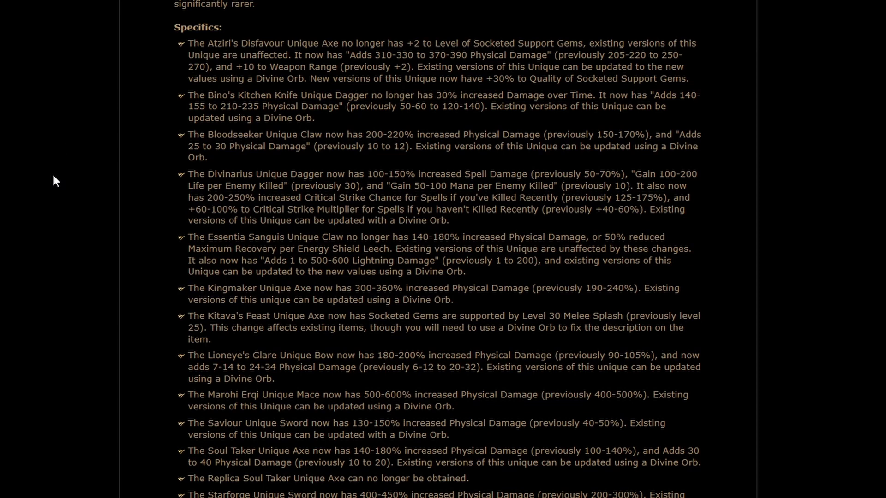
mouse_move(55, 176)
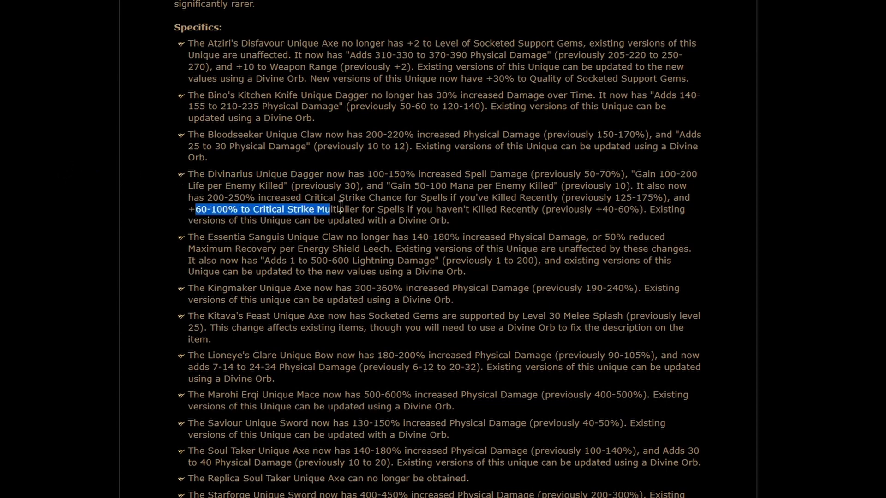
click(77, 203)
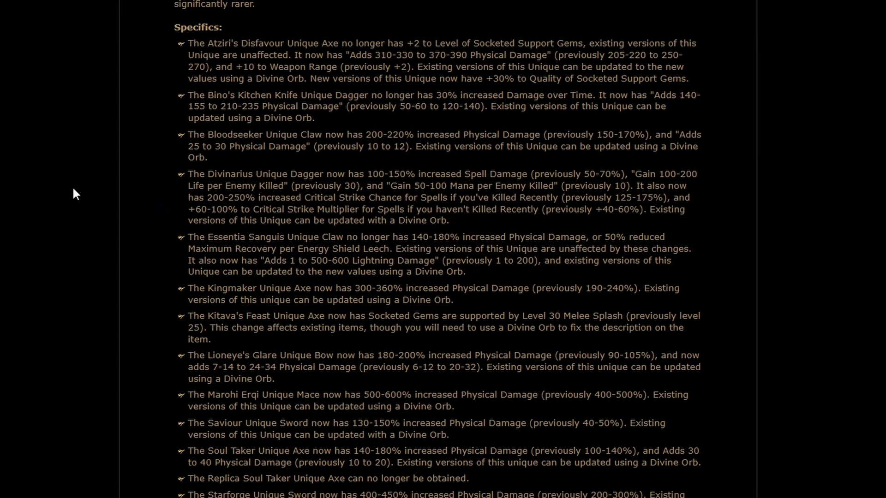
mouse_move(121, 197)
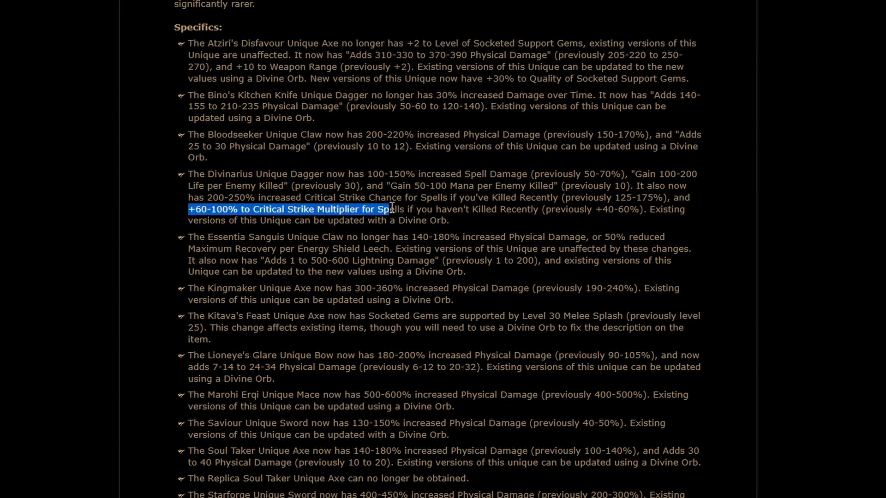
click(74, 216)
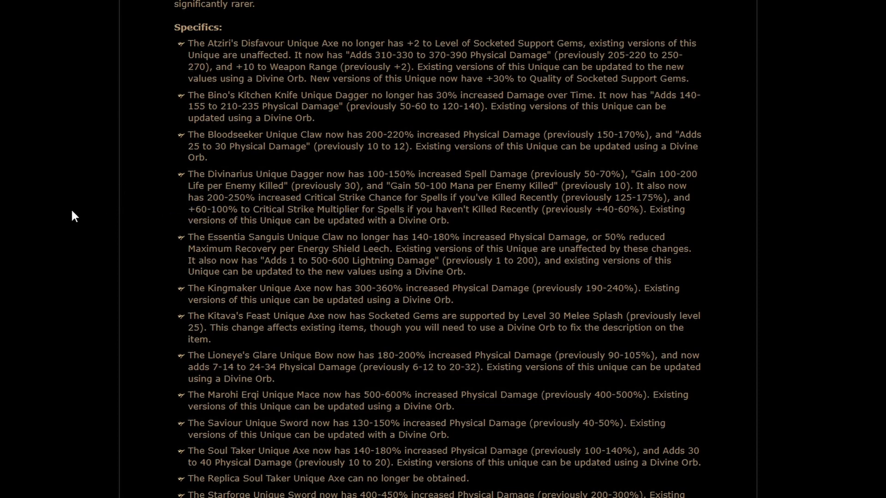
mouse_move(104, 180)
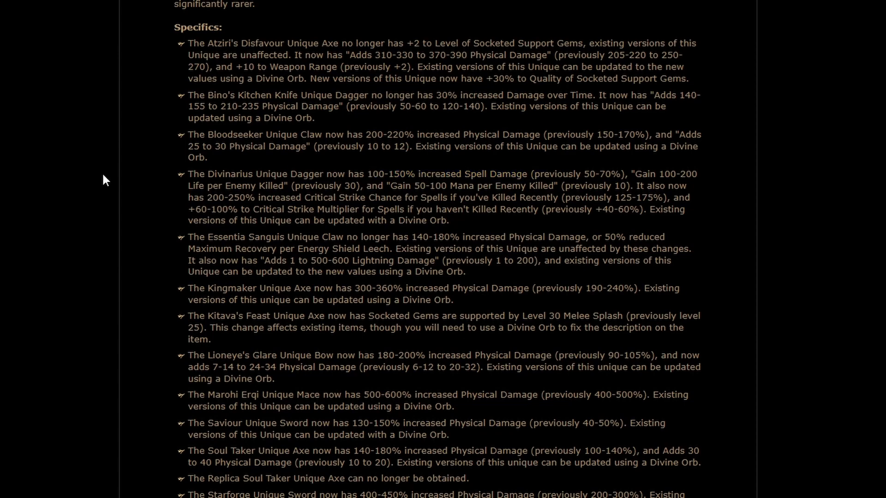
Step: Reach the unique weapon changes and highlight the Energy Shield Leech wording on Essentia Sanguis
scroll(down, 3)
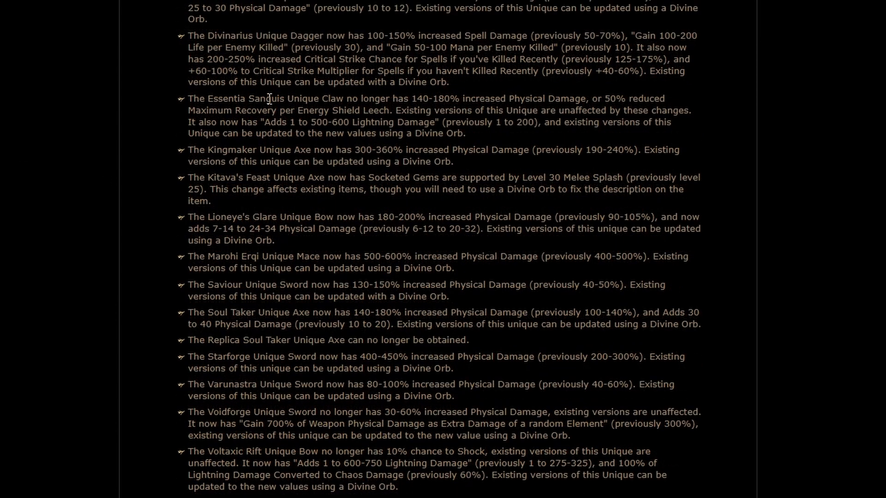
mouse_move(534, 94)
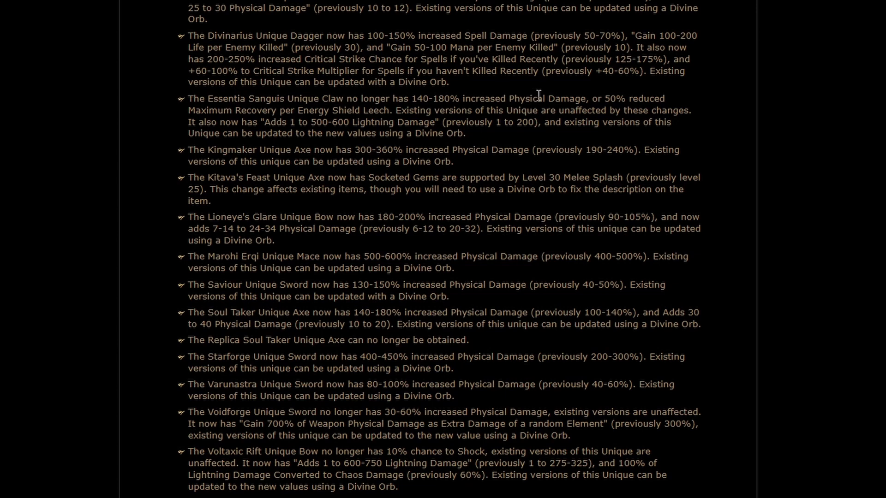
mouse_move(174, 129)
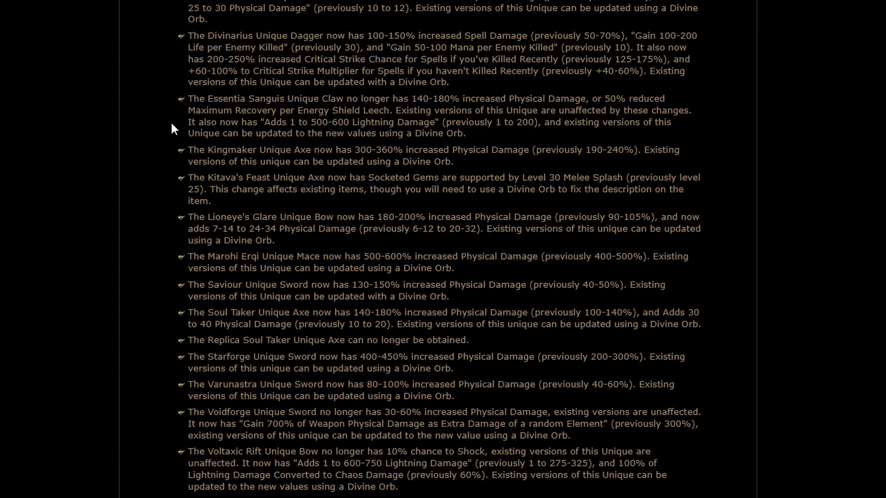
drag(194, 110, 333, 110)
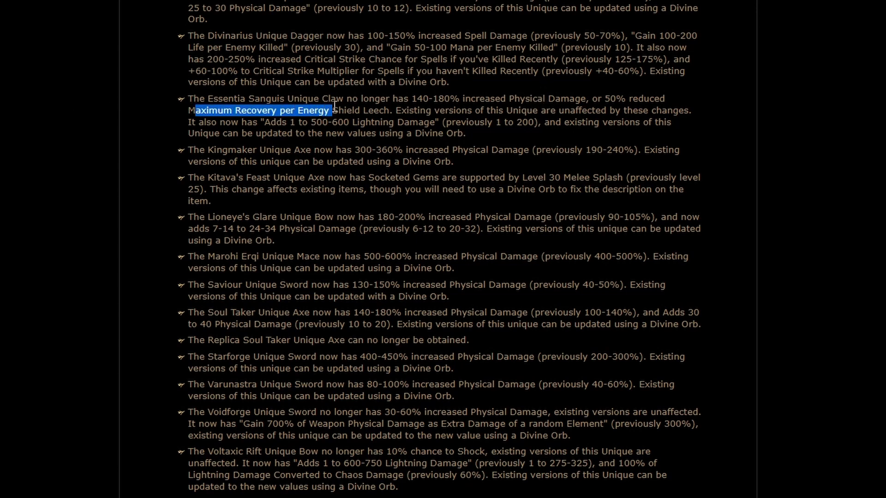
drag(332, 110, 383, 110)
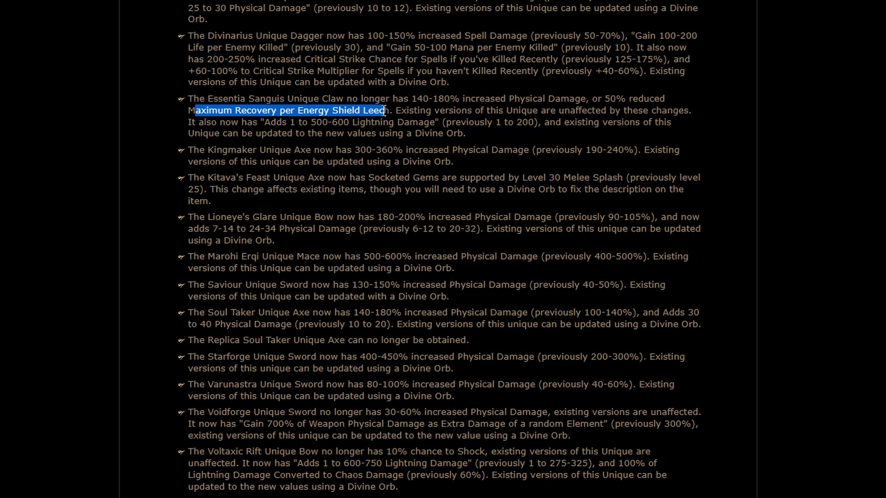
click(69, 99)
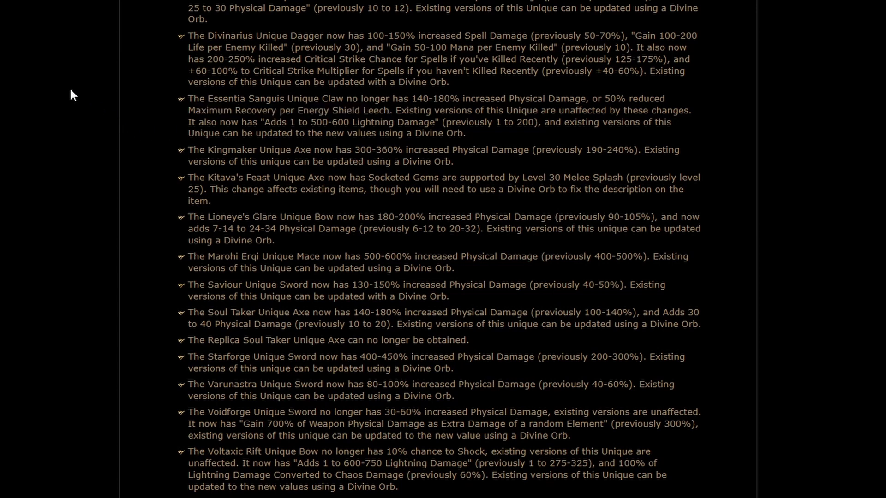
mouse_move(74, 110)
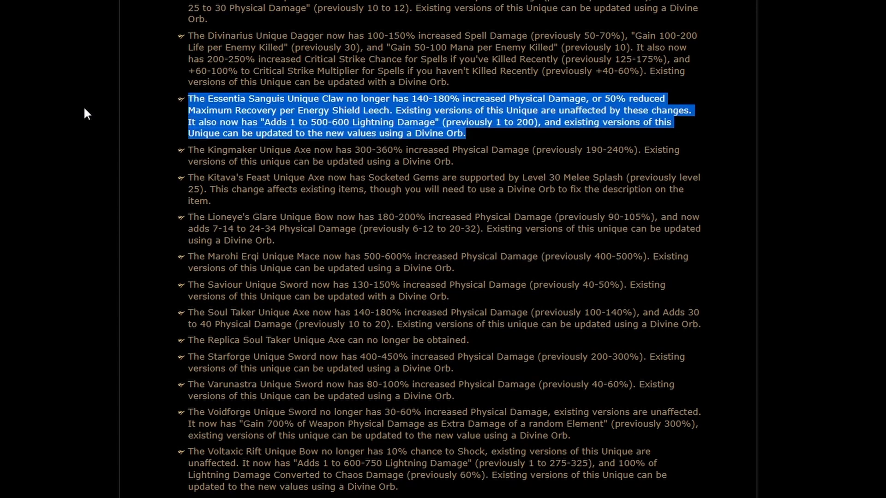
mouse_move(84, 111)
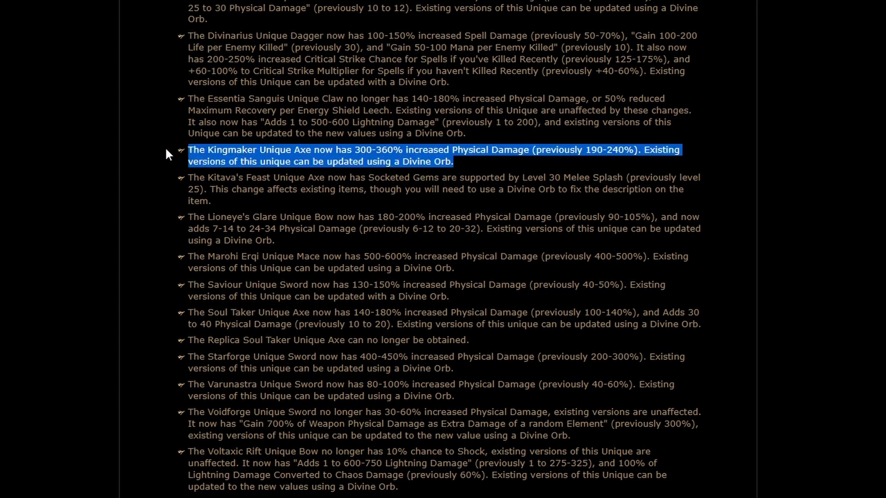
mouse_move(91, 160)
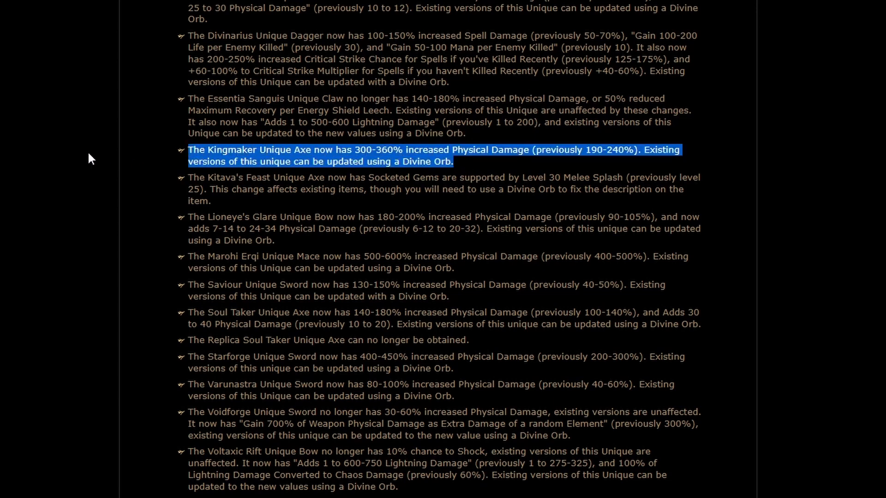
Step: Mark and clear highlights on the Kingmaker and Lioneye's Glare entries while reading them
click(213, 161)
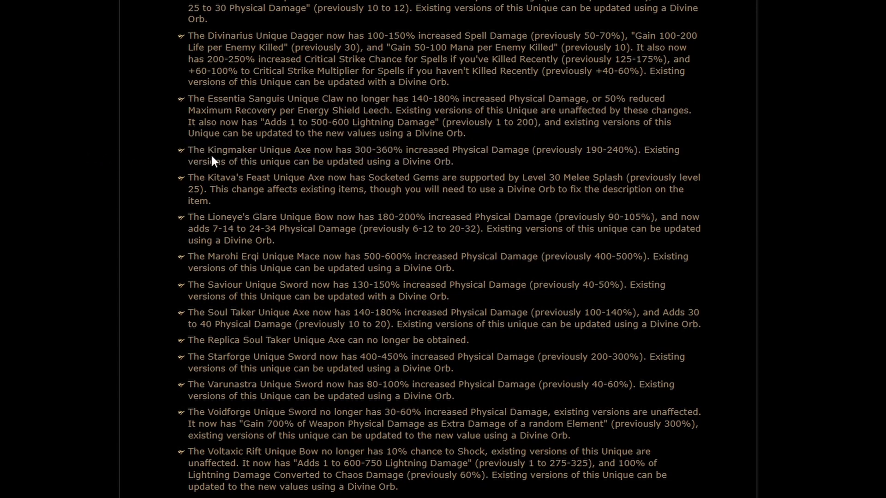
mouse_move(133, 160)
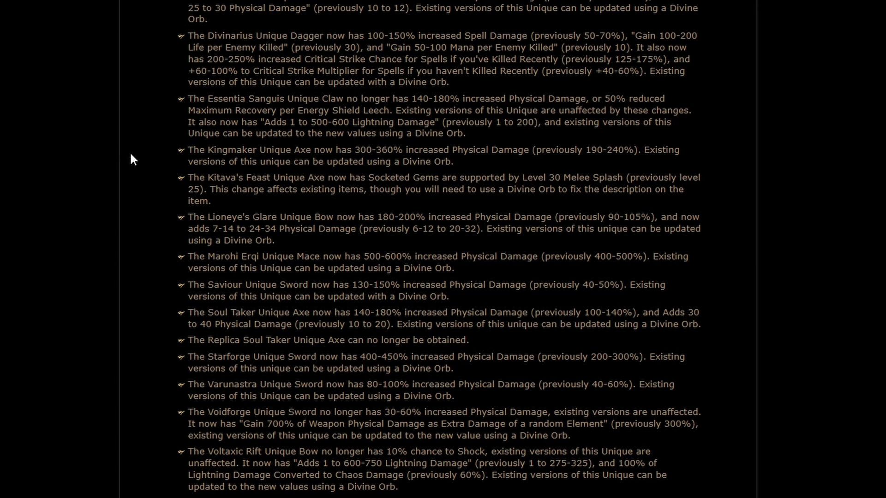
mouse_move(129, 152)
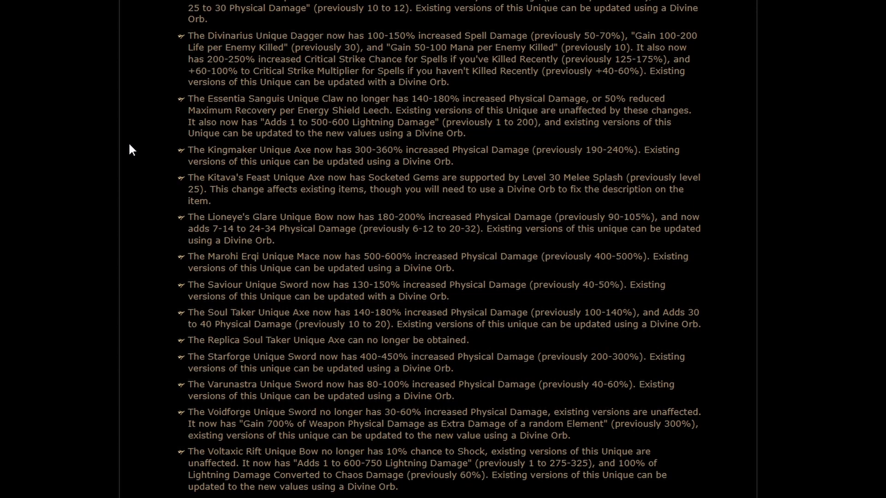
mouse_move(134, 147)
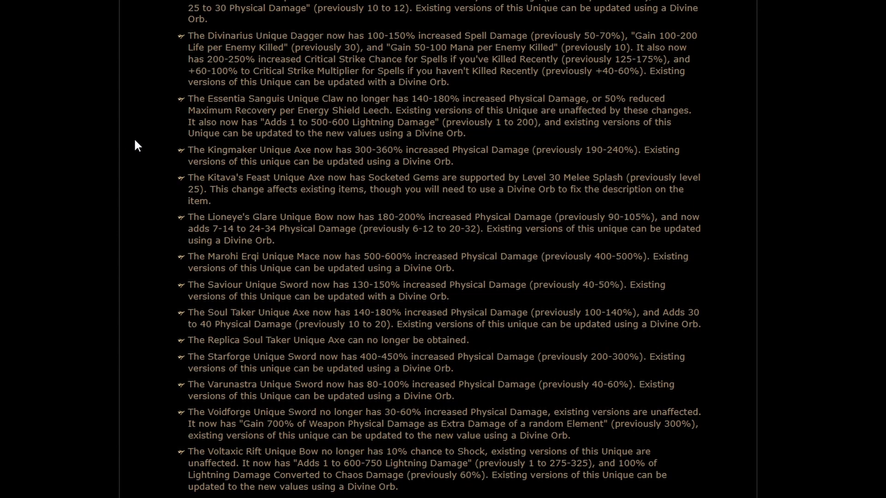
mouse_move(187, 183)
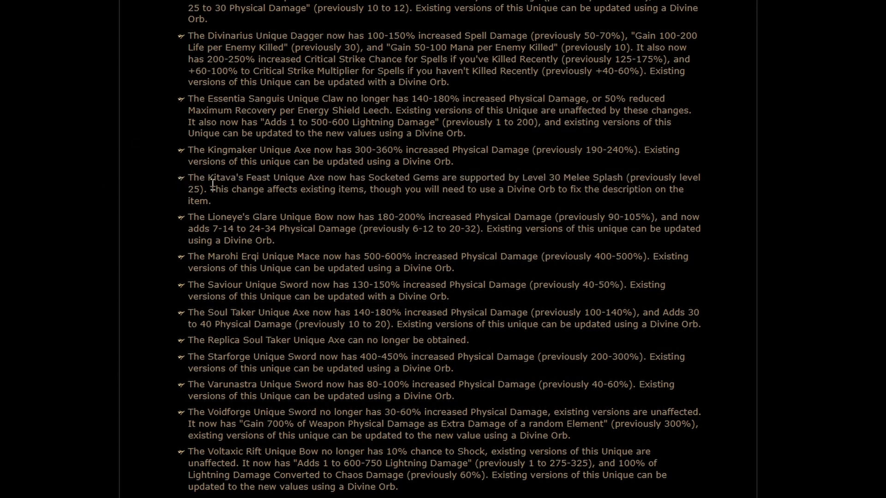
mouse_move(191, 180)
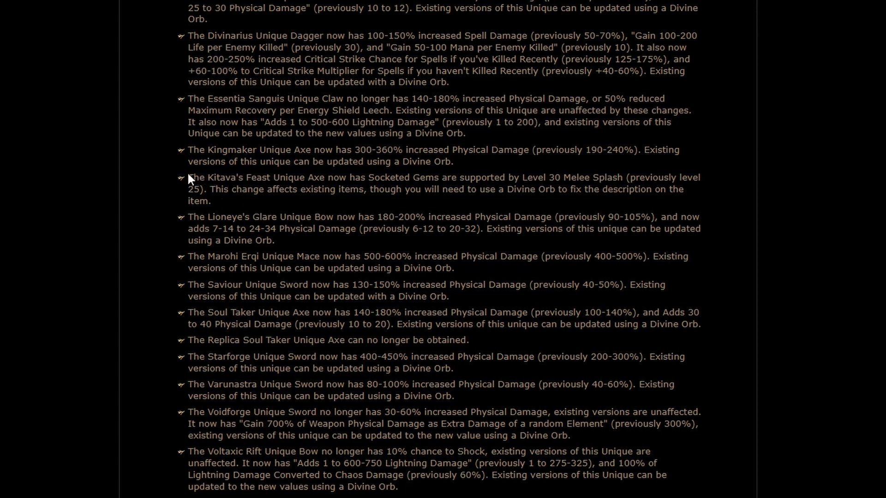
mouse_move(124, 181)
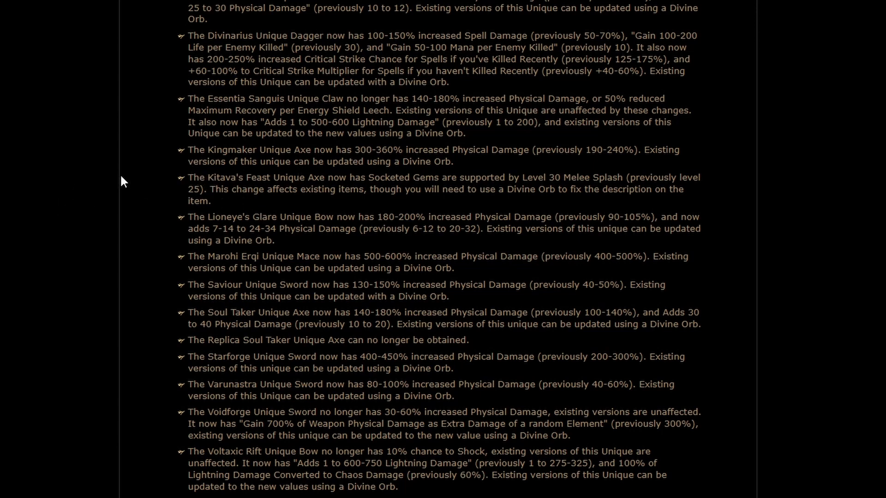
mouse_move(552, 192)
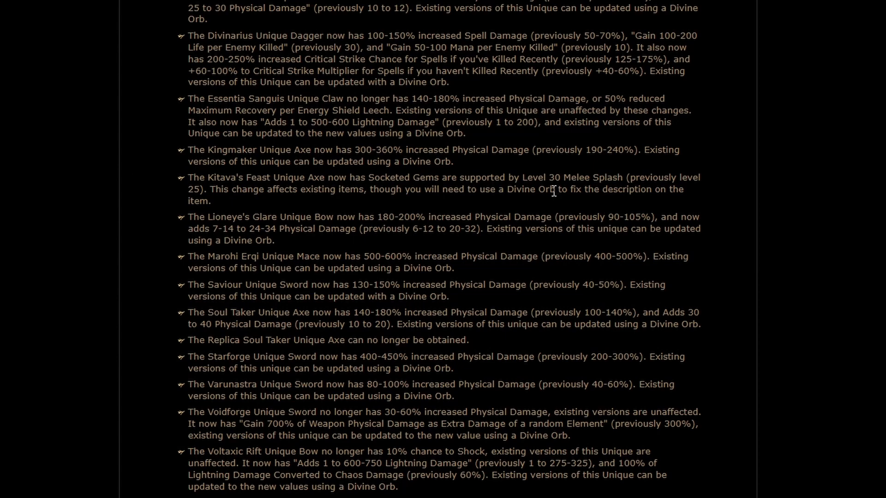
double_click(572, 177)
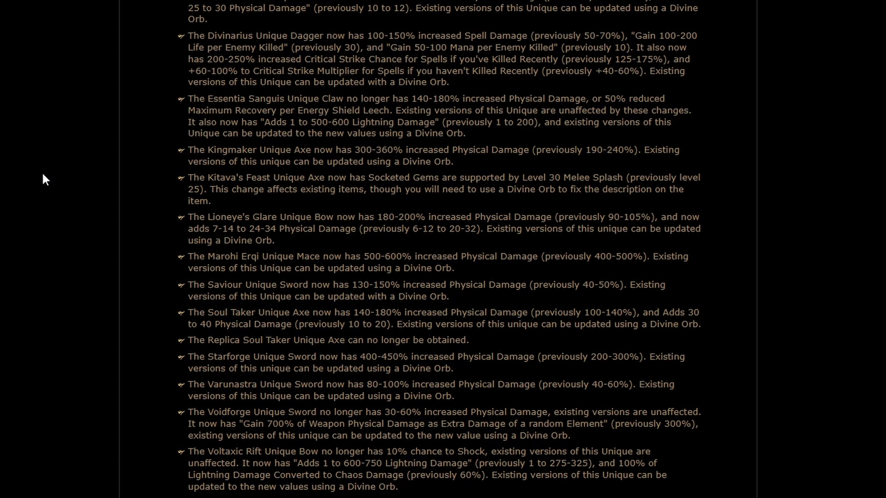
mouse_move(48, 180)
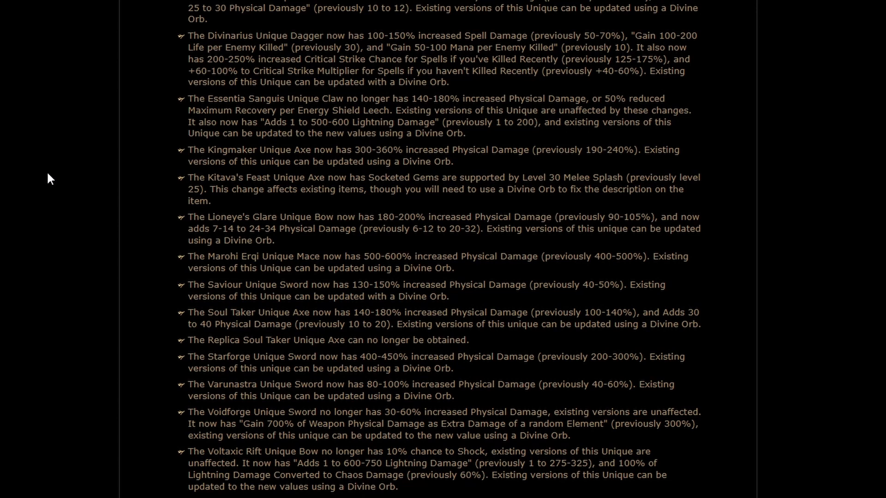
mouse_move(62, 173)
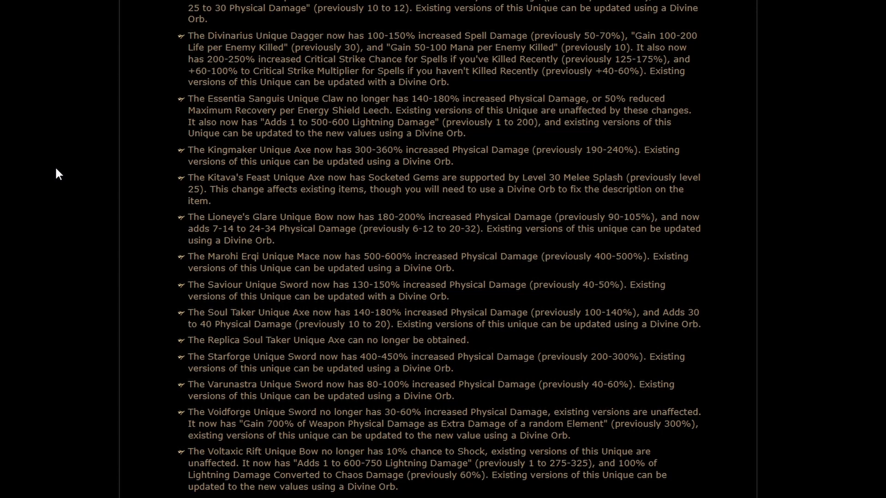
mouse_move(12, 189)
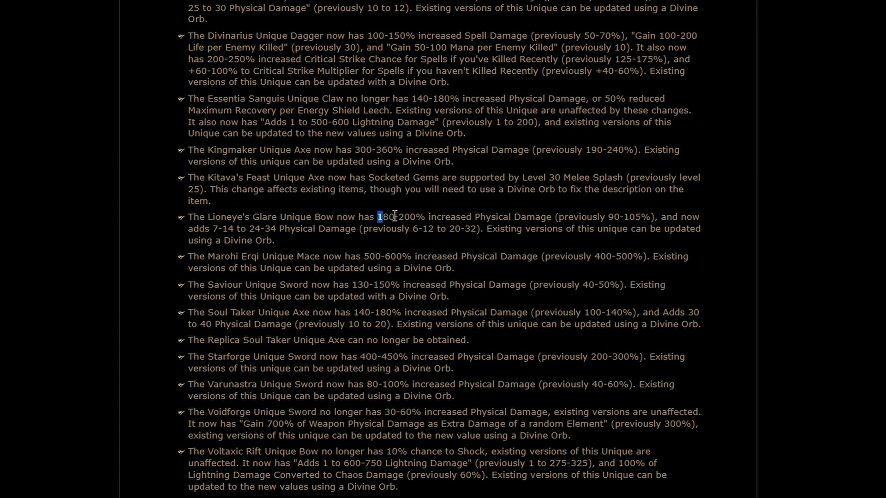
mouse_move(276, 273)
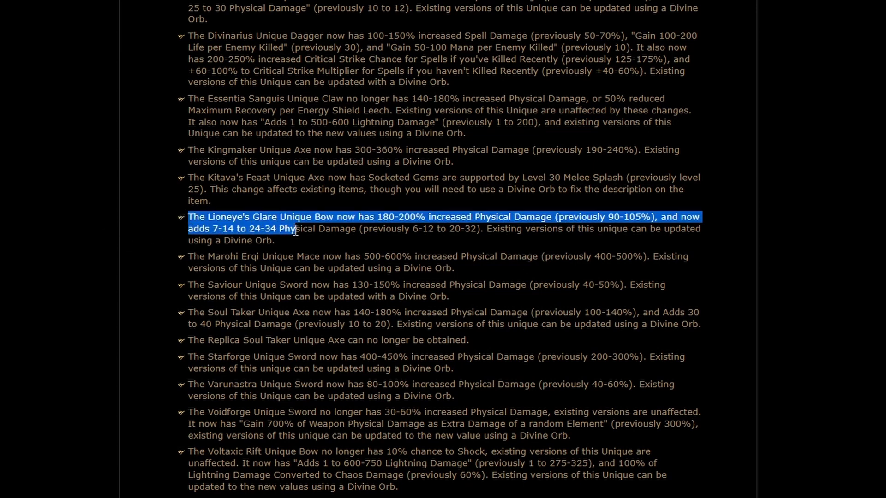
click(135, 227)
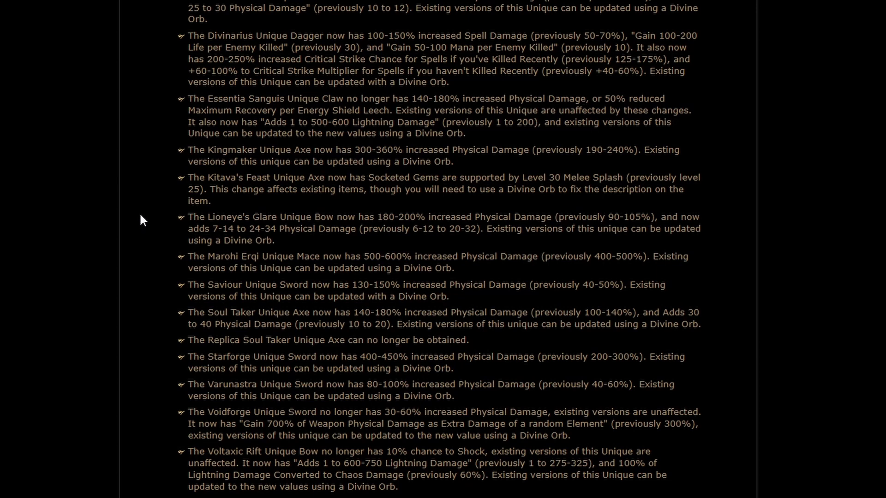
mouse_move(147, 220)
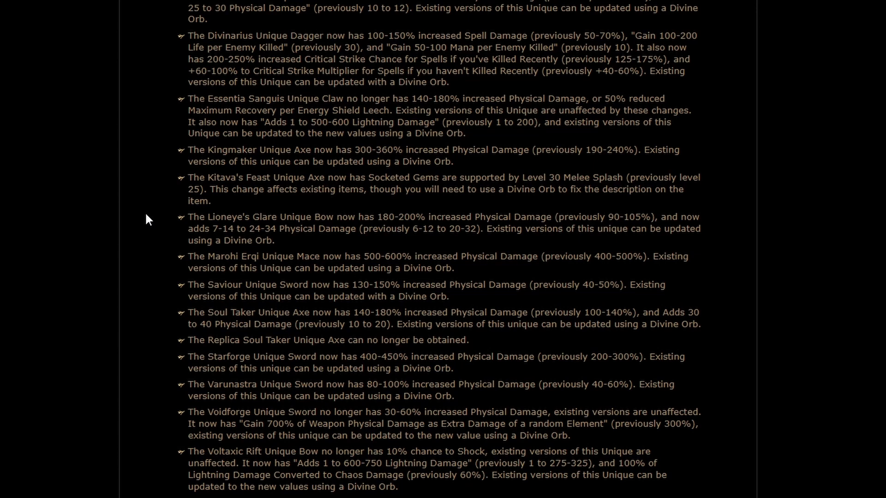
mouse_move(320, 241)
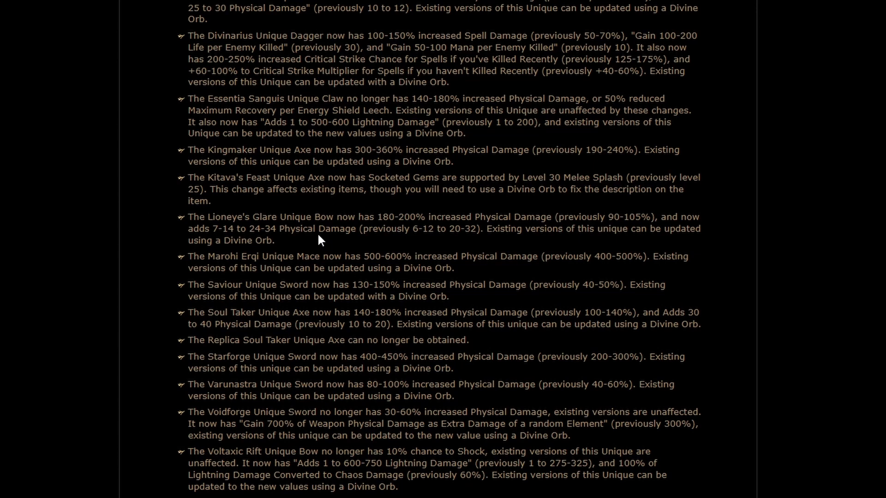
mouse_move(256, 240)
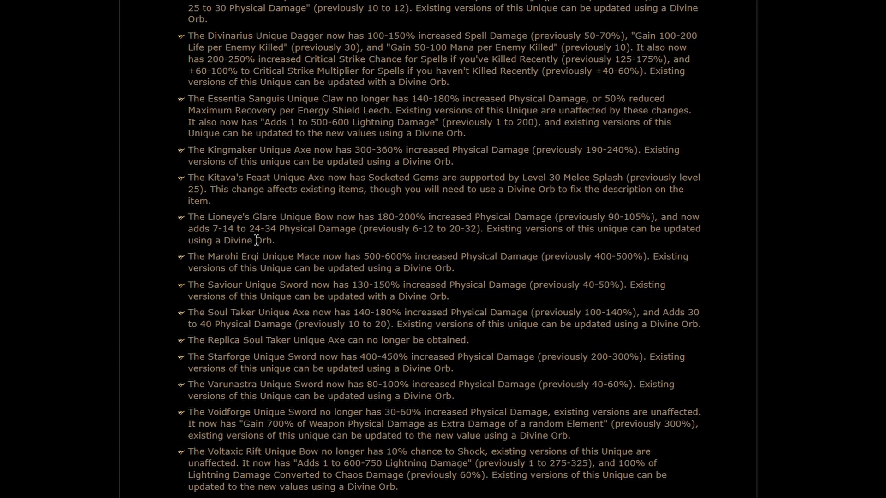
mouse_move(292, 248)
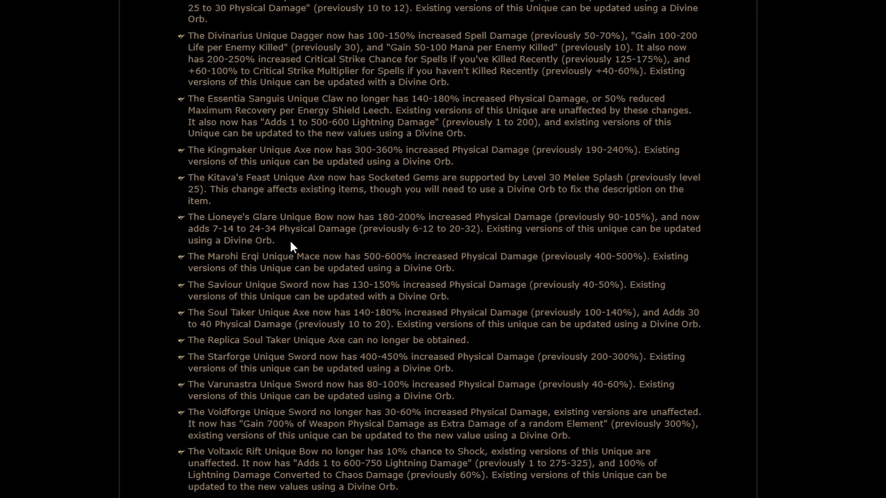
mouse_move(154, 237)
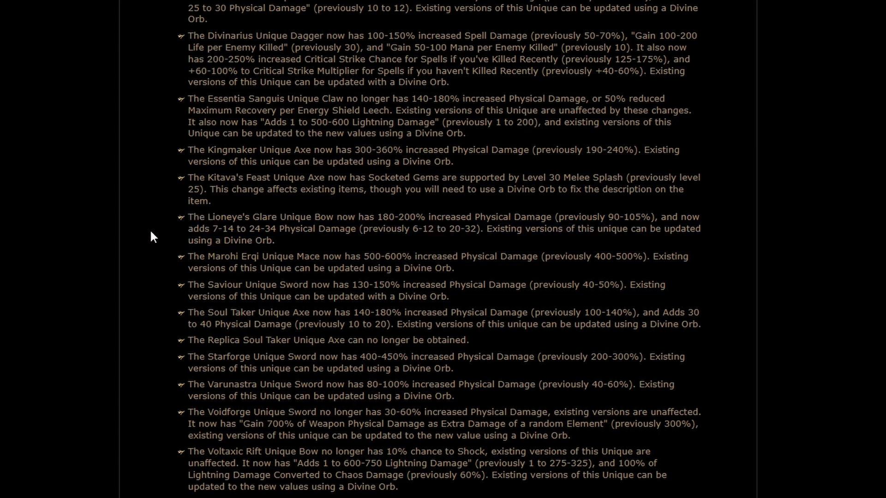
mouse_move(89, 229)
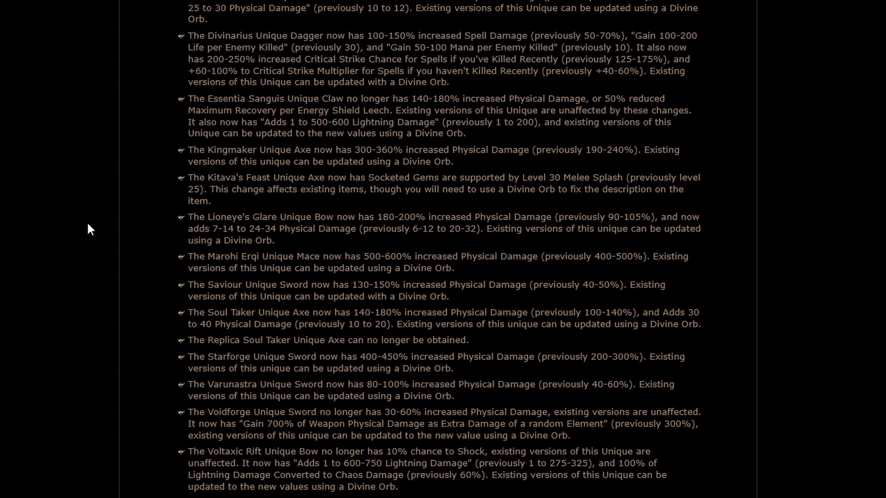
Step: Scroll to the end of the unique weapon changes, revealing the Mitigating Monster Life Regeneration heading
scroll(down, 3)
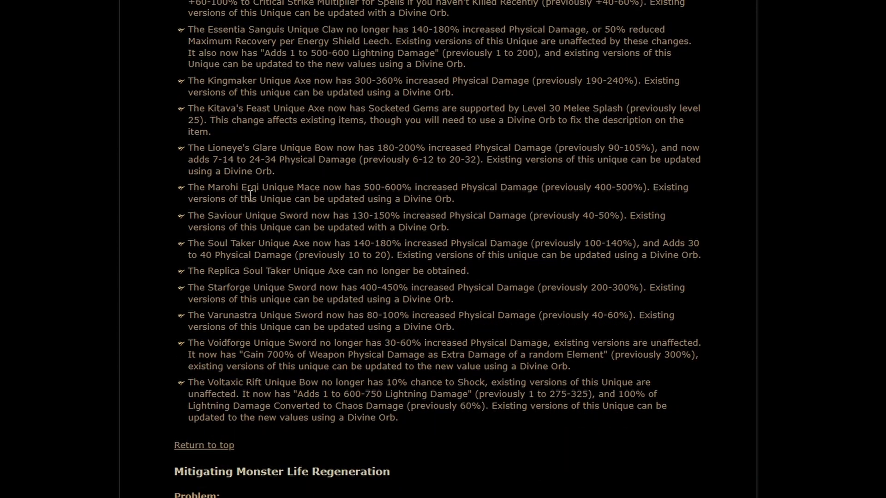
mouse_move(362, 197)
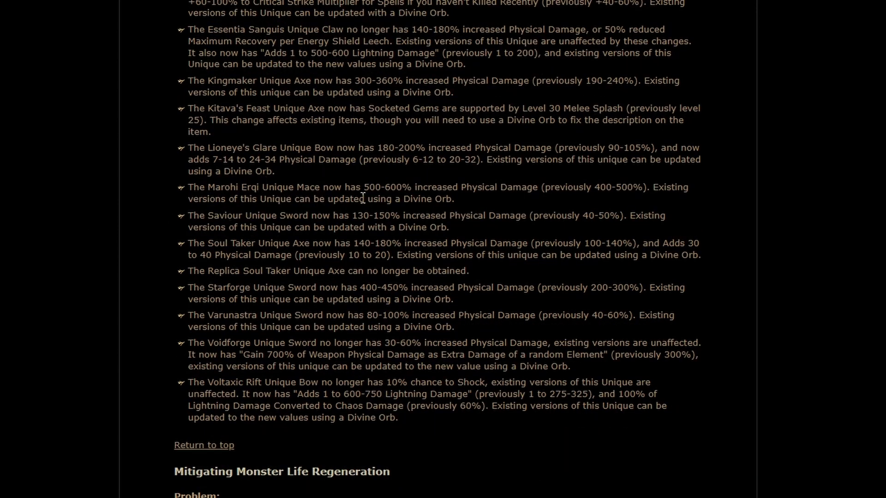
mouse_move(512, 202)
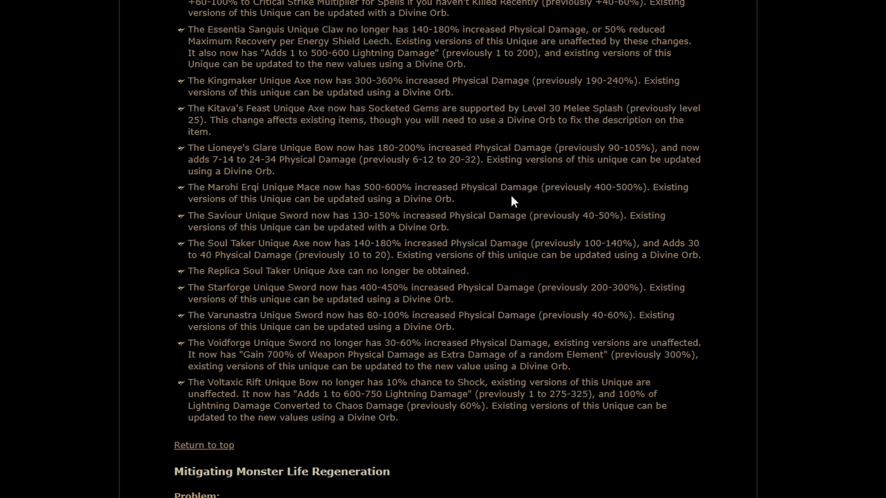
mouse_move(616, 185)
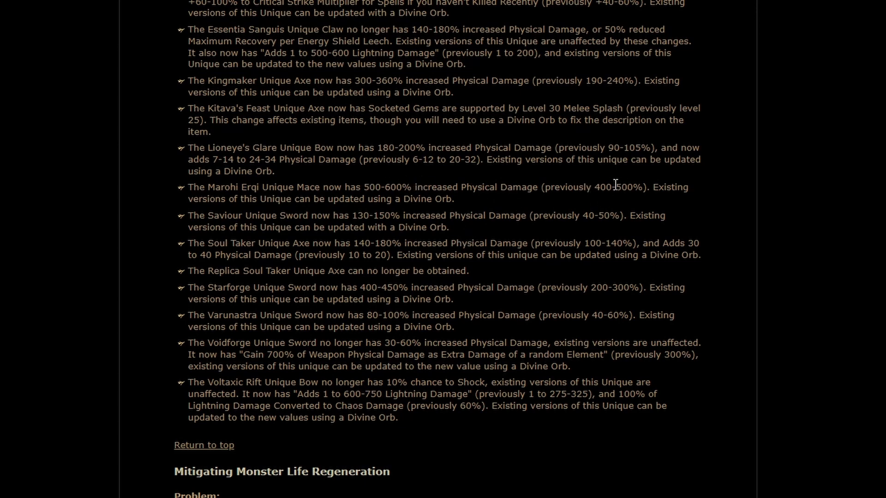
mouse_move(369, 187)
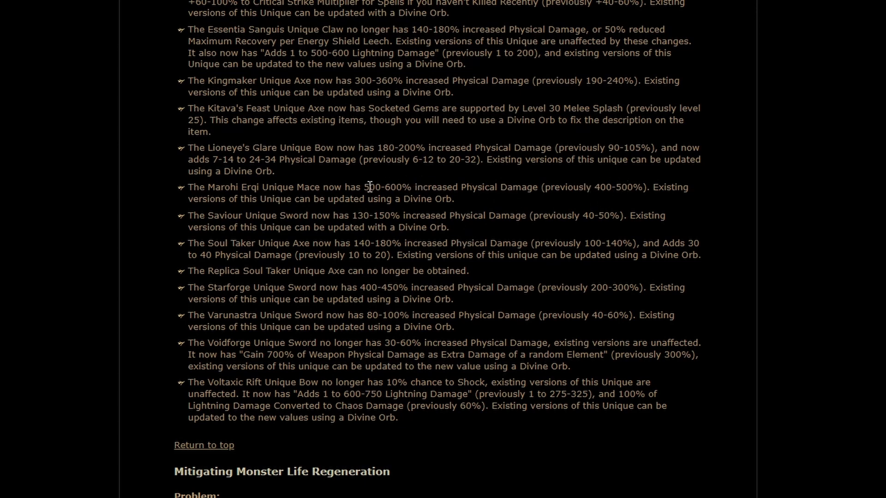
mouse_move(361, 221)
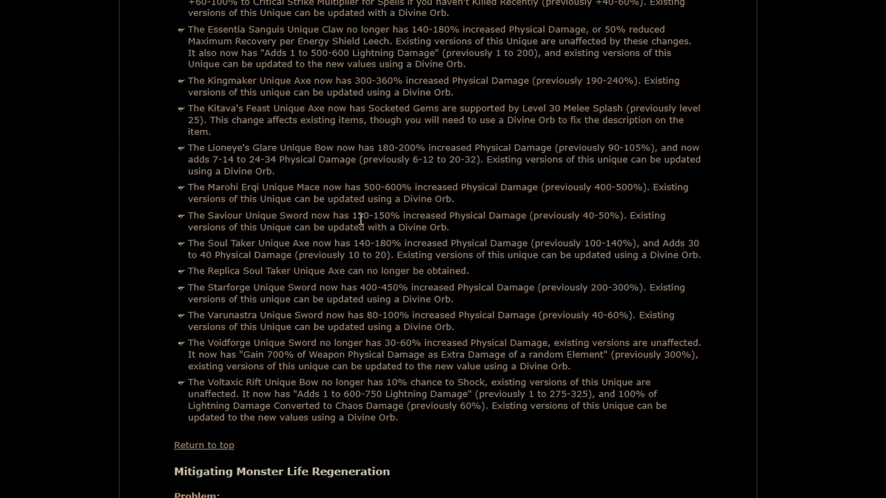
mouse_move(221, 212)
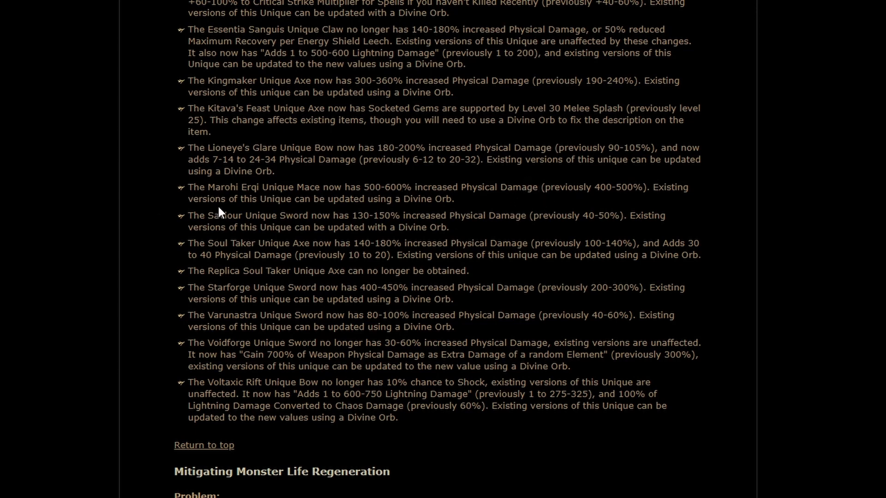
mouse_move(139, 202)
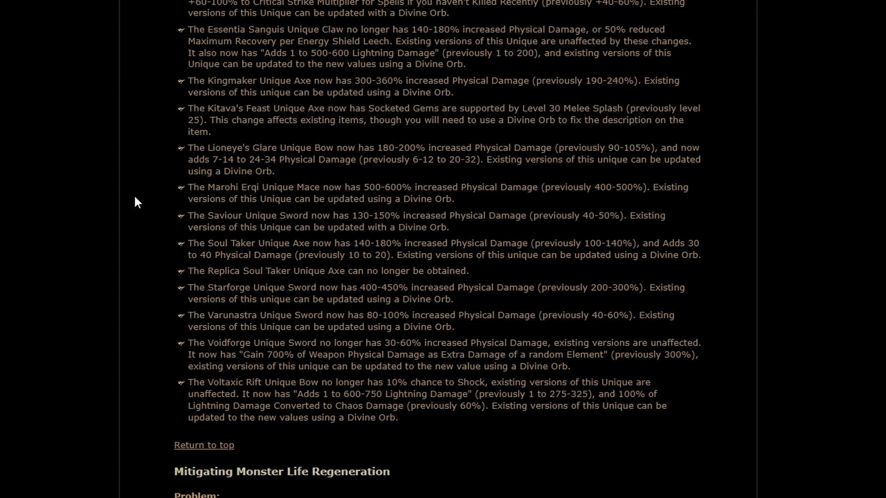
mouse_move(77, 203)
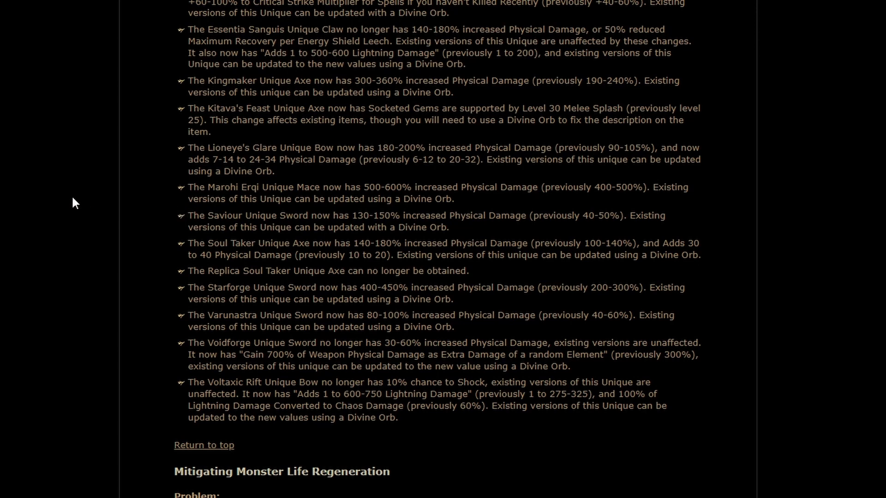
mouse_move(480, 246)
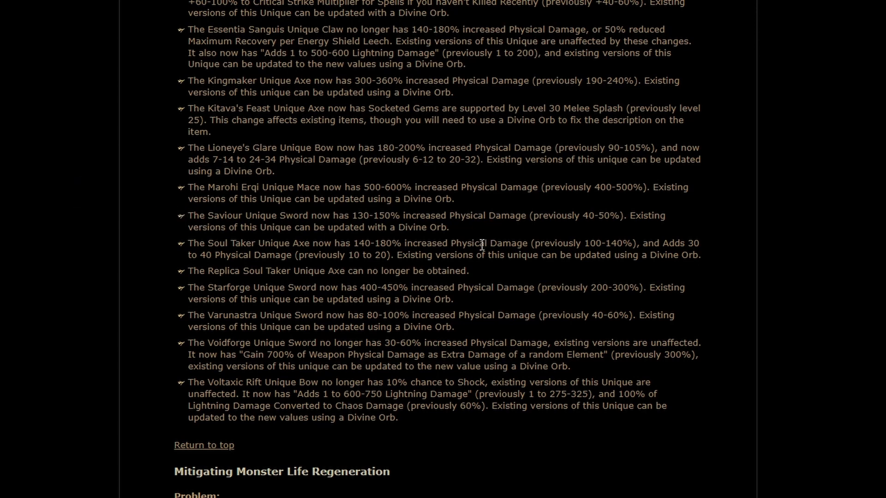
mouse_move(459, 233)
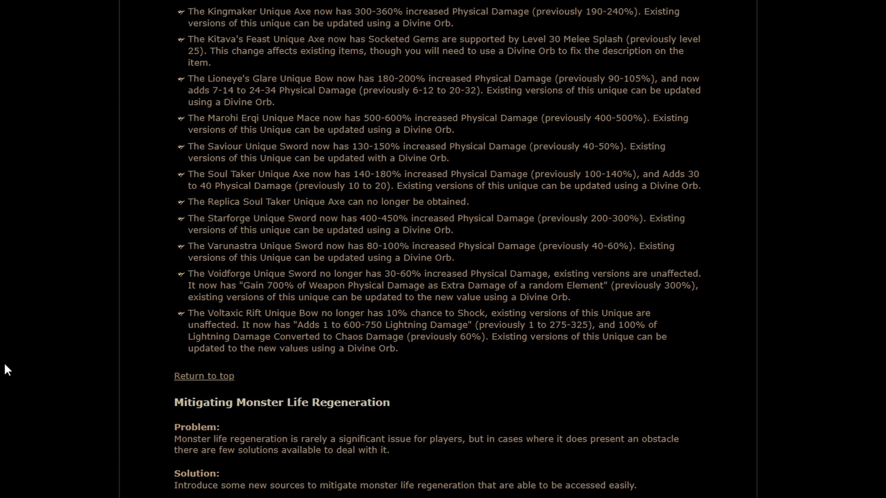
mouse_move(16, 354)
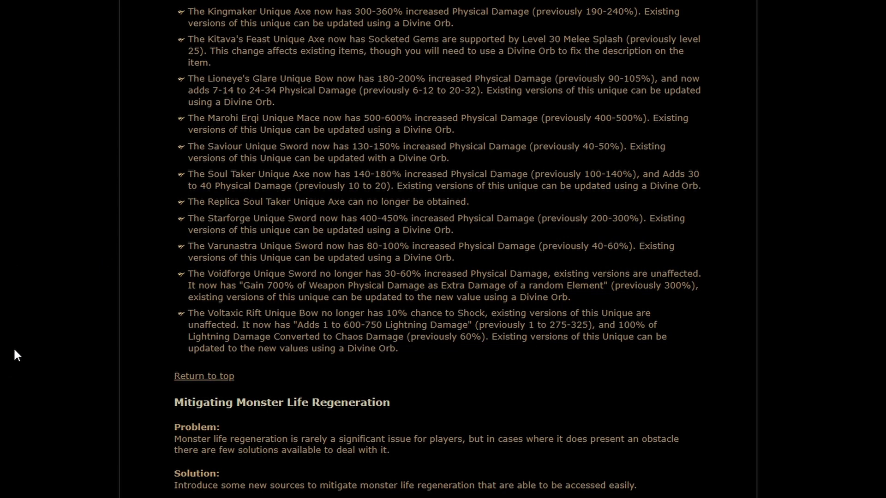
mouse_move(18, 349)
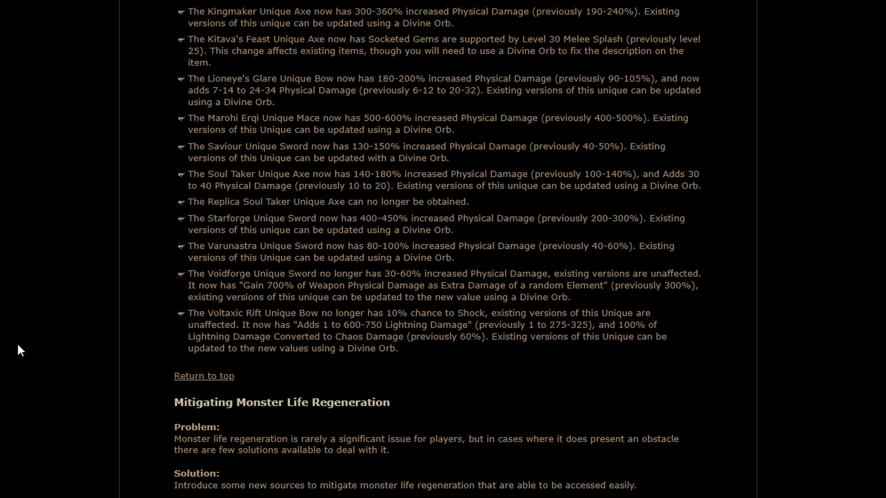
mouse_move(319, 243)
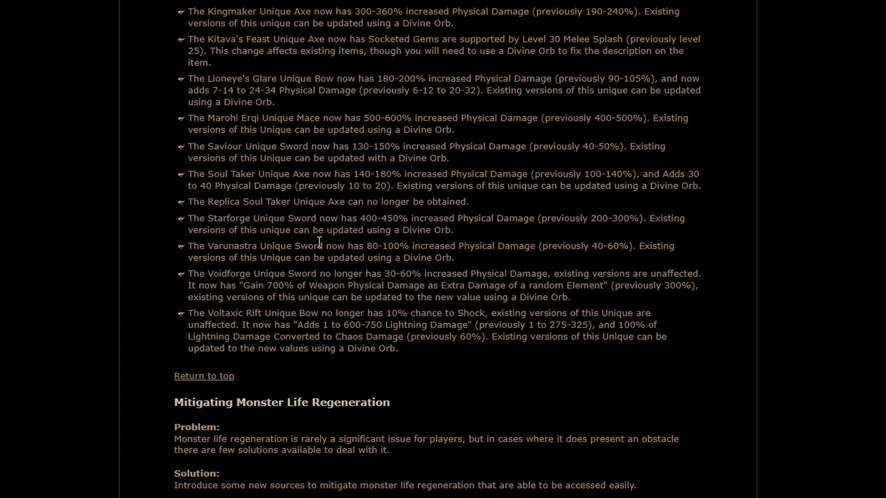
Step: Pick out Varunastra's new 80-100 damage value, then clear it and the Voidforge 700% damage quote highlight
double_click(381, 246)
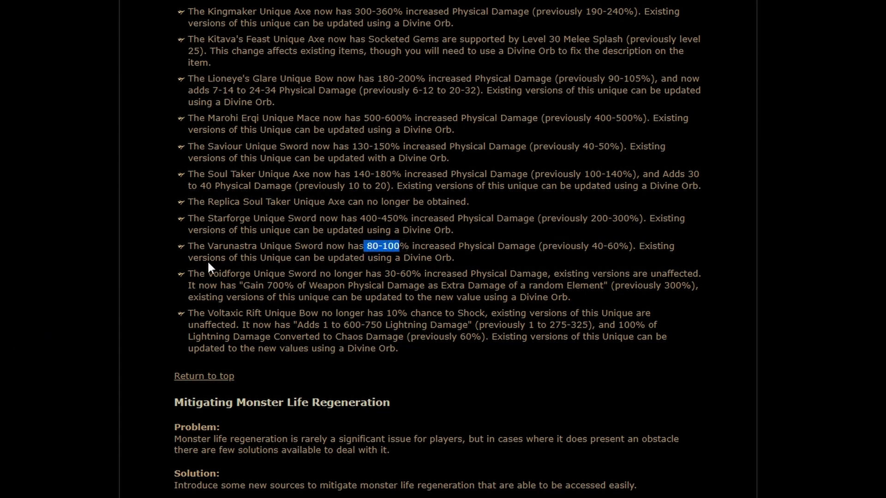
click(83, 278)
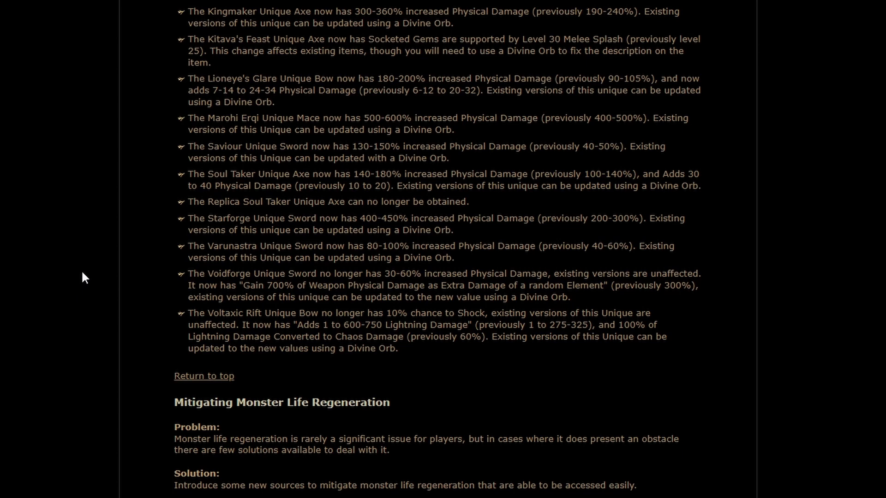
mouse_move(88, 280)
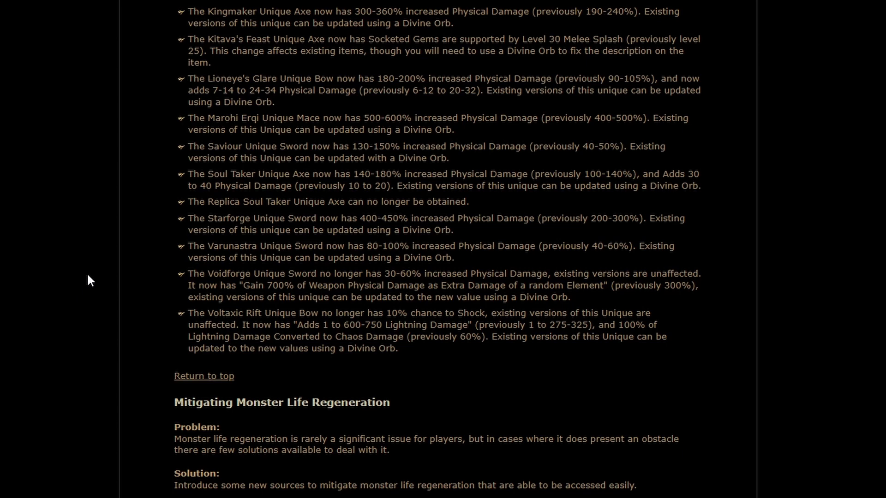
mouse_move(111, 277)
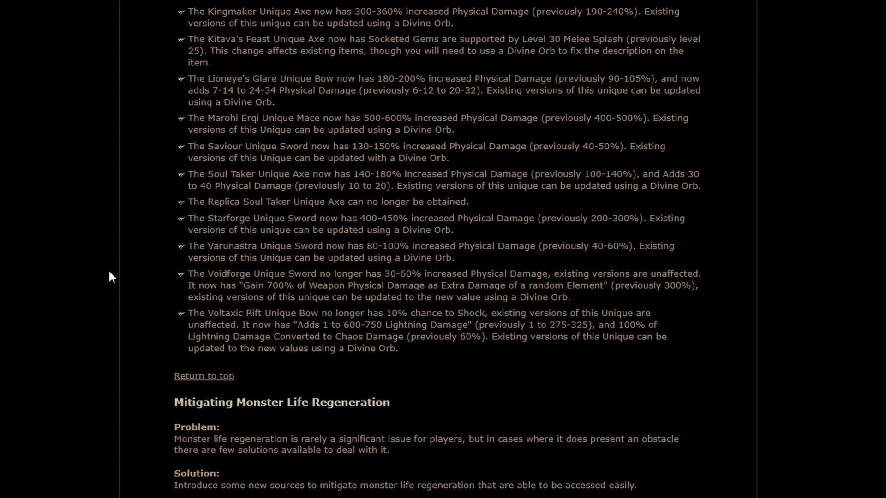
mouse_move(161, 282)
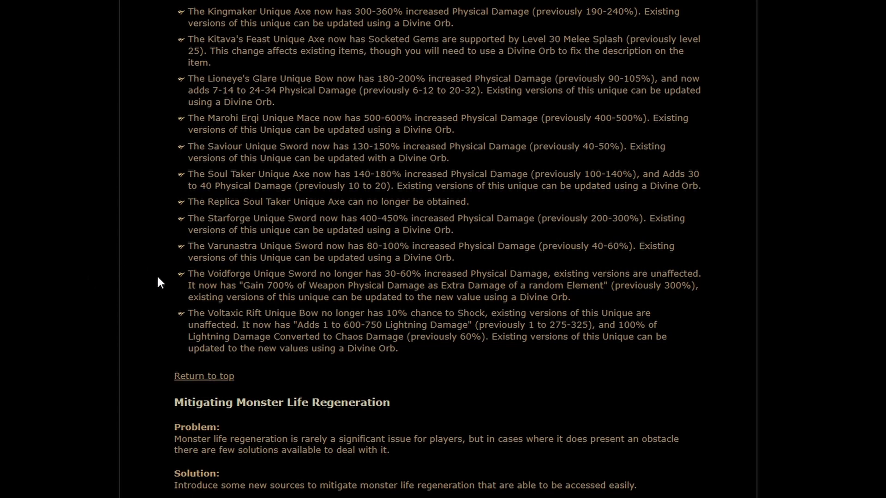
mouse_move(471, 264)
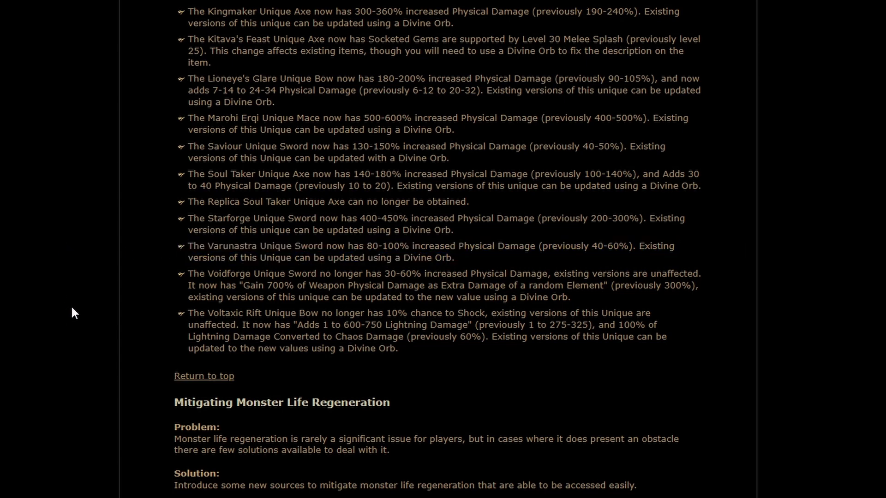
mouse_move(81, 305)
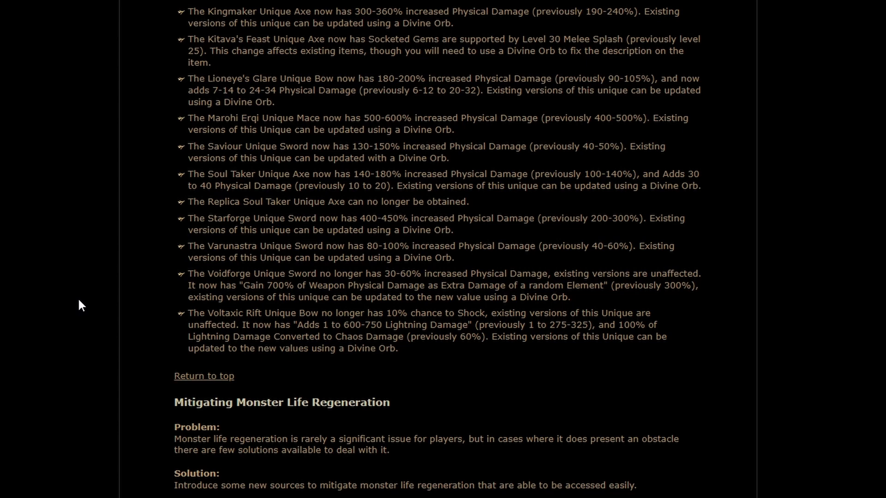
mouse_move(52, 289)
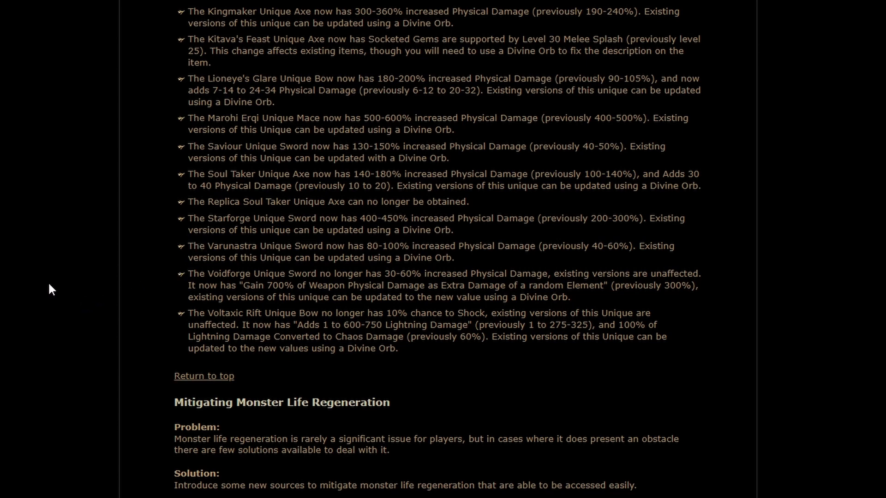
mouse_move(182, 299)
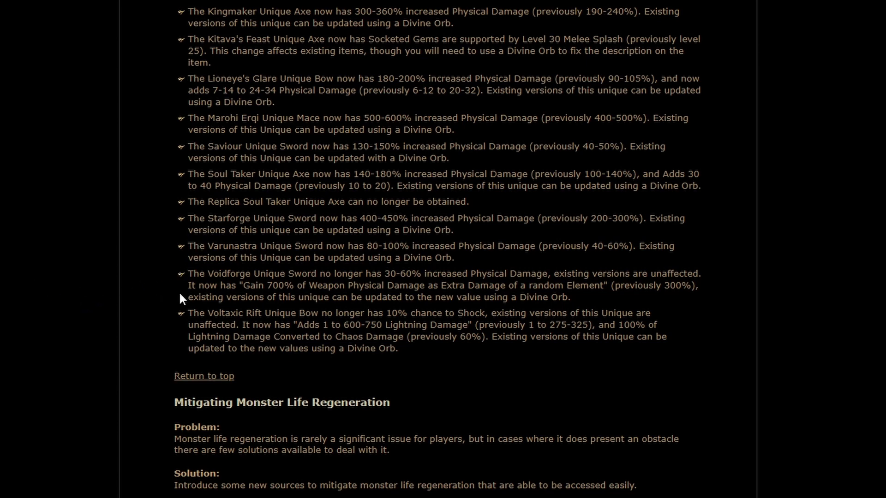
mouse_move(423, 302)
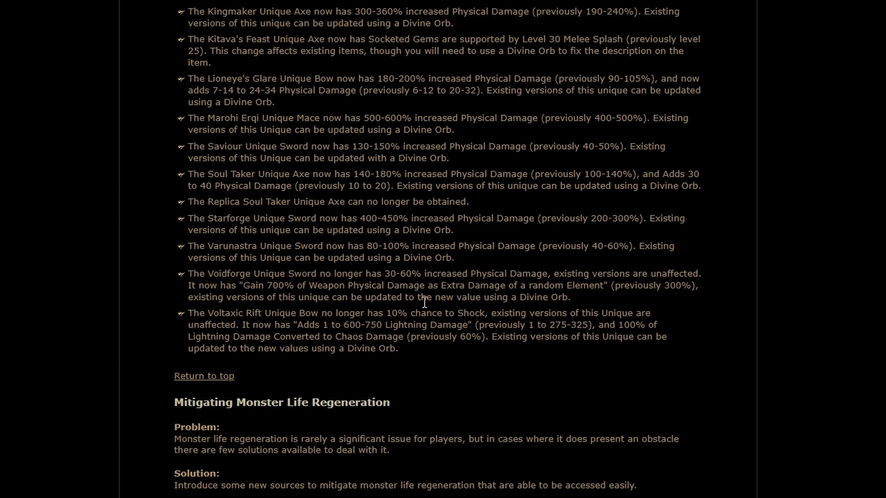
mouse_move(159, 295)
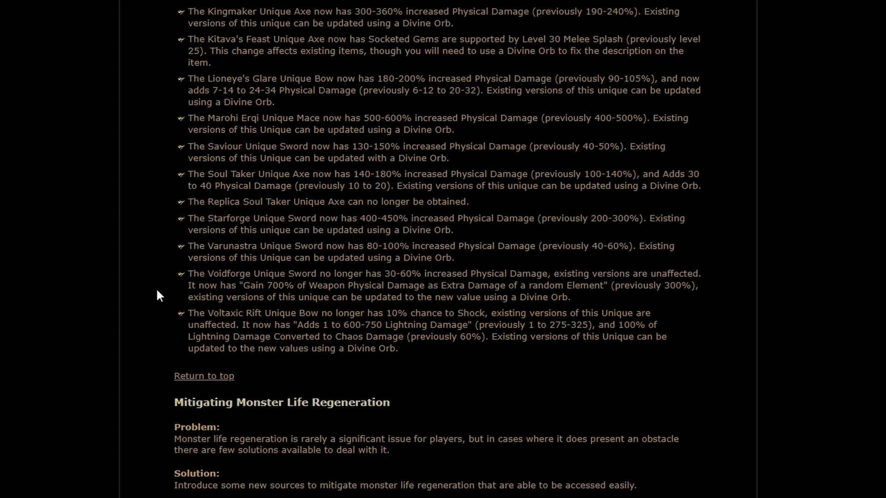
mouse_move(238, 283)
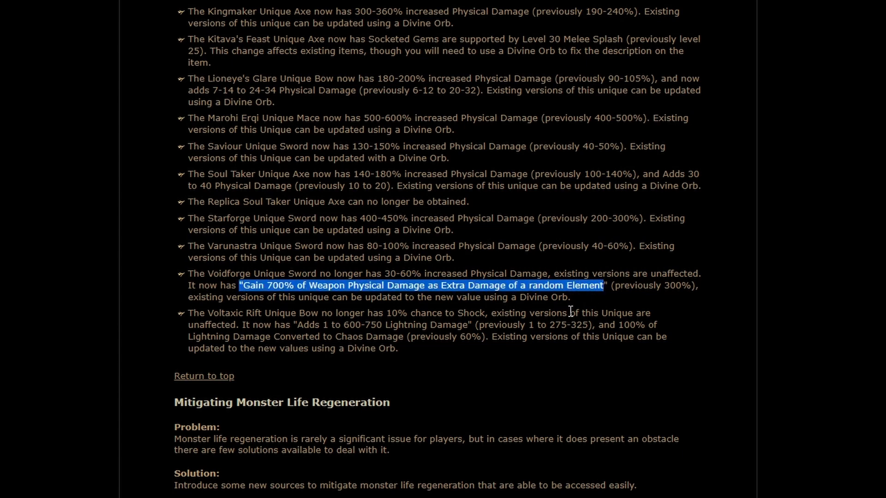
click(576, 308)
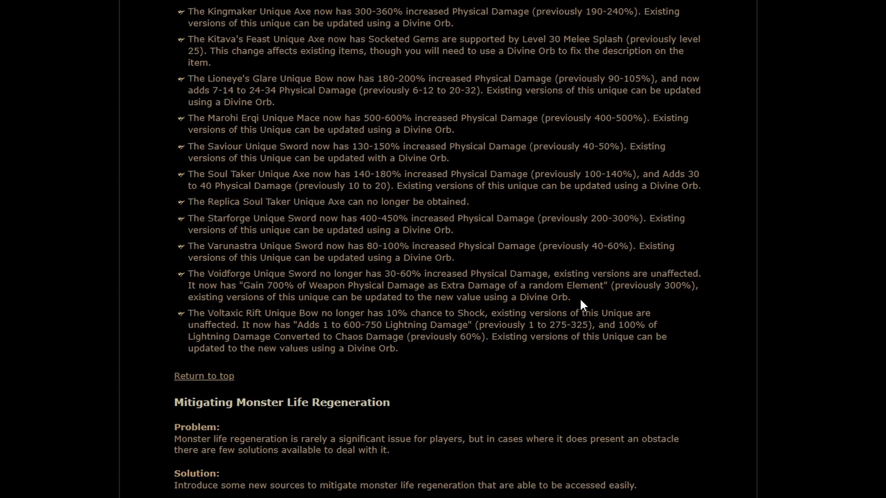
mouse_move(313, 285)
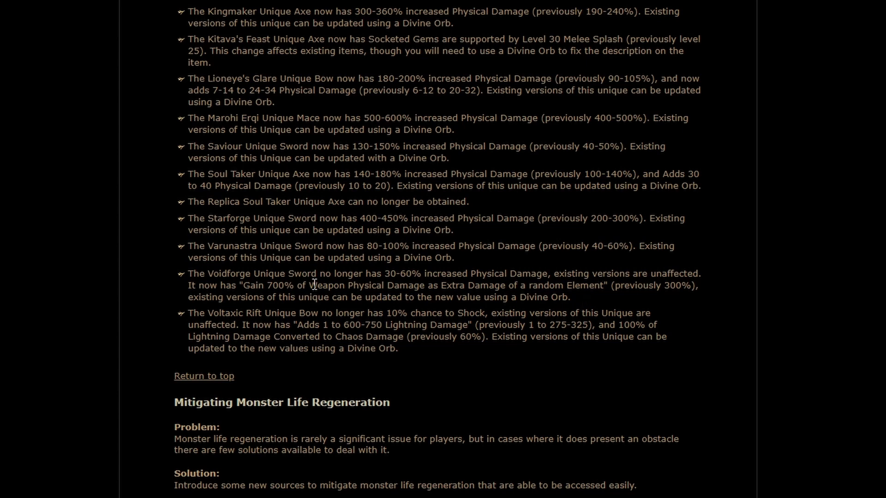
mouse_move(231, 299)
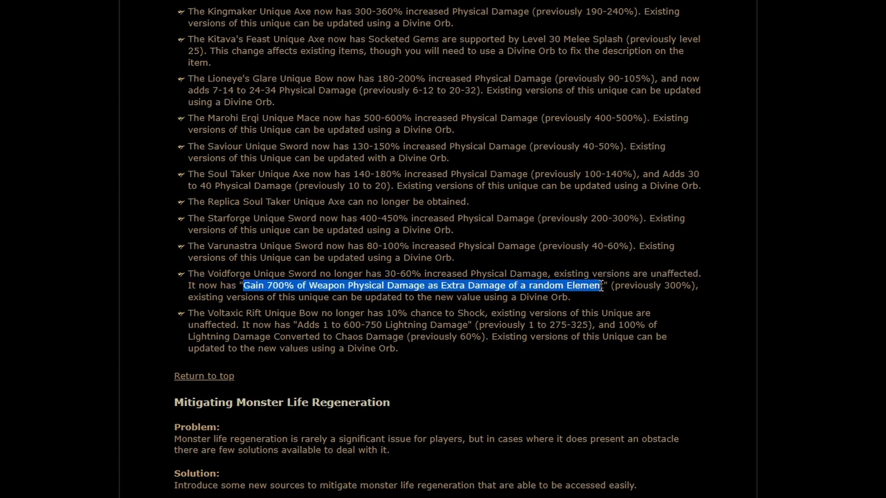
Step: Review the Voltaxic Rift 100% Lightning Damage Converted to Chaos line and clear the highlight
scroll(down, 3)
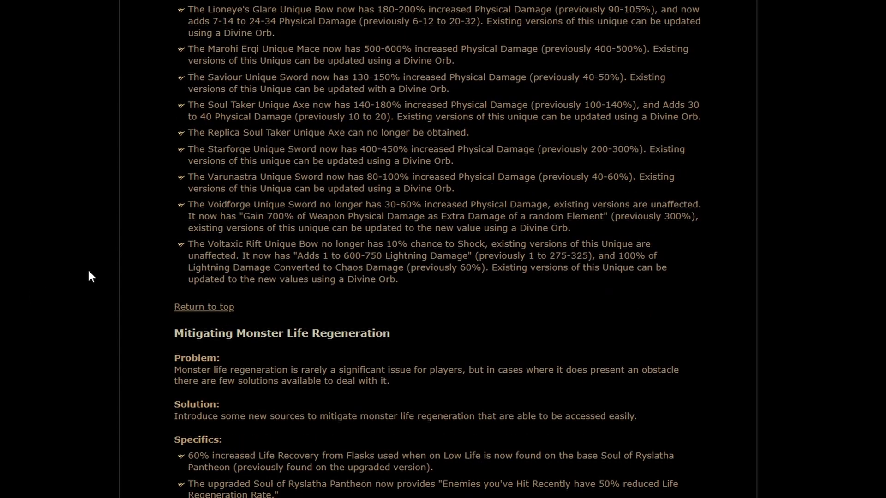
mouse_move(159, 271)
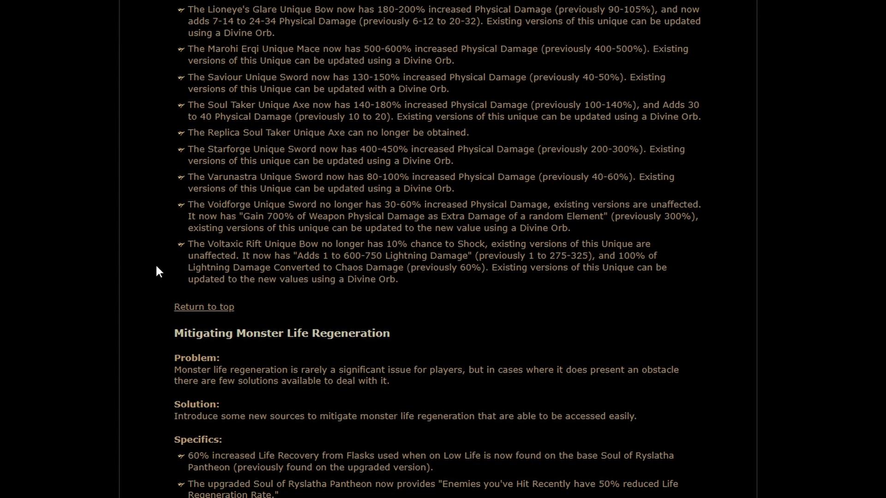
mouse_move(323, 255)
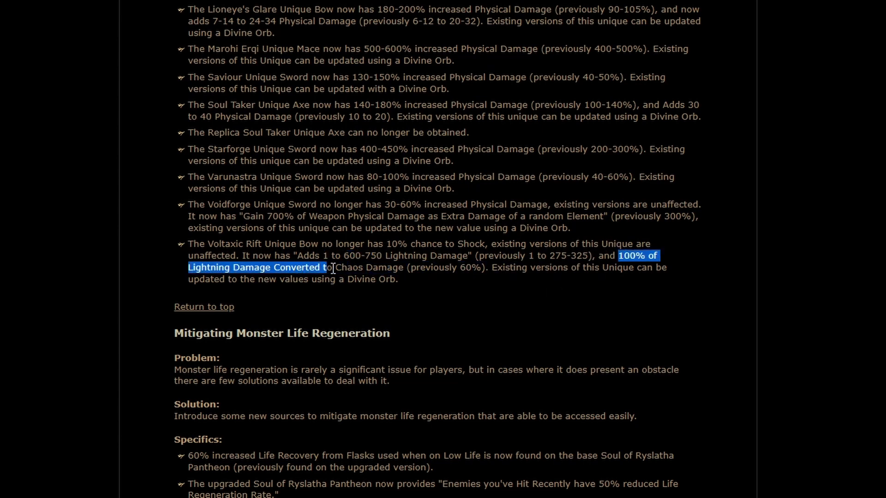
click(460, 284)
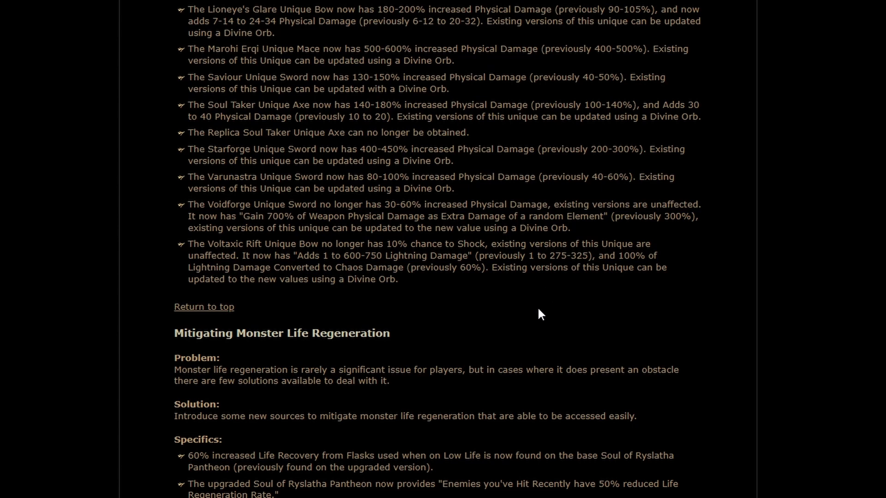
mouse_move(515, 313)
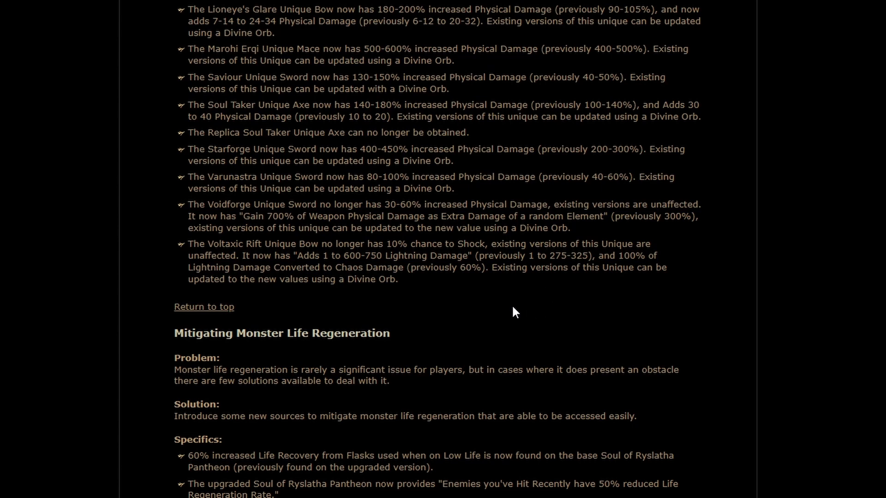
mouse_move(464, 288)
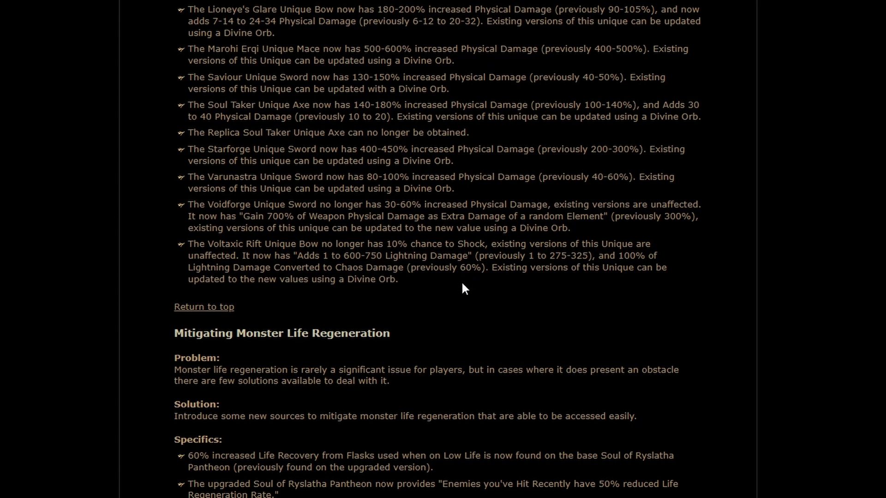
mouse_move(173, 325)
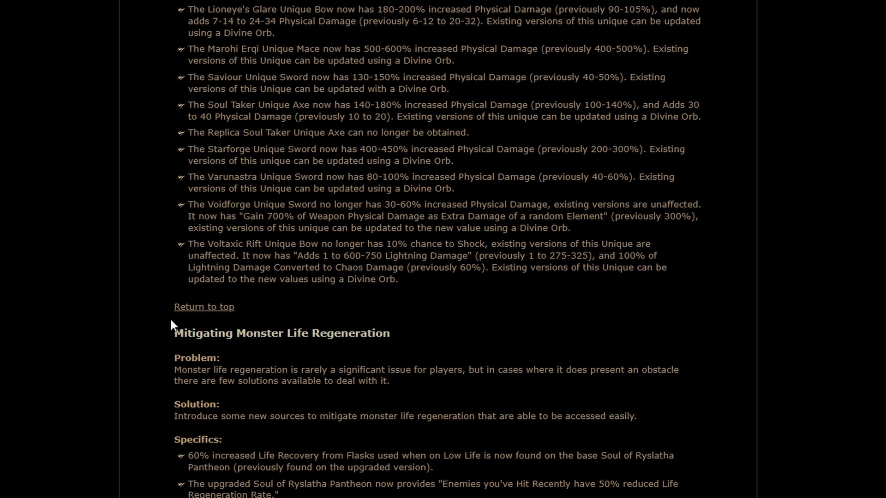
Step: Scroll to the Monster Life Regeneration specifics and mark a line while reading
scroll(down, 3)
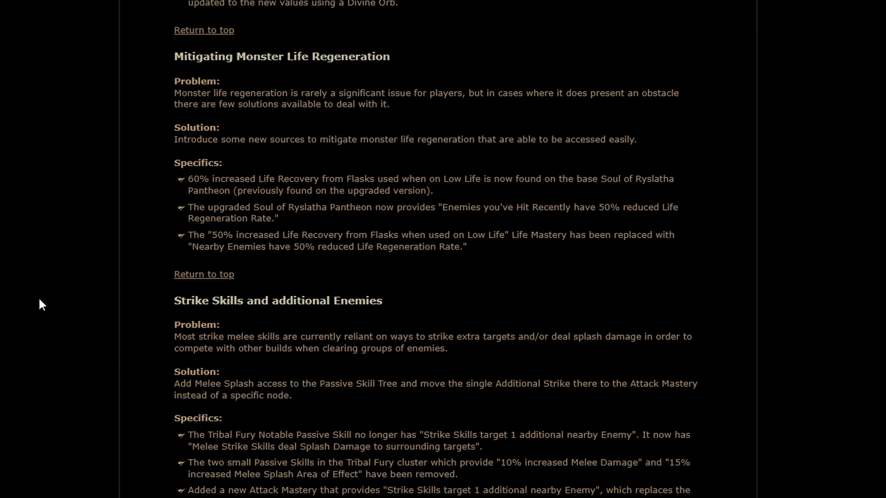
mouse_move(203, 207)
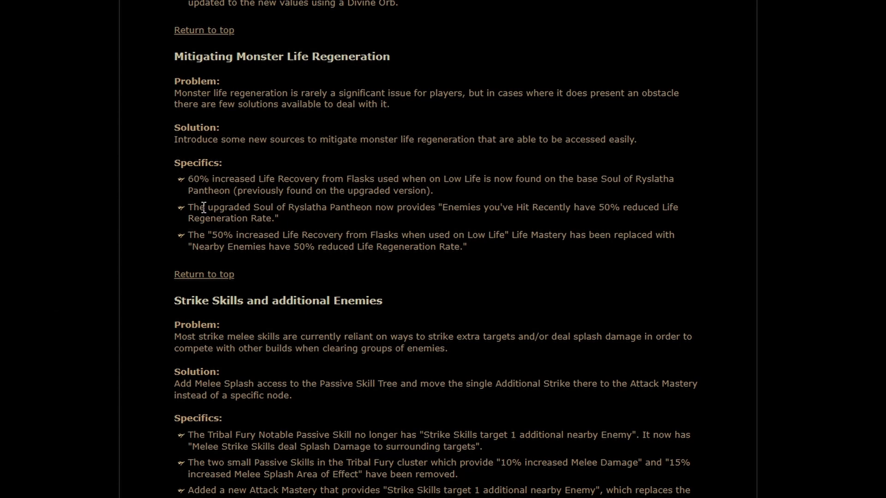
mouse_move(318, 227)
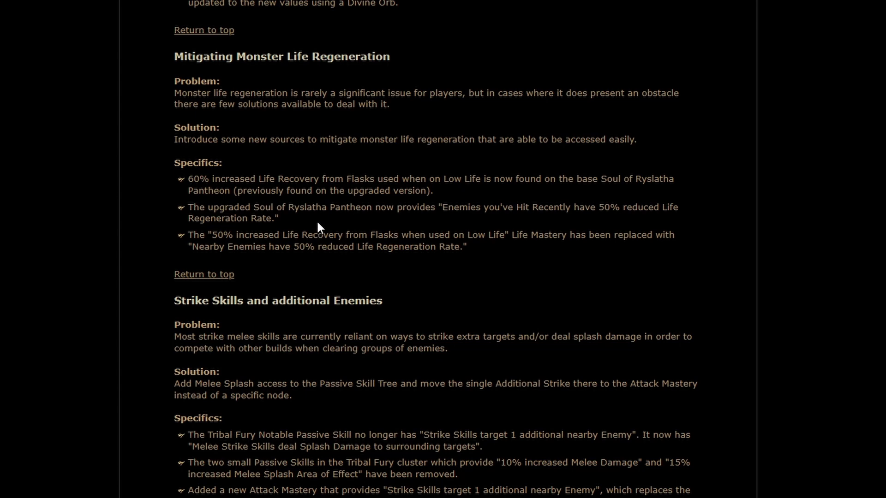
mouse_move(519, 208)
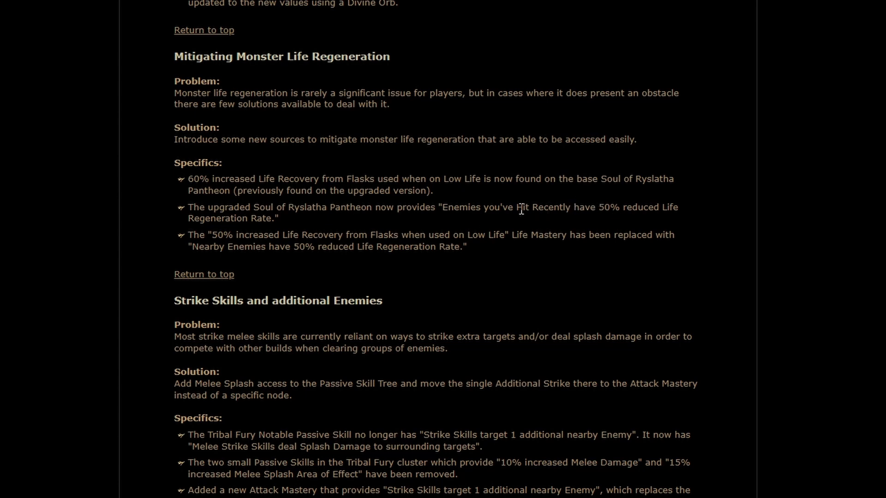
mouse_move(326, 229)
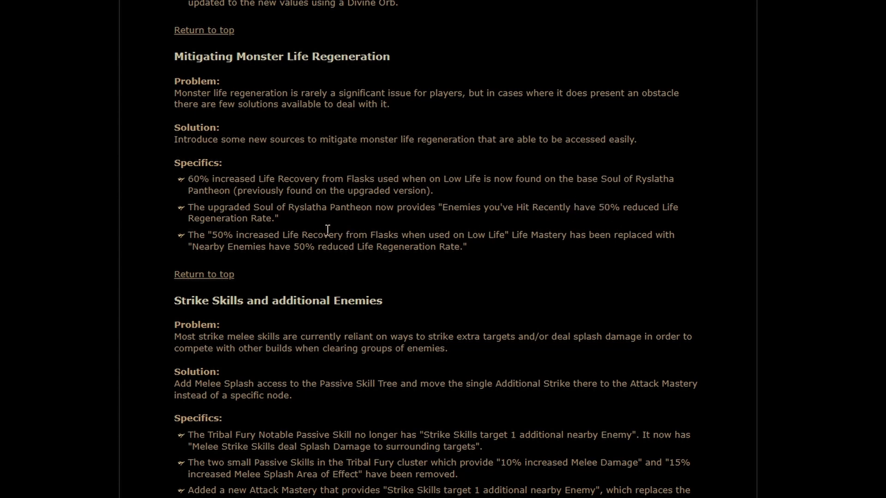
mouse_move(288, 221)
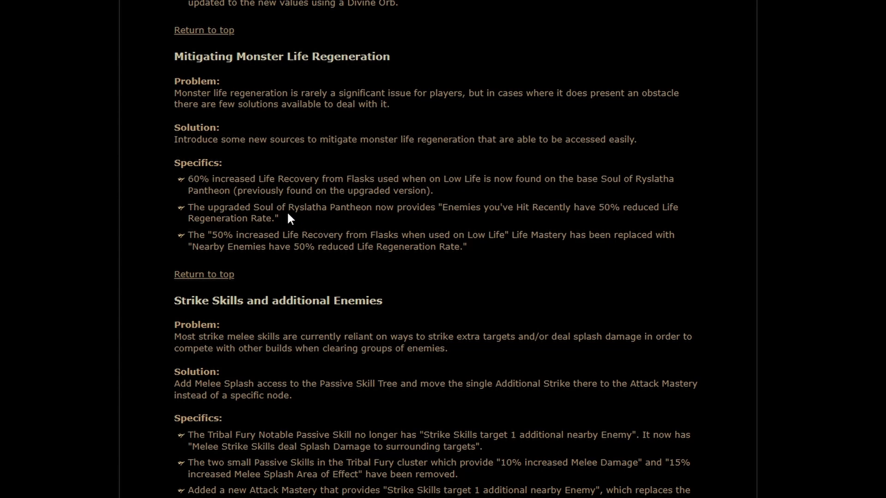
drag(187, 179, 335, 179)
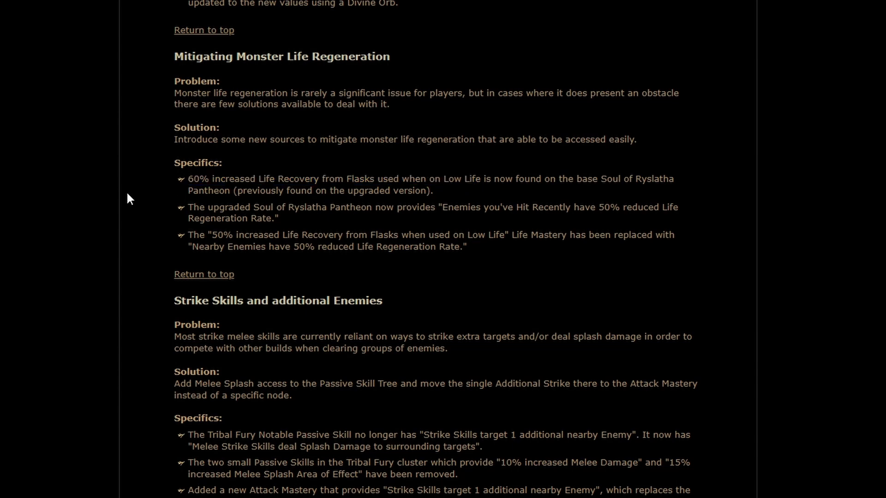
mouse_move(45, 227)
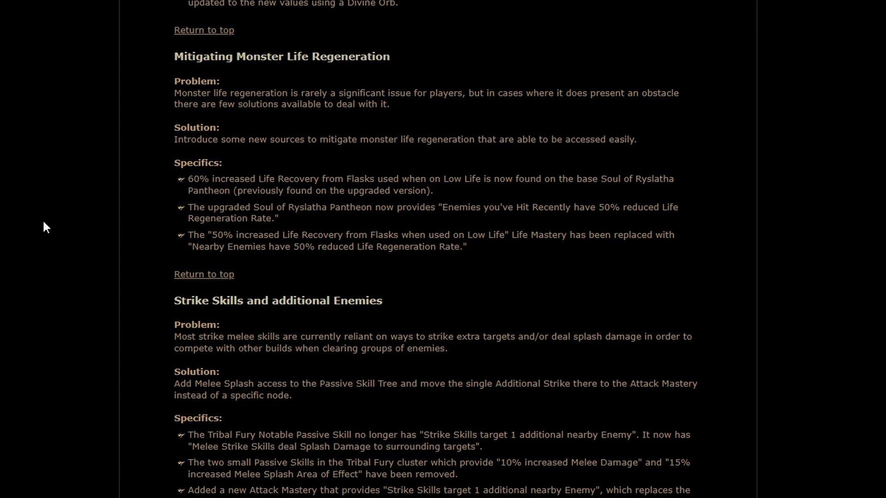
mouse_move(487, 281)
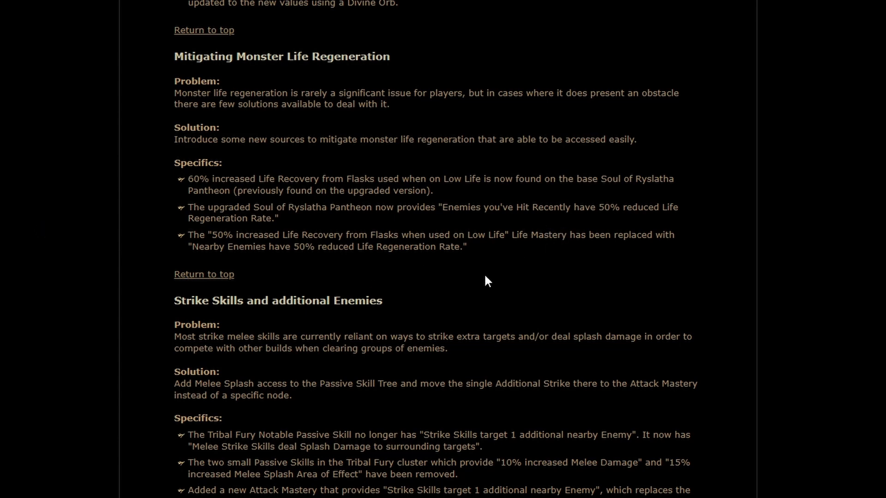
mouse_move(405, 247)
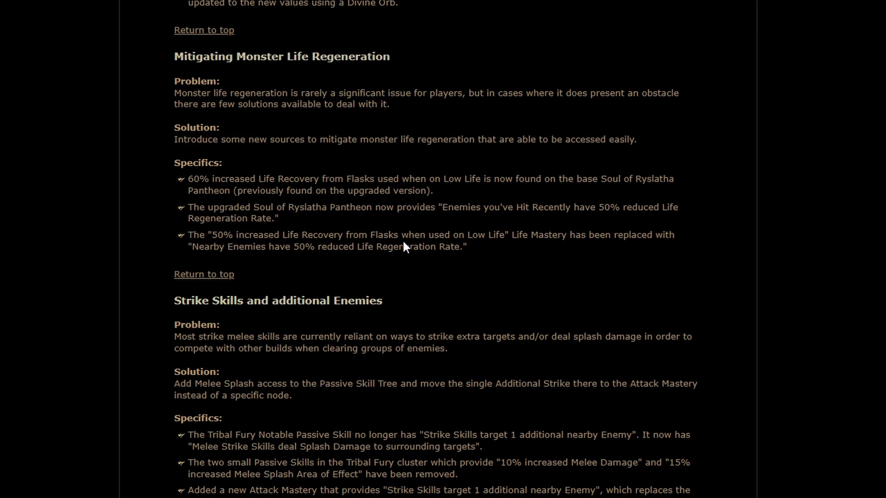
mouse_move(498, 256)
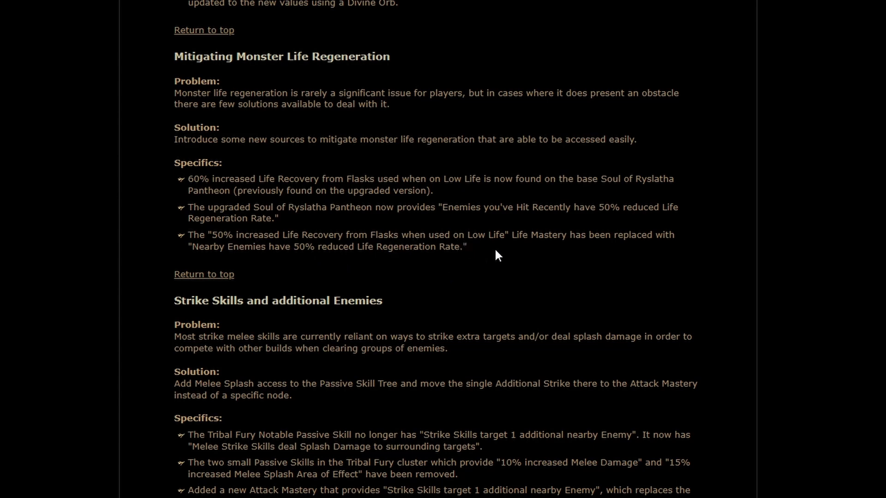
mouse_move(341, 251)
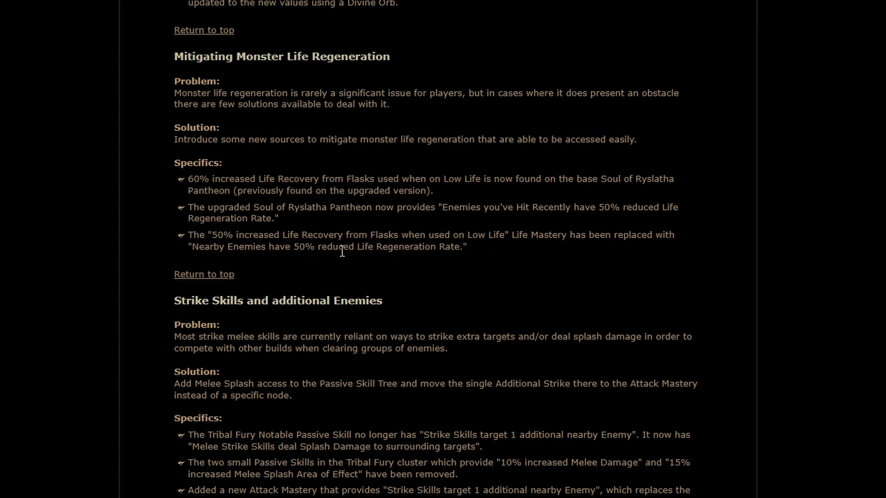
mouse_move(488, 273)
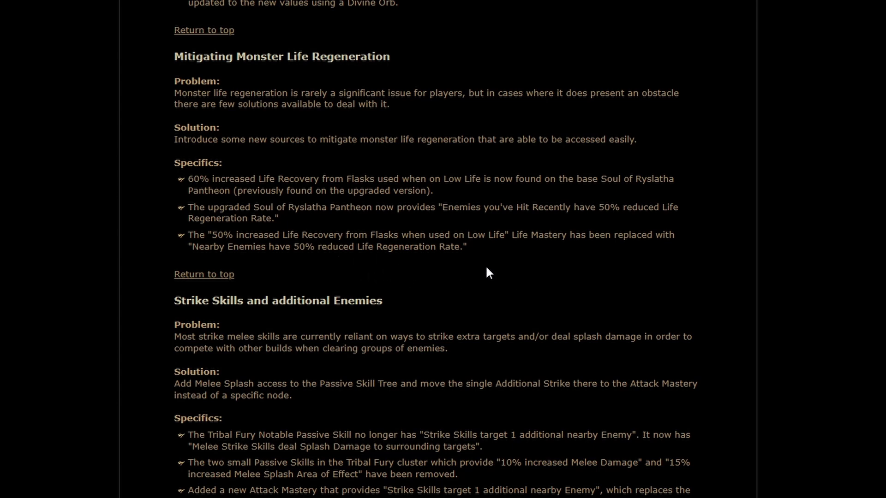
mouse_move(167, 216)
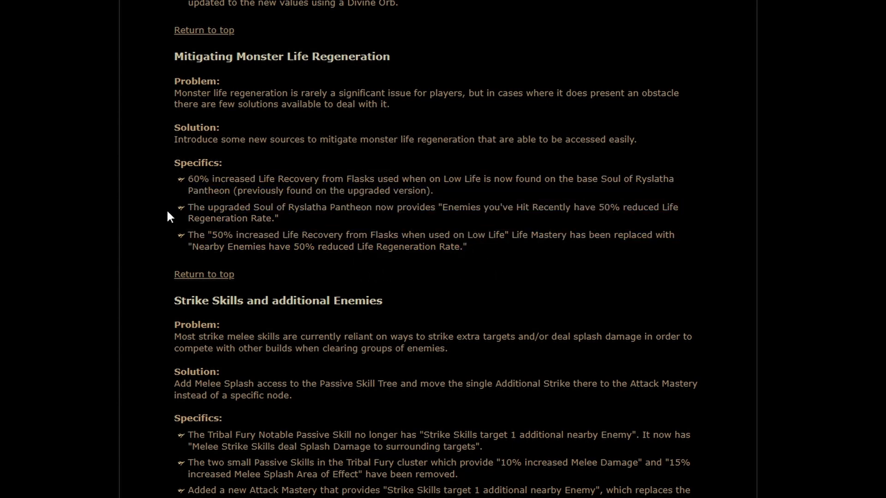
mouse_move(195, 213)
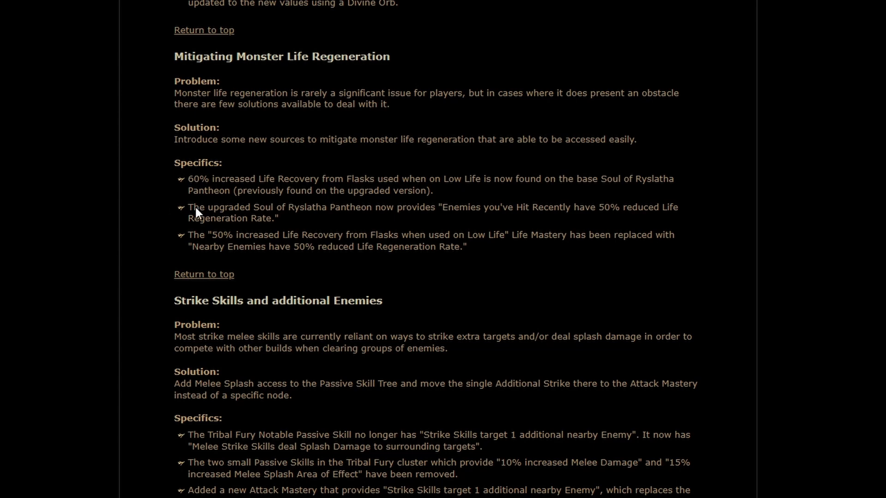
mouse_move(447, 306)
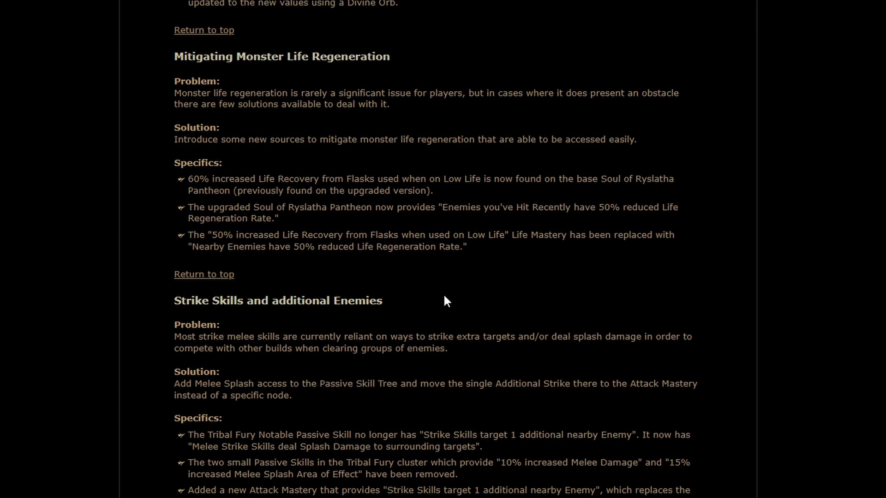
mouse_move(331, 251)
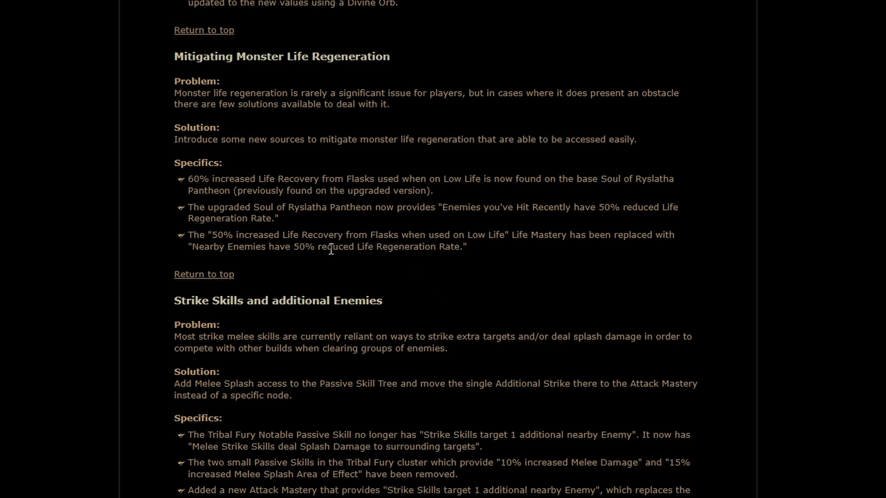
mouse_move(282, 266)
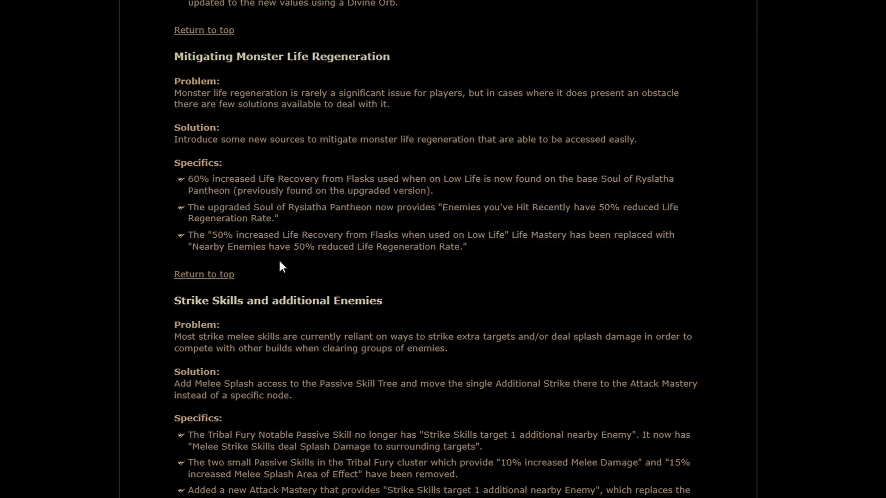
mouse_move(518, 263)
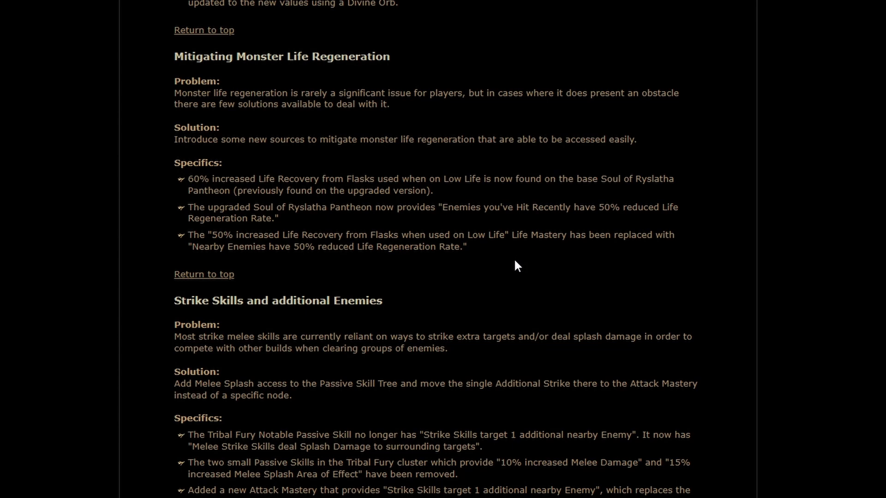
mouse_move(85, 219)
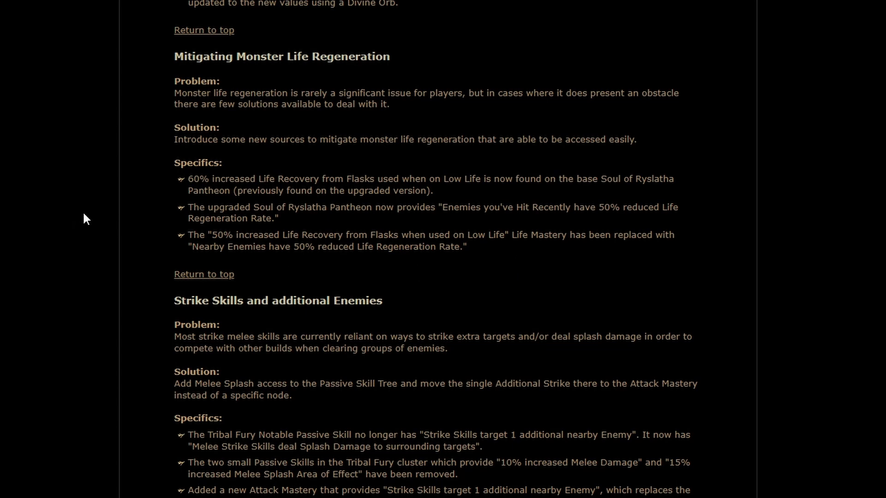
Step: Read the Strike Skills replaced Mastery and splash damage notes, clearing each highlight
scroll(down, 3)
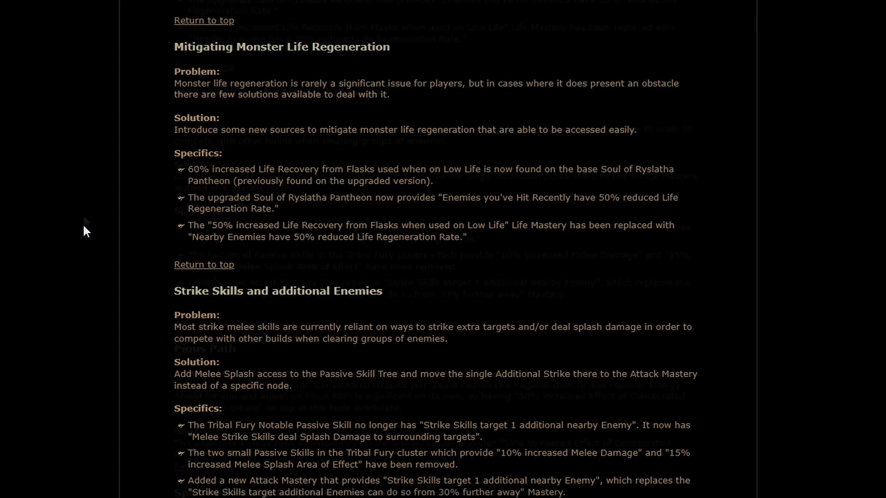
scroll(down, 3)
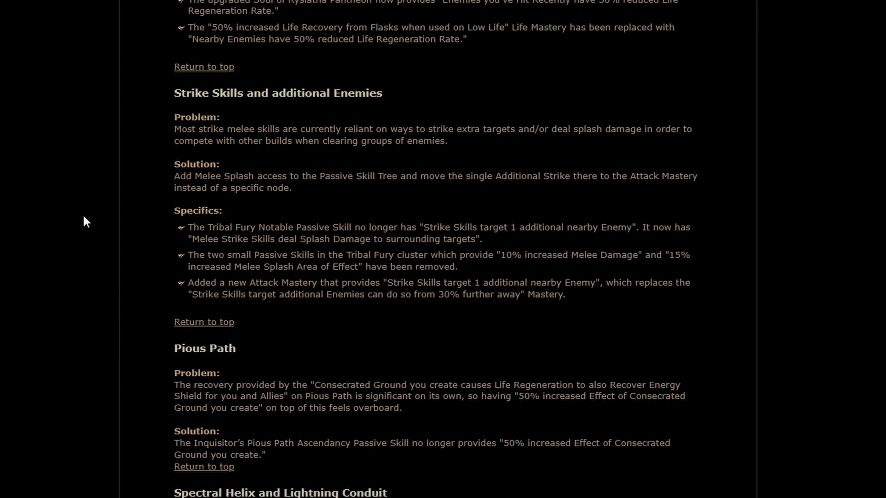
mouse_move(458, 235)
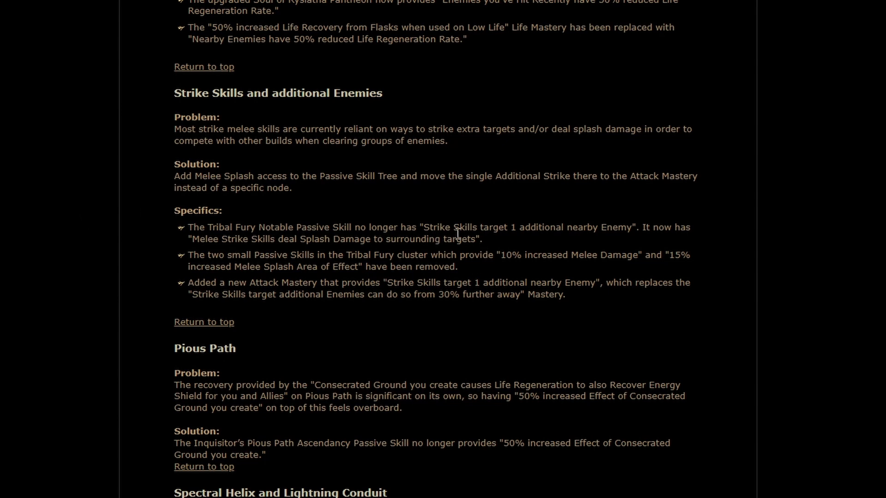
mouse_move(663, 232)
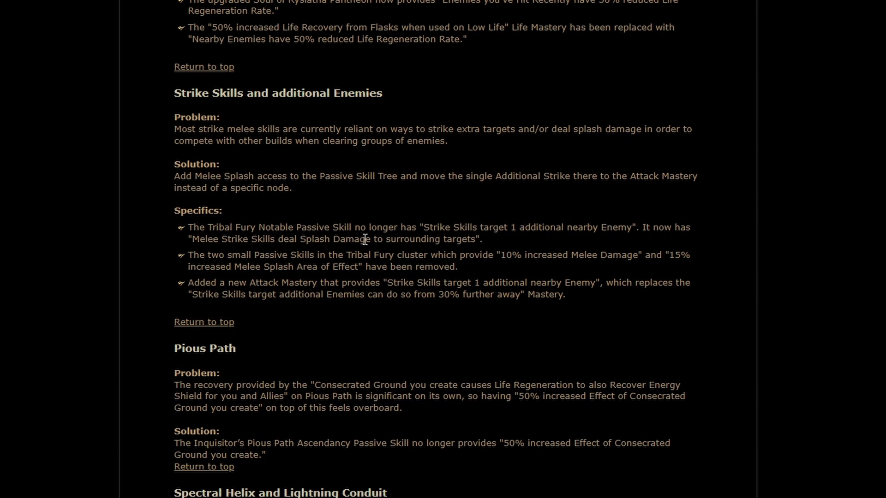
mouse_move(523, 274)
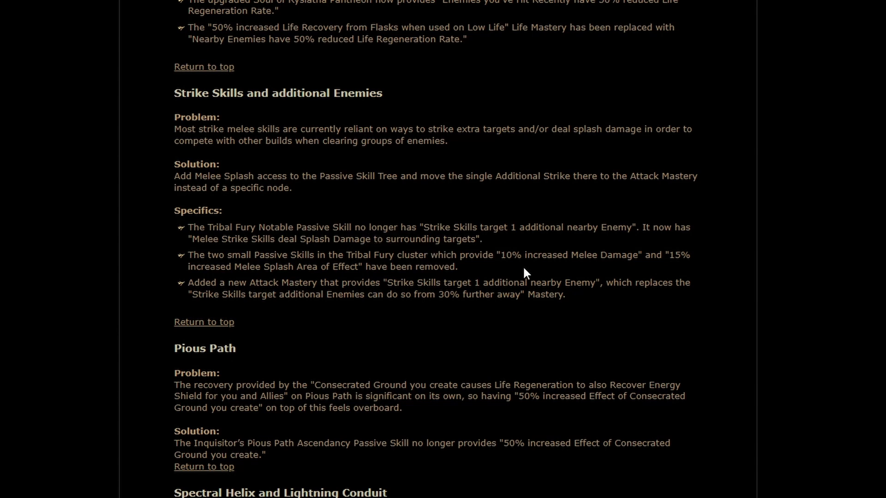
mouse_move(439, 288)
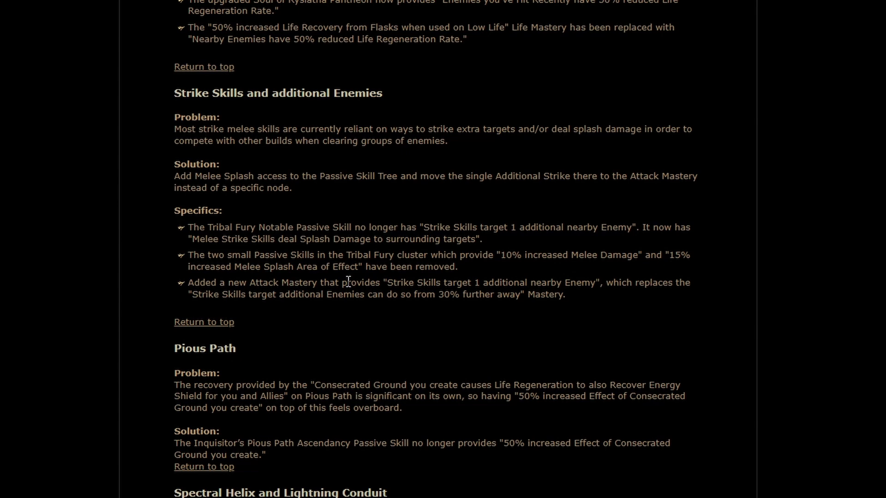
mouse_move(213, 327)
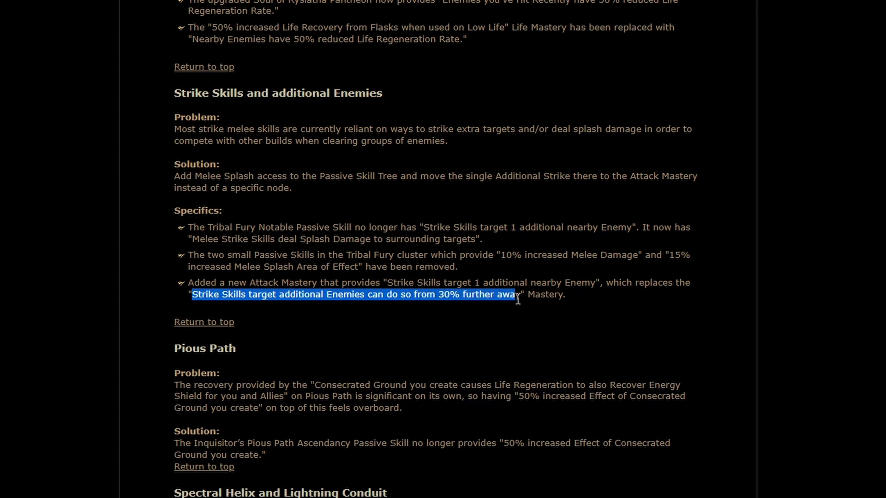
click(532, 311)
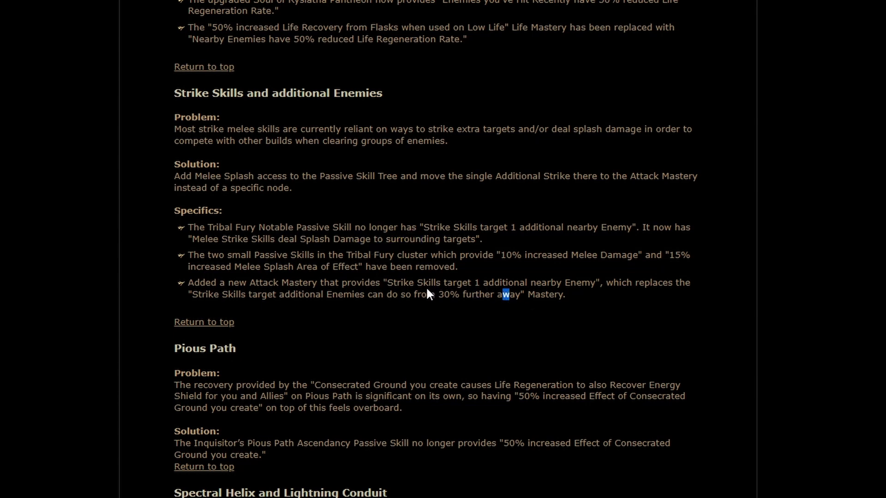
mouse_move(506, 317)
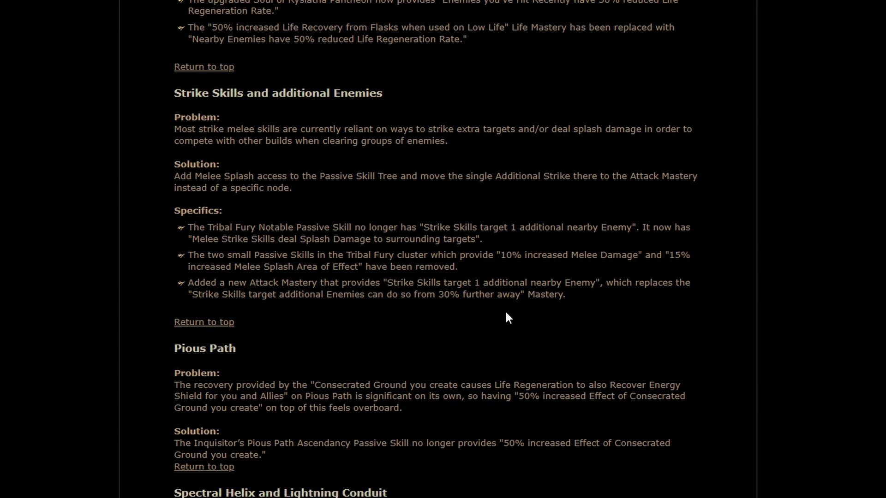
mouse_move(411, 298)
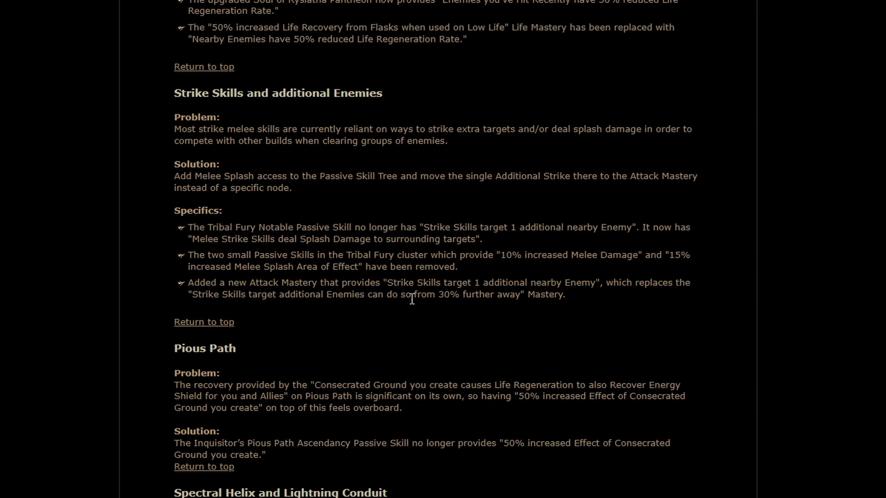
mouse_move(540, 338)
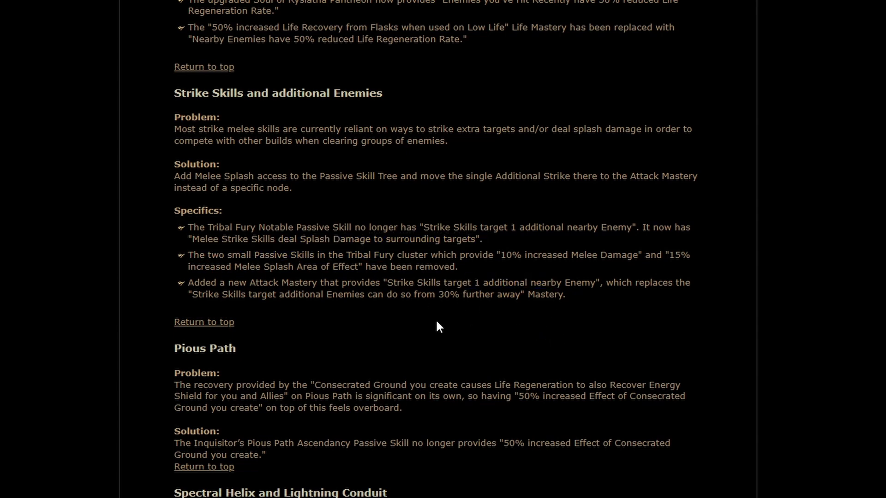
mouse_move(442, 317)
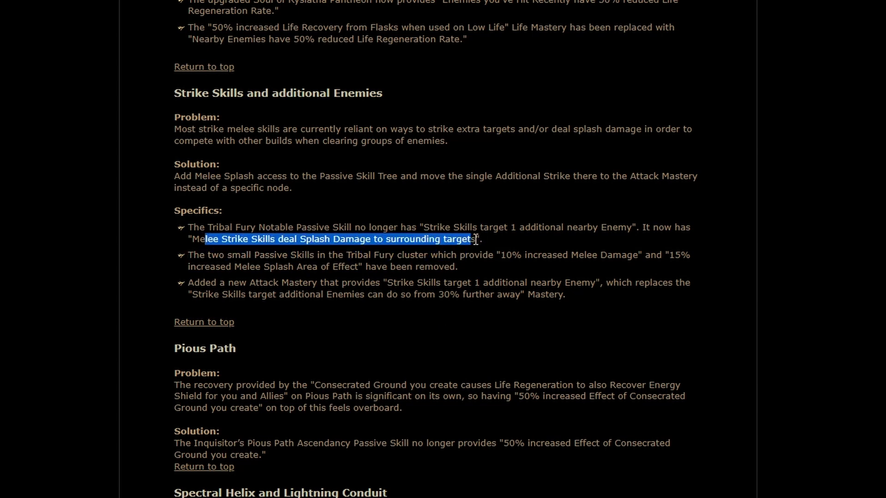
click(482, 326)
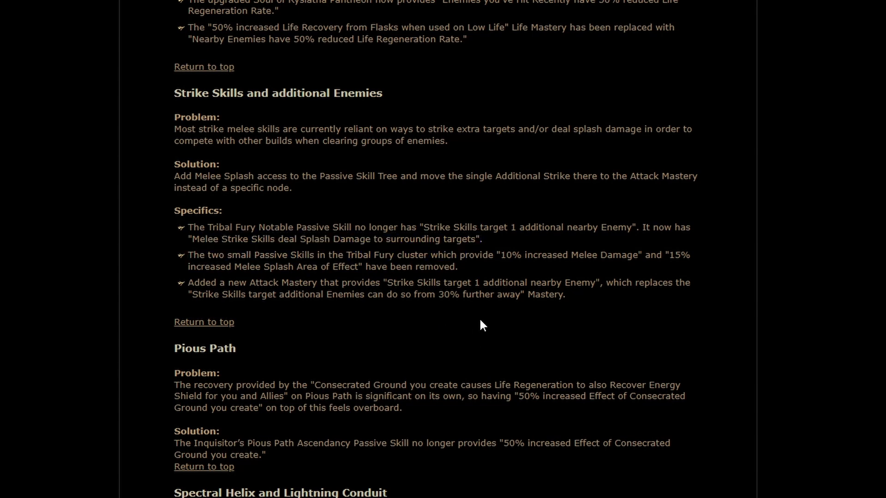
mouse_move(510, 322)
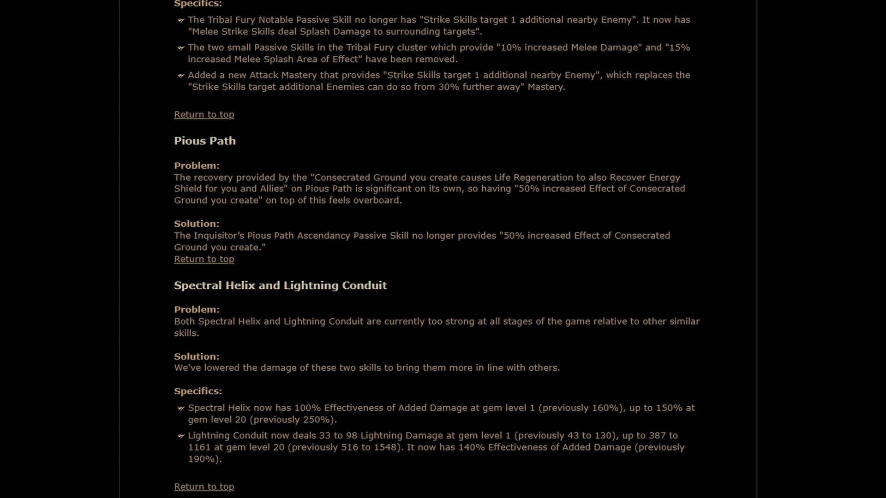
Step: Review the Spectral Helix and Lightning Conduit damage reductions and clear the highlight
scroll(down, 3)
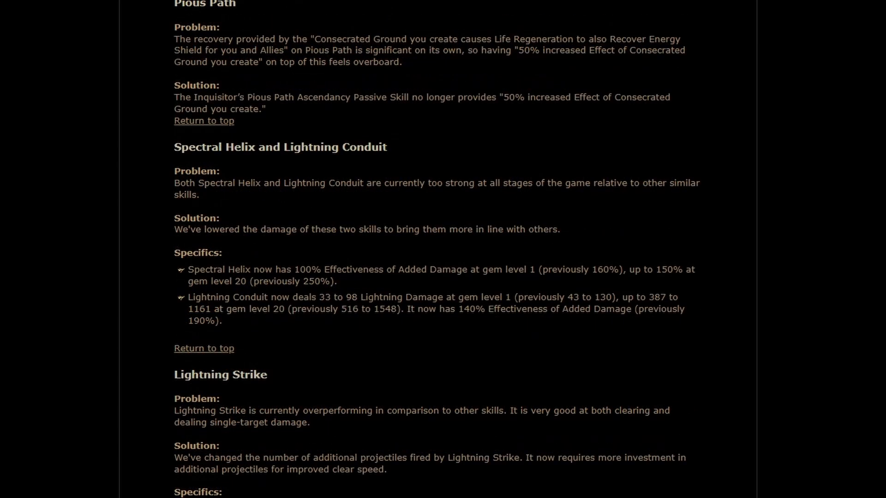
mouse_move(117, 279)
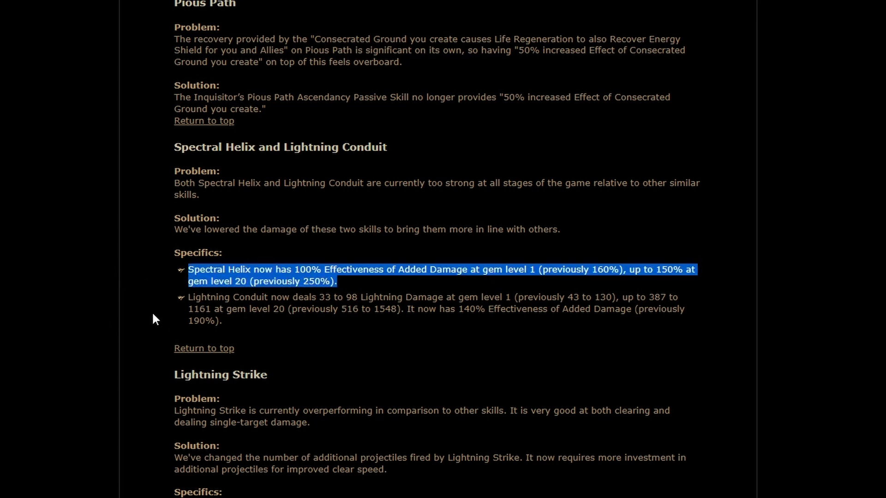
mouse_move(194, 293)
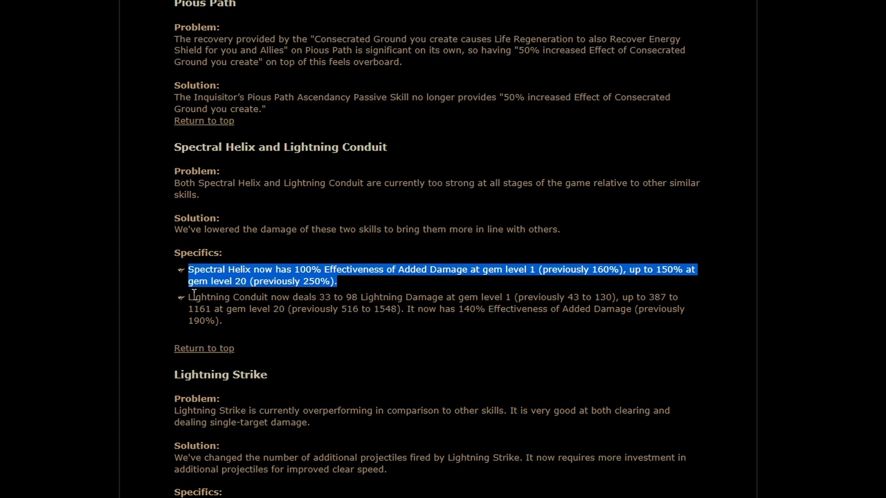
mouse_move(136, 294)
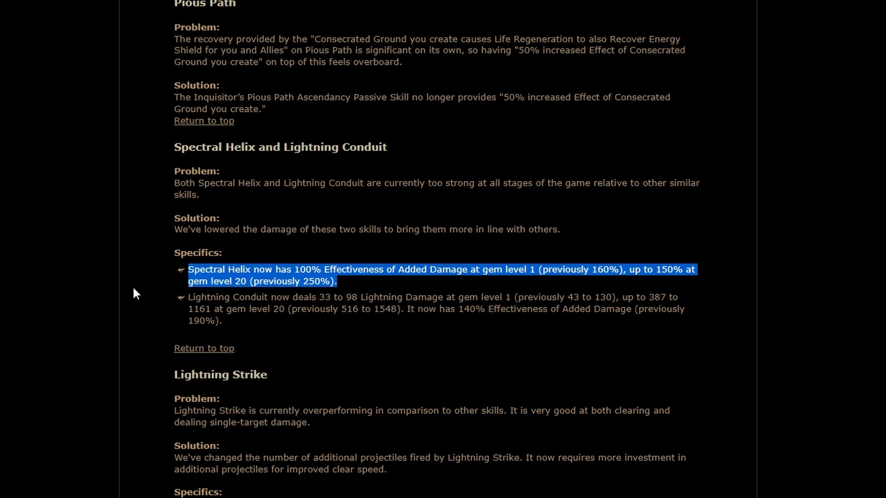
mouse_move(136, 289)
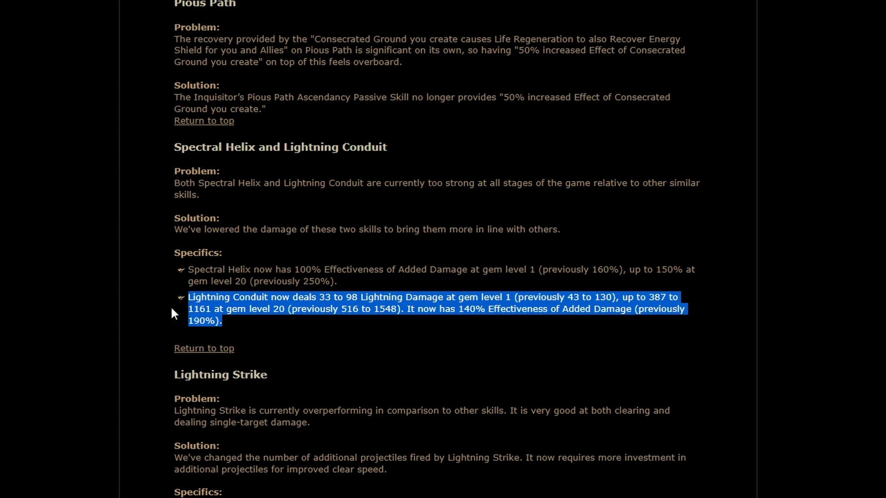
click(112, 328)
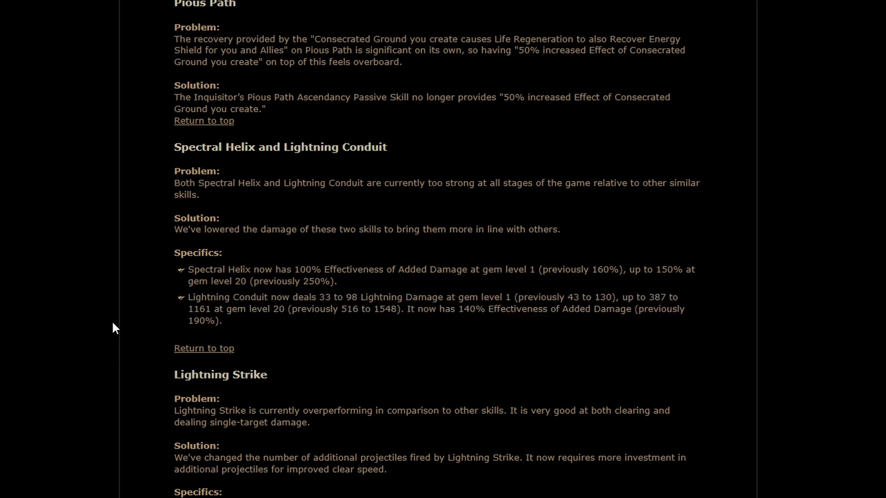
mouse_move(202, 359)
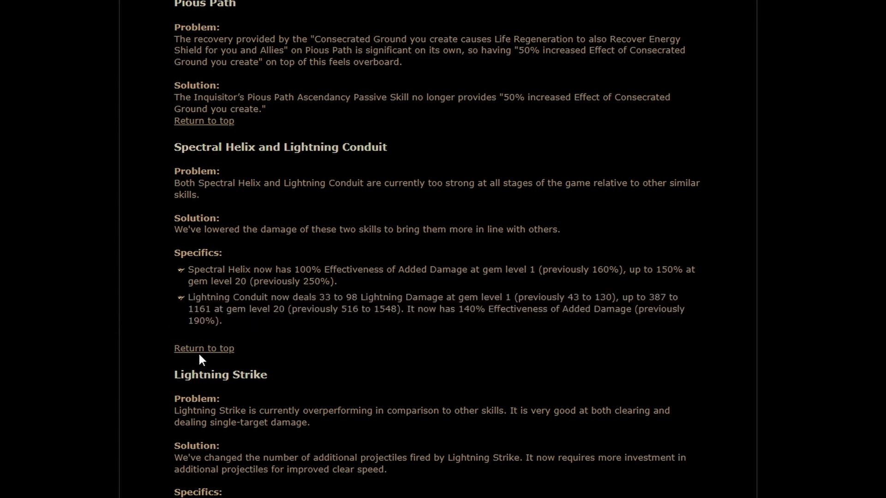
mouse_move(330, 362)
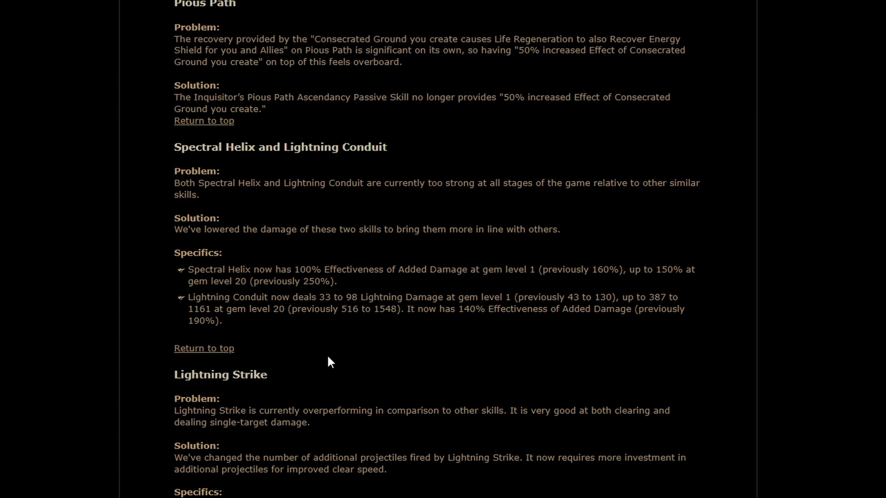
mouse_move(431, 336)
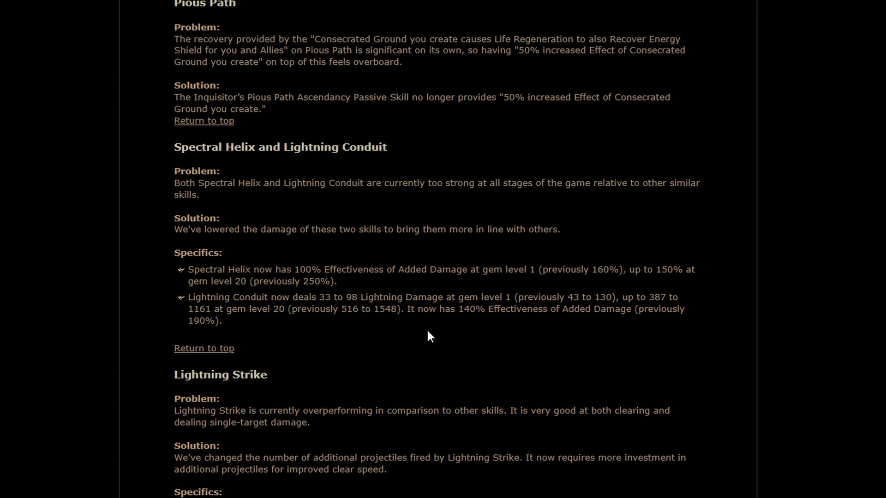
mouse_move(283, 331)
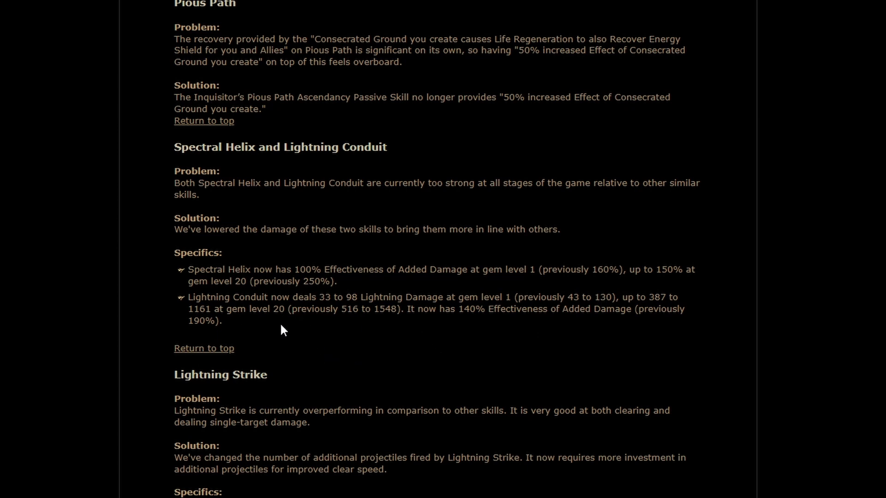
Step: Scroll past Lightning Strike to the Divergent Second Wind and Onslaught sections
scroll(down, 3)
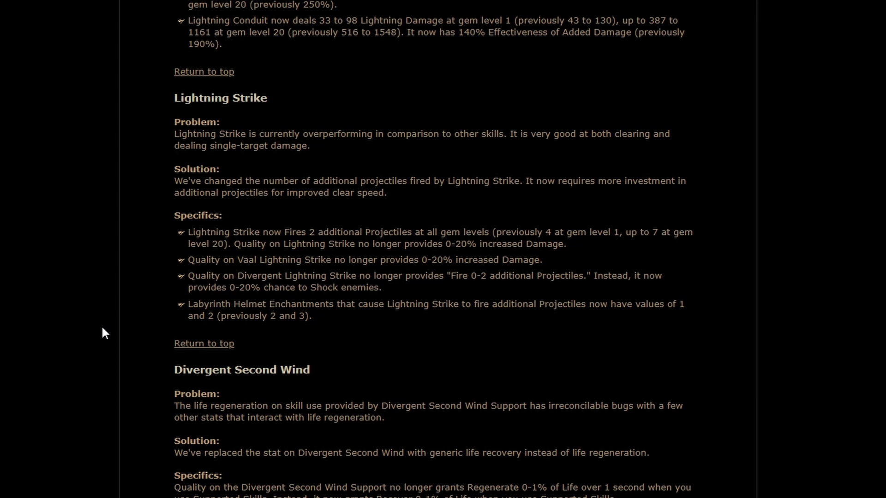
mouse_move(108, 329)
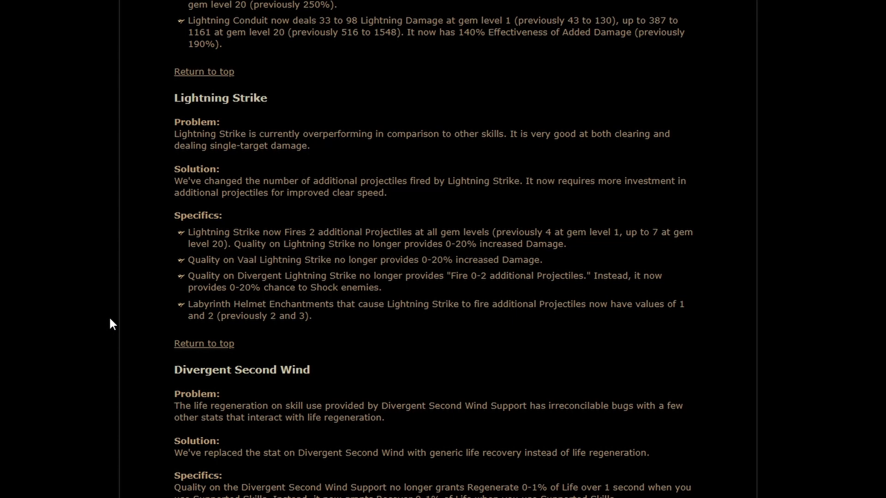
mouse_move(117, 318)
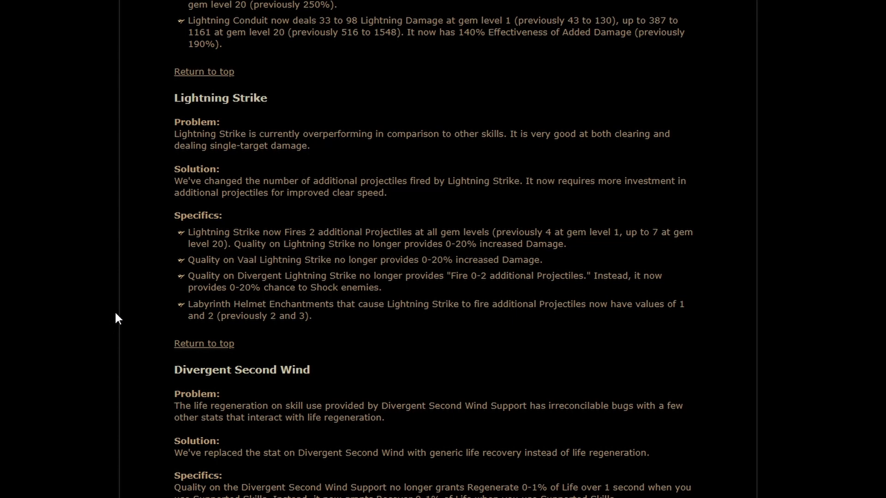
mouse_move(119, 314)
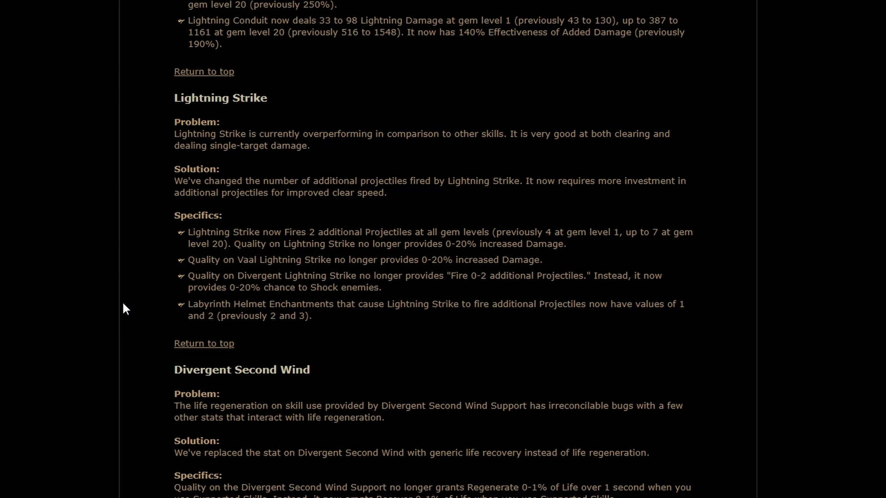
mouse_move(137, 298)
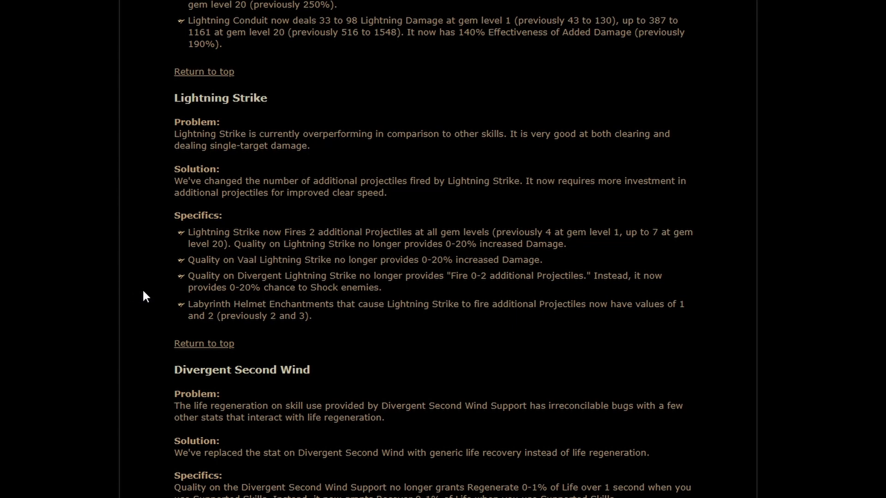
mouse_move(243, 333)
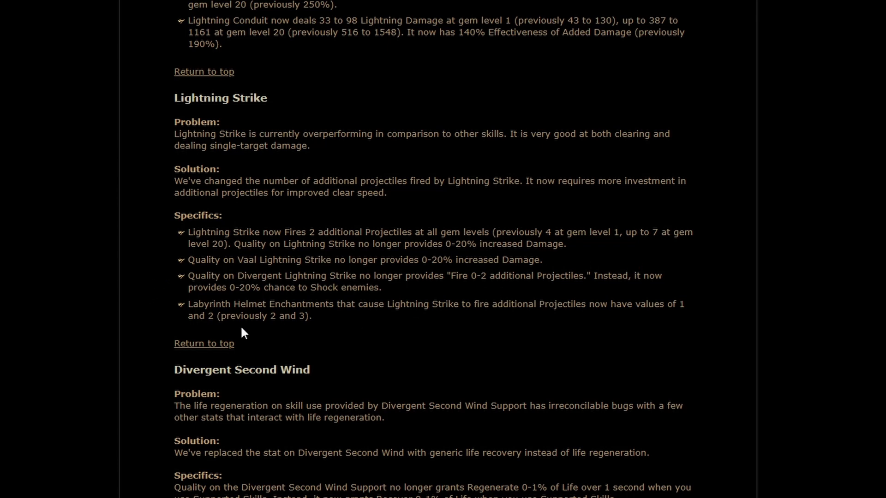
mouse_move(97, 274)
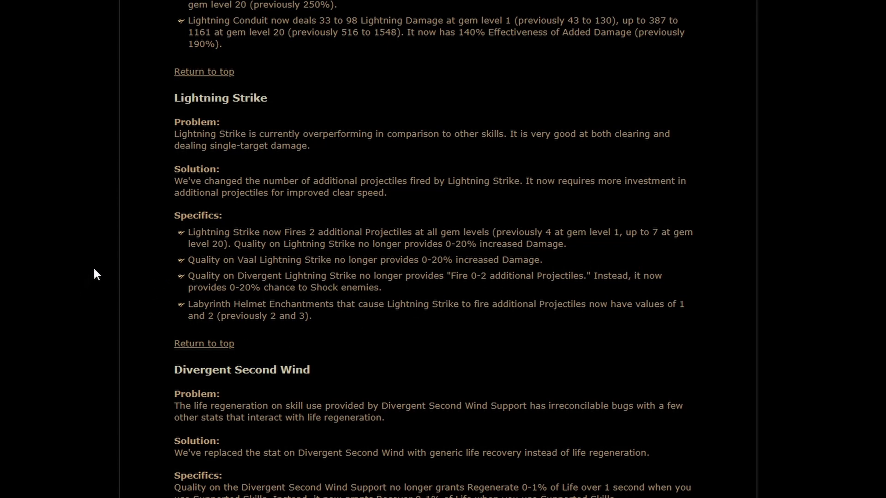
mouse_move(122, 313)
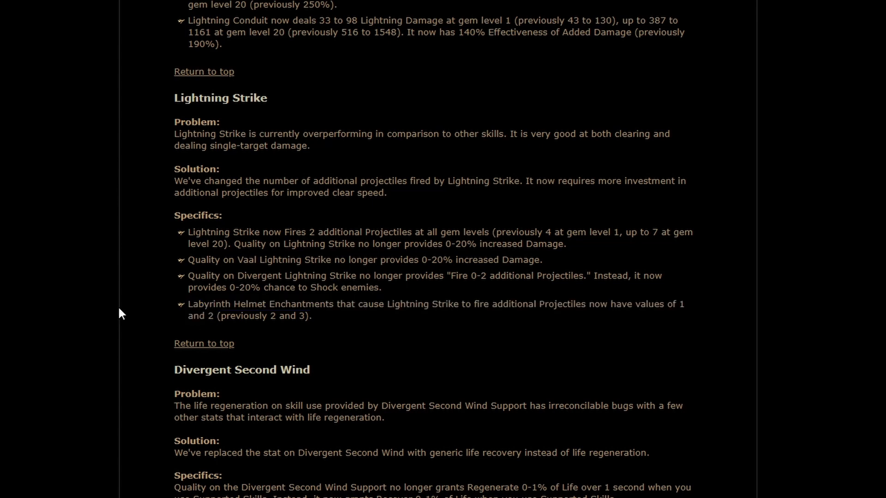
mouse_move(141, 285)
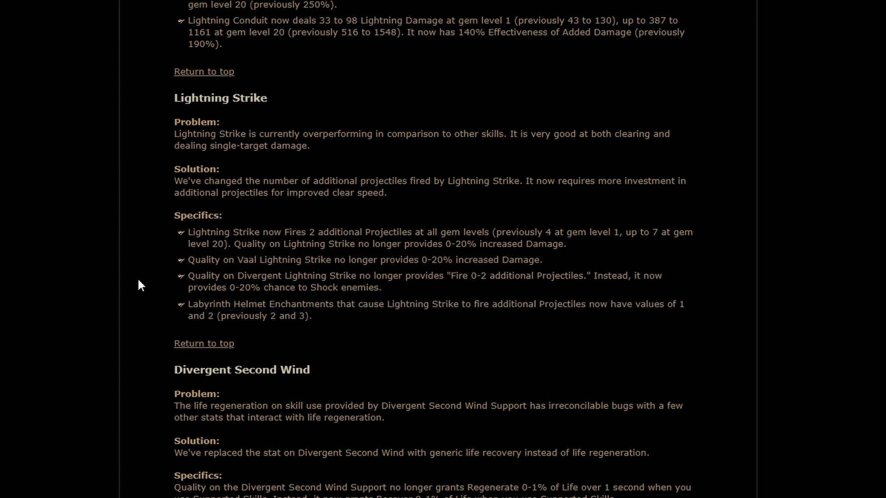
mouse_move(207, 298)
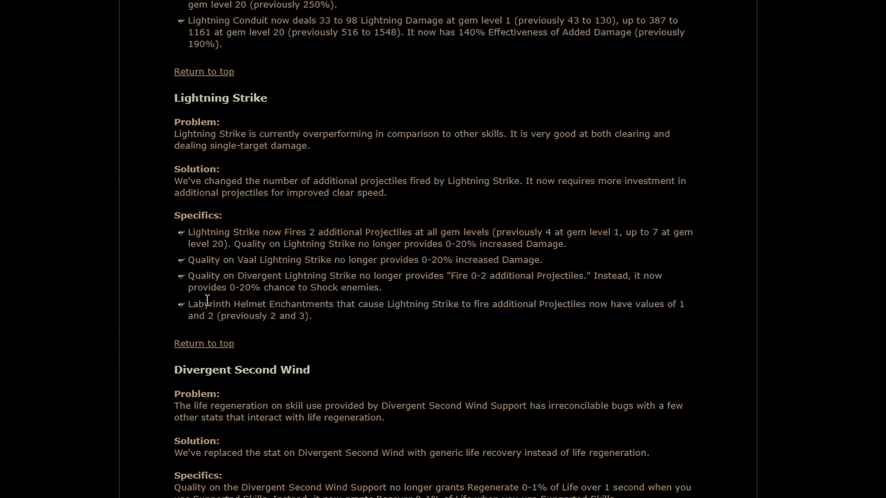
mouse_move(402, 334)
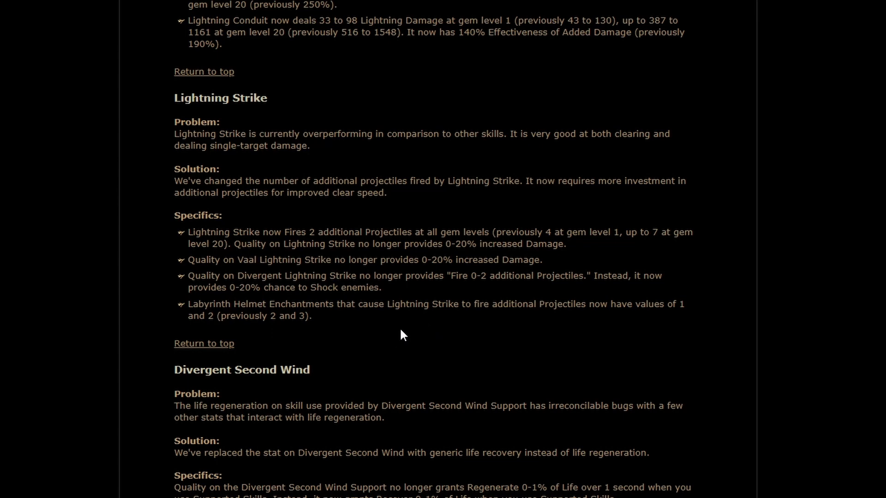
mouse_move(330, 318)
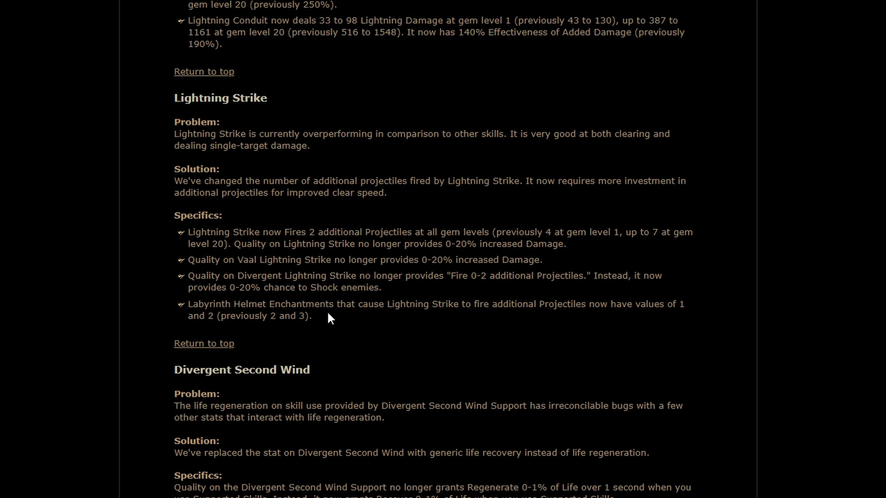
mouse_move(306, 303)
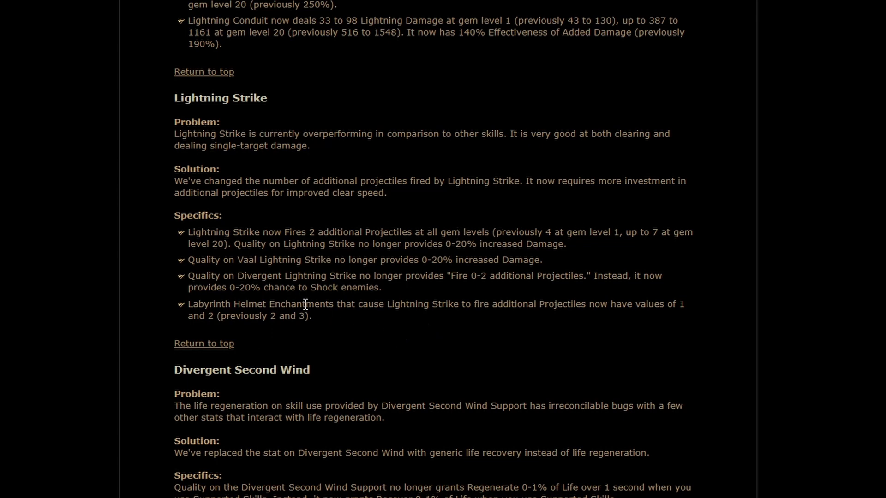
mouse_move(394, 326)
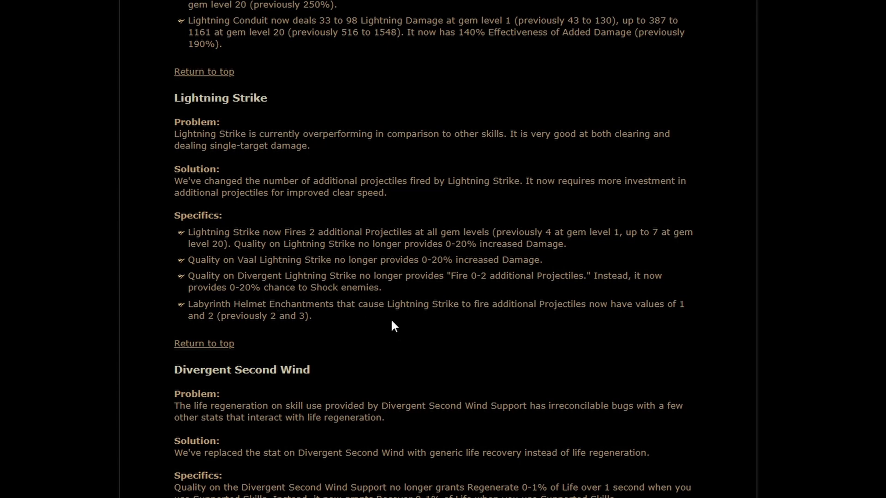
mouse_move(316, 334)
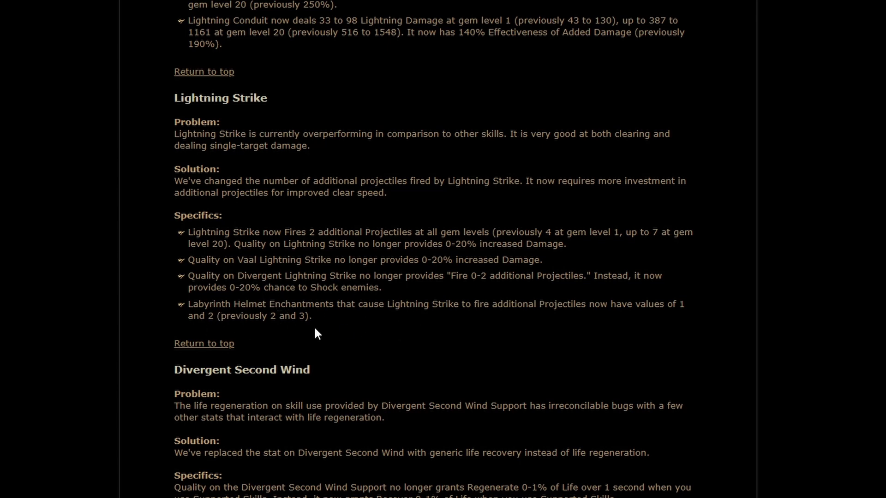
mouse_move(124, 301)
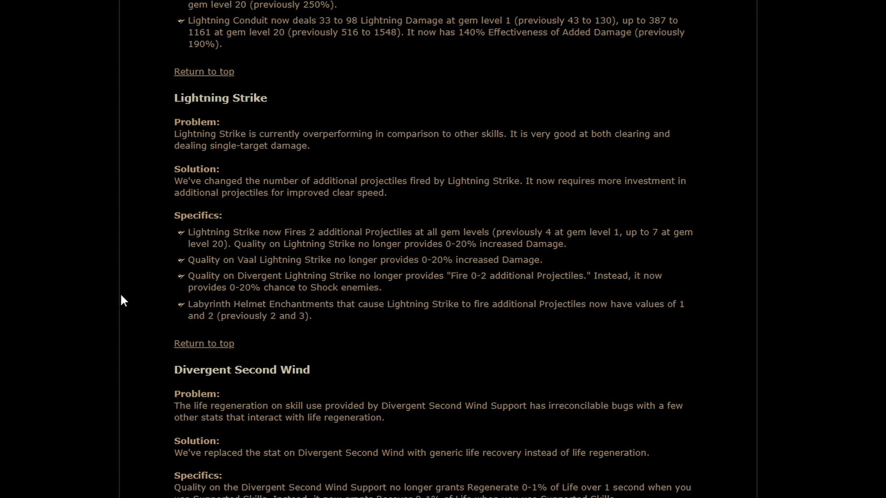
mouse_move(36, 254)
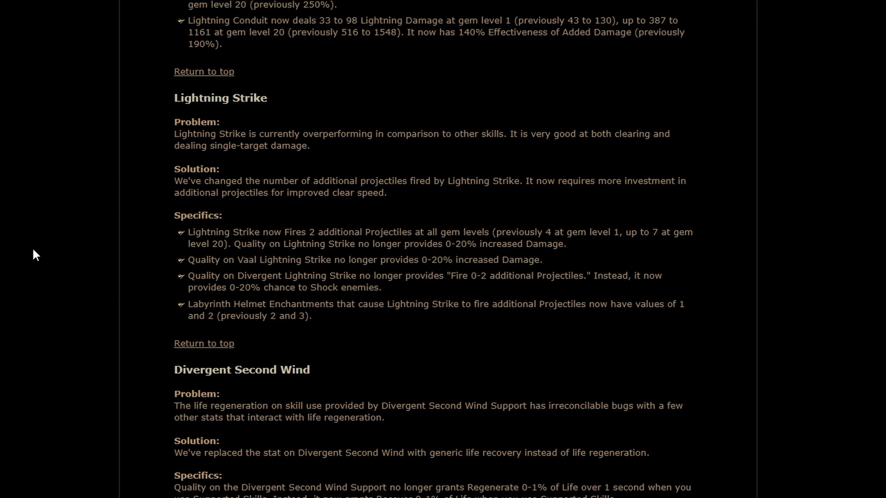
mouse_move(38, 248)
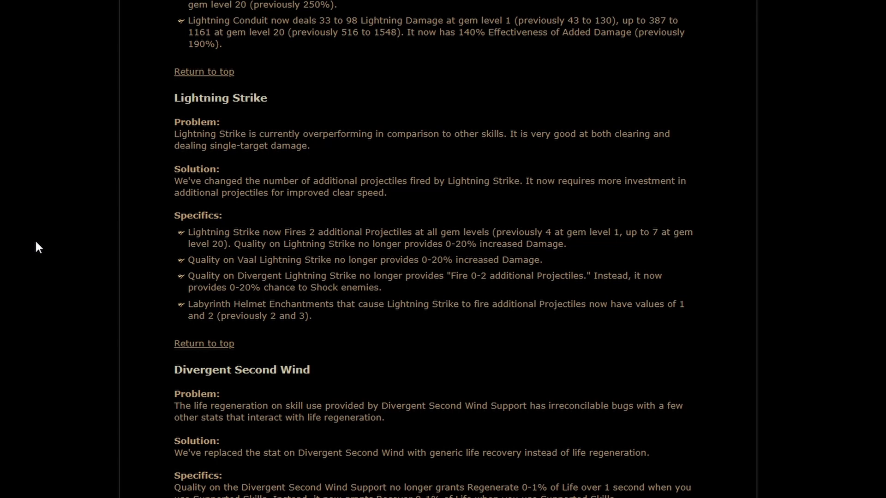
scroll(down, 3)
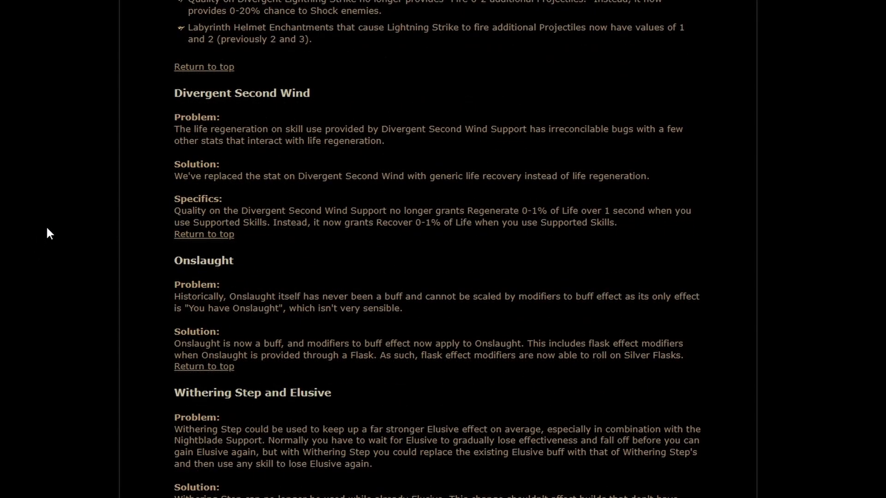
mouse_move(56, 230)
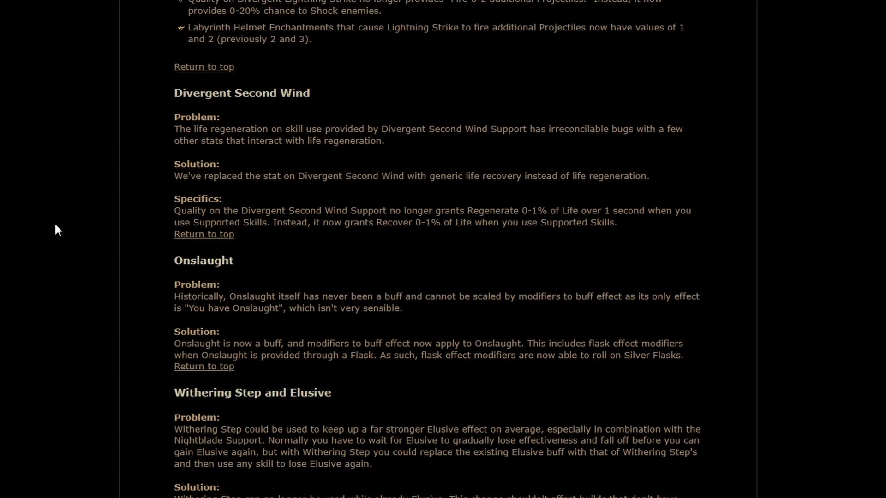
mouse_move(67, 227)
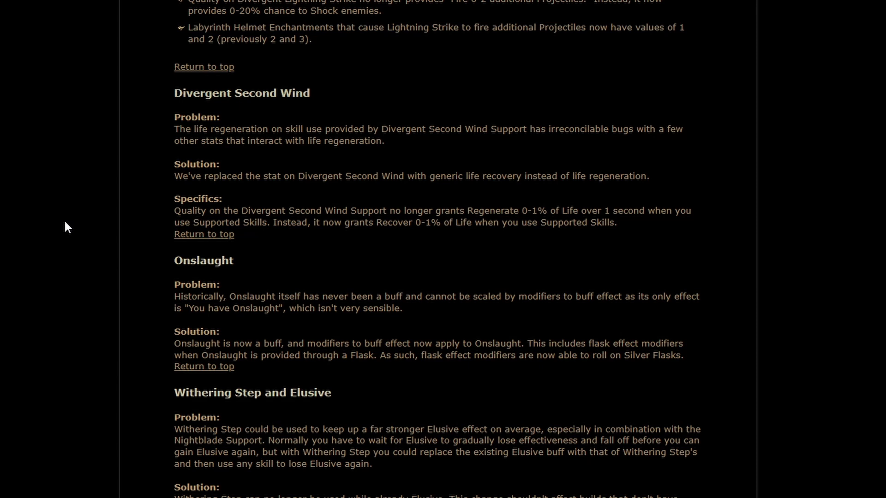
mouse_move(46, 230)
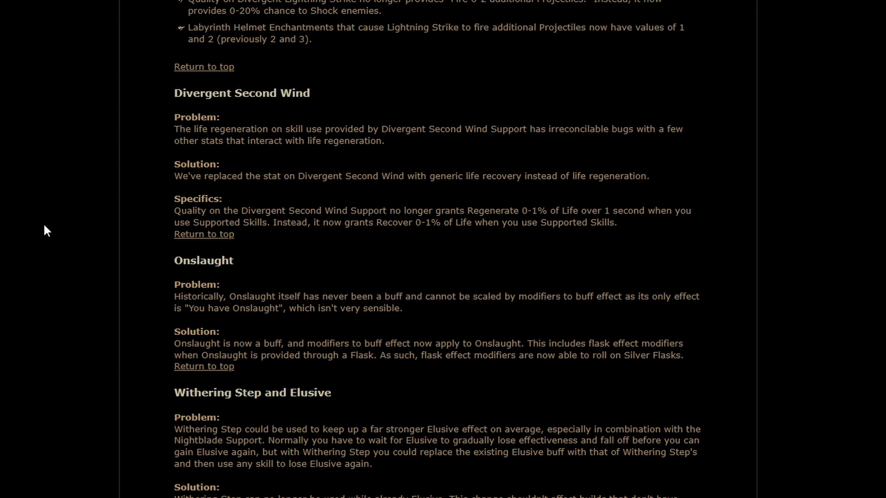
mouse_move(71, 227)
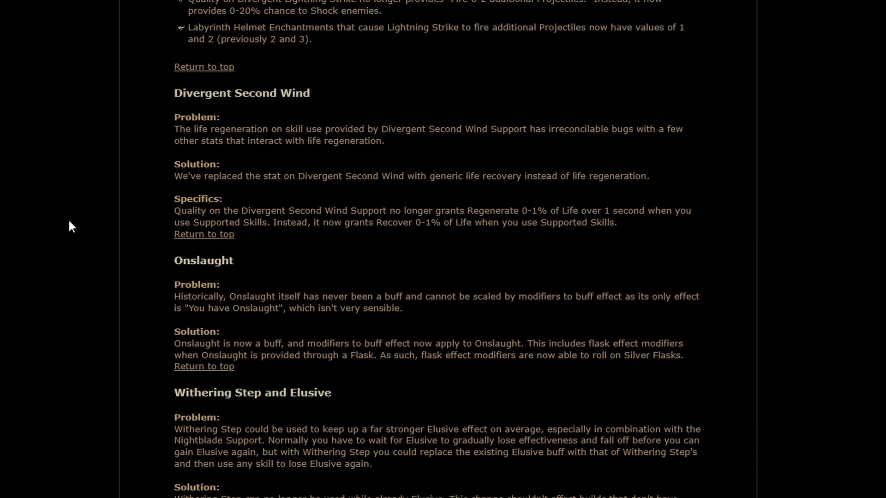
Step: Scroll to the Withering Step and Elusive solution and the Ancestor Totem section
scroll(down, 3)
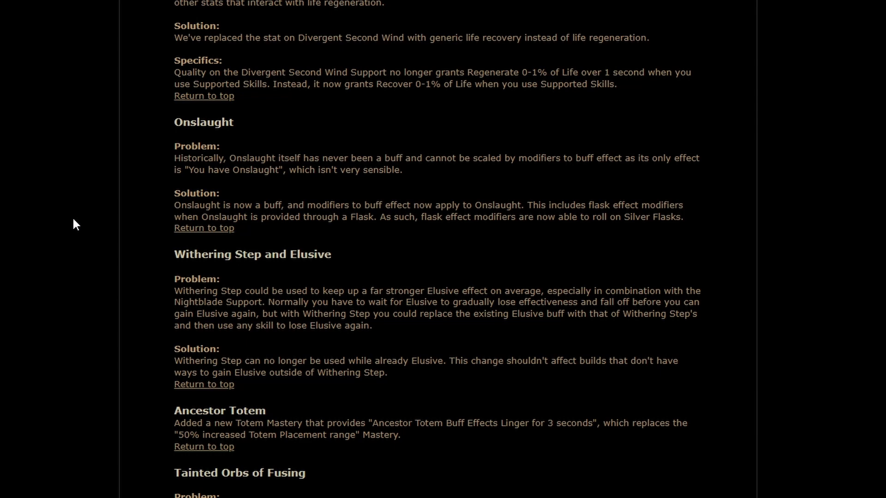
mouse_move(39, 200)
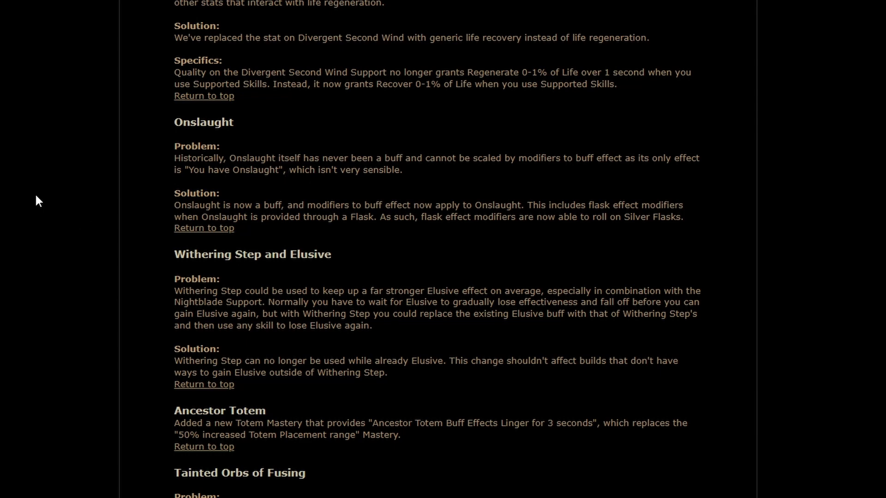
mouse_move(41, 194)
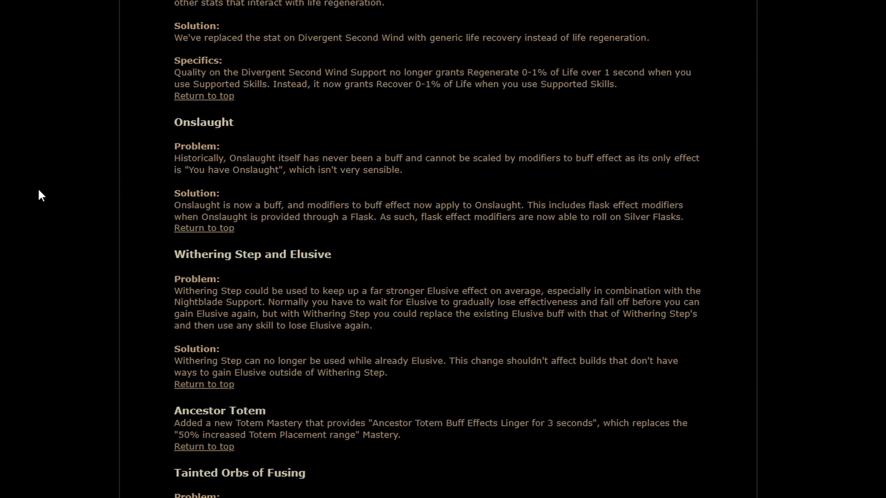
mouse_move(45, 194)
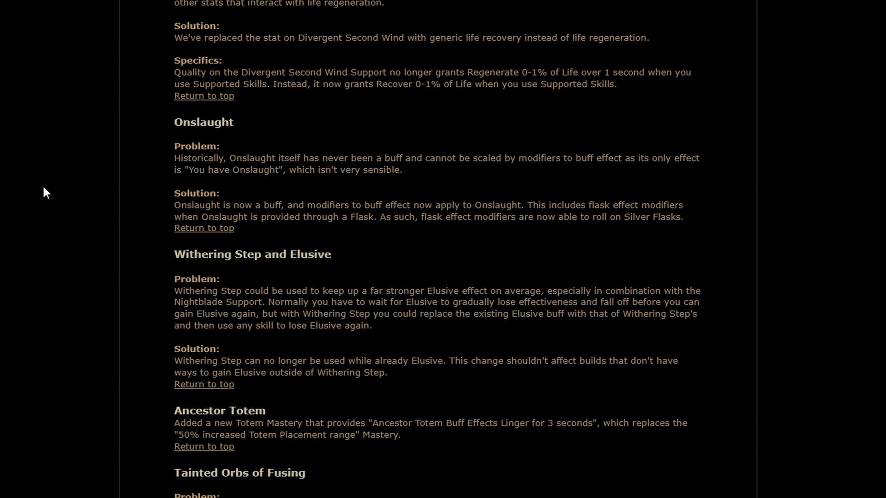
mouse_move(233, 257)
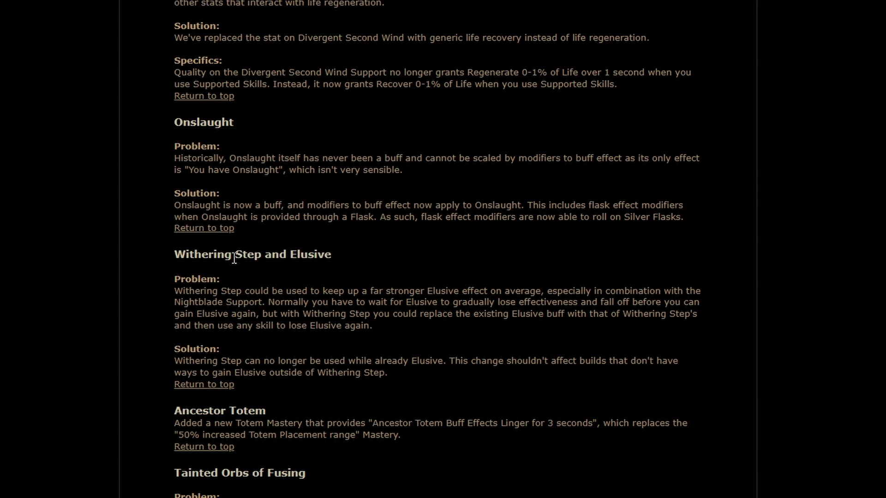
mouse_move(648, 215)
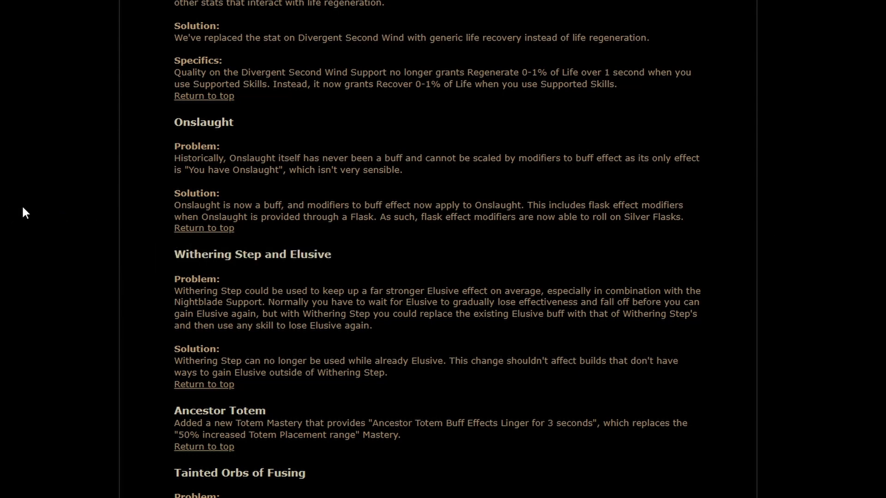
Step: Scroll to the Tainted Orbs of Fusing problem text and deselect the Withering Step and Elusive note
scroll(down, 3)
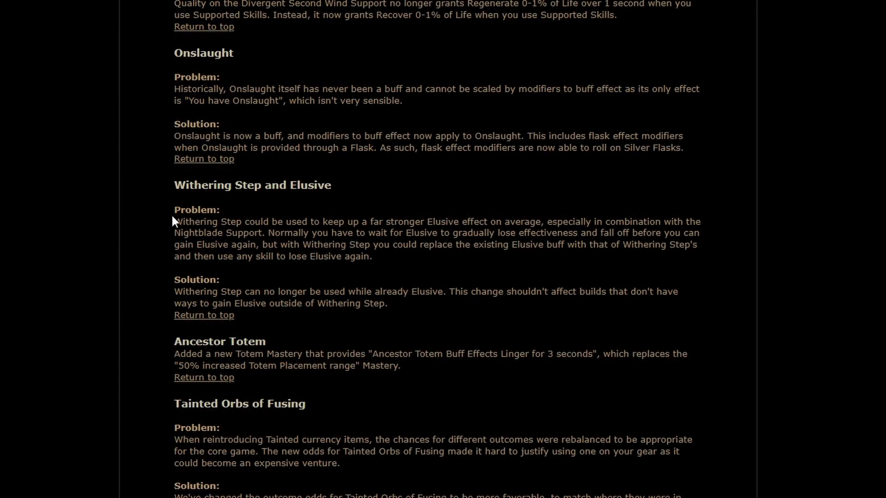
mouse_move(36, 256)
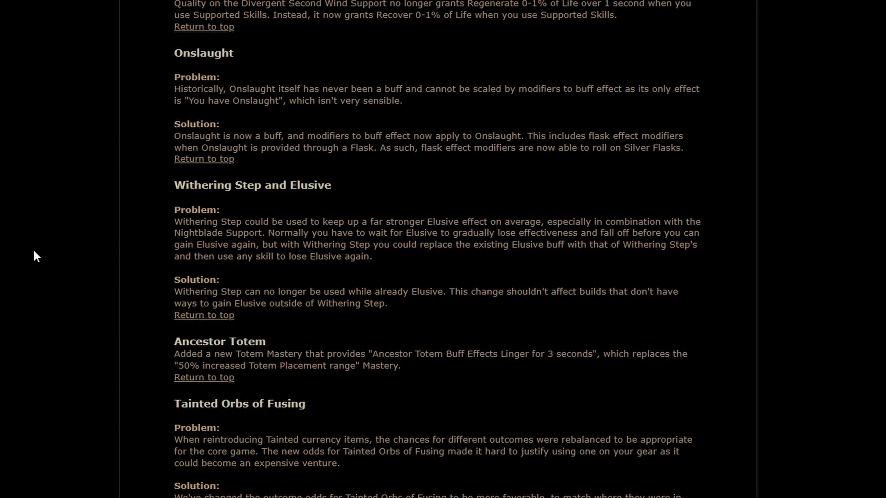
mouse_move(16, 250)
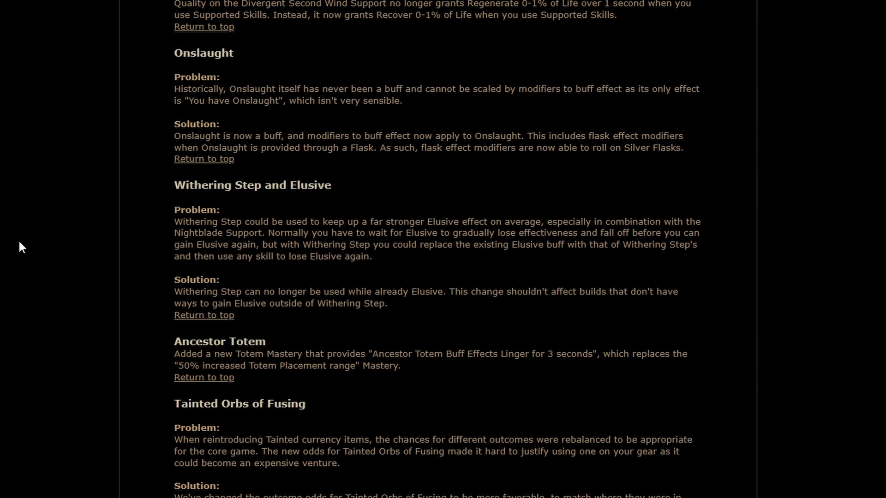
mouse_move(30, 244)
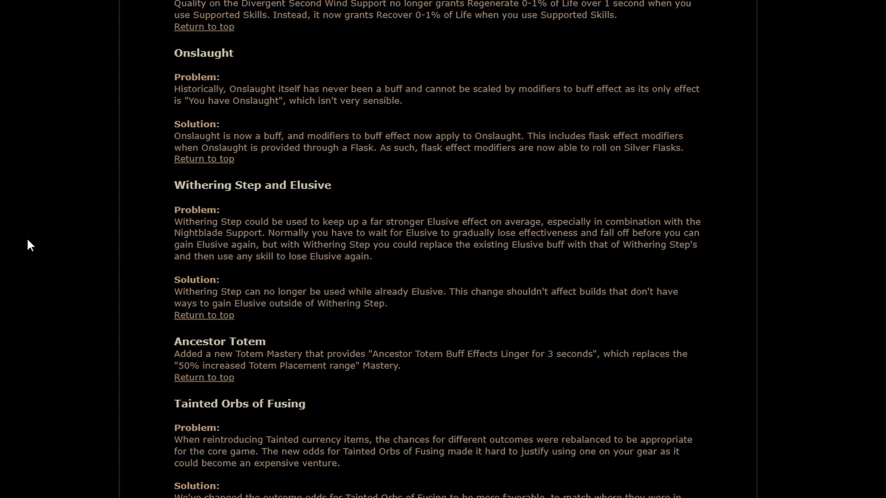
mouse_move(44, 245)
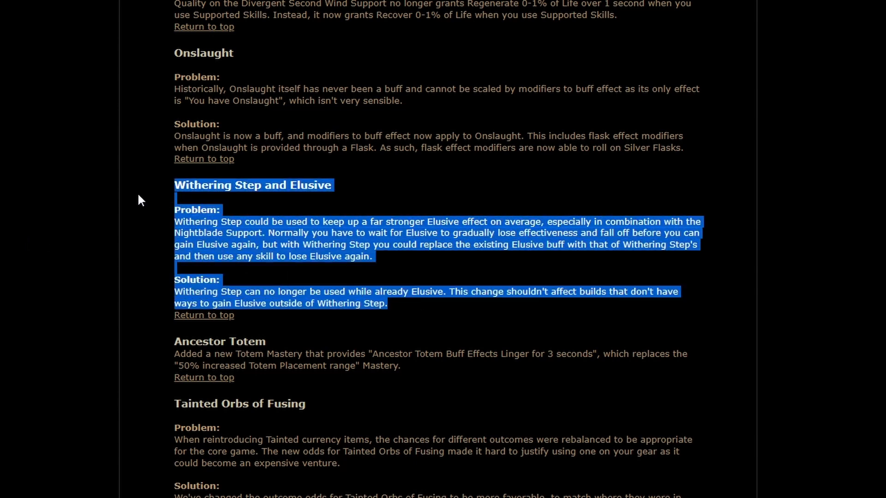
click(54, 263)
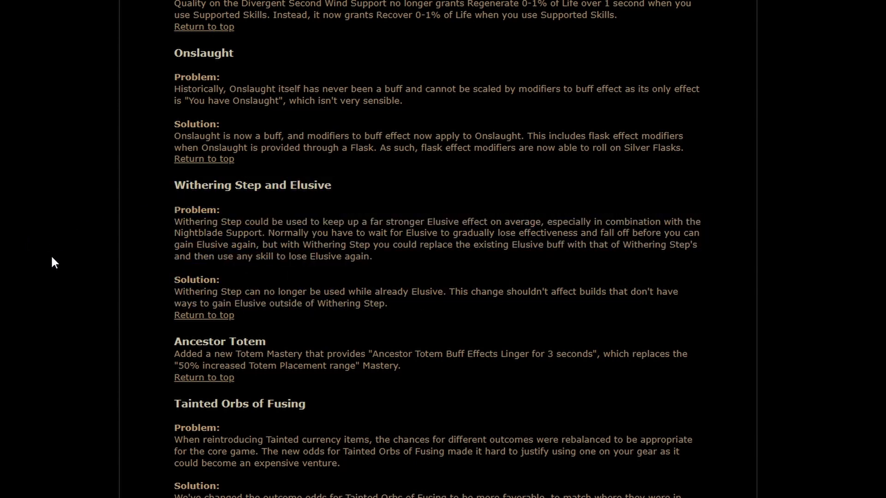
mouse_move(66, 251)
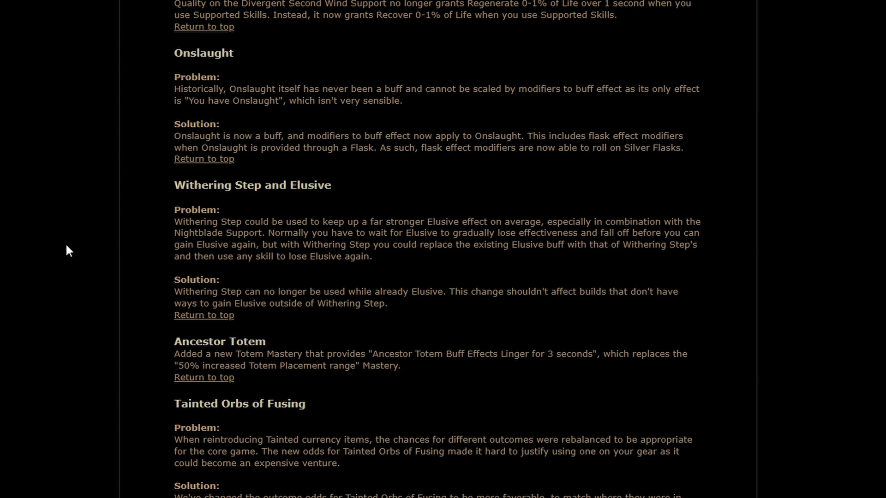
mouse_move(85, 240)
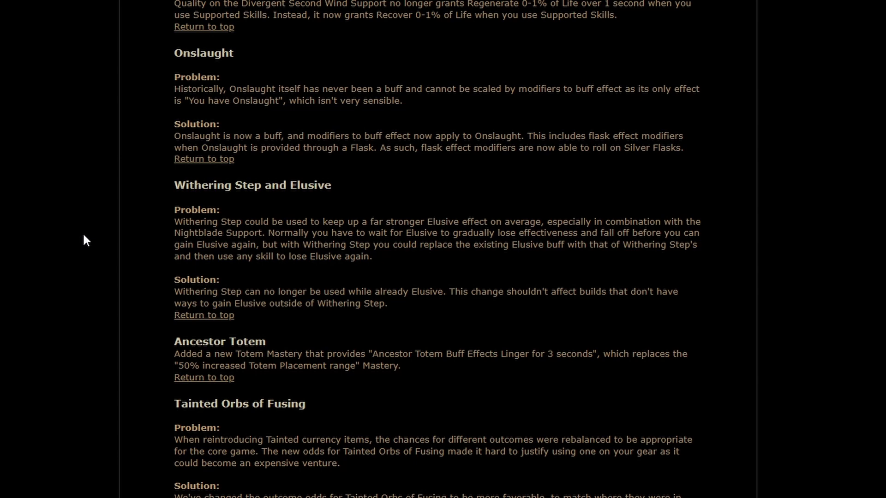
Step: Scroll to the Ancestor Totem note and Fracturing Orb section, clearing the Ancestor Totem highlight
scroll(down, 3)
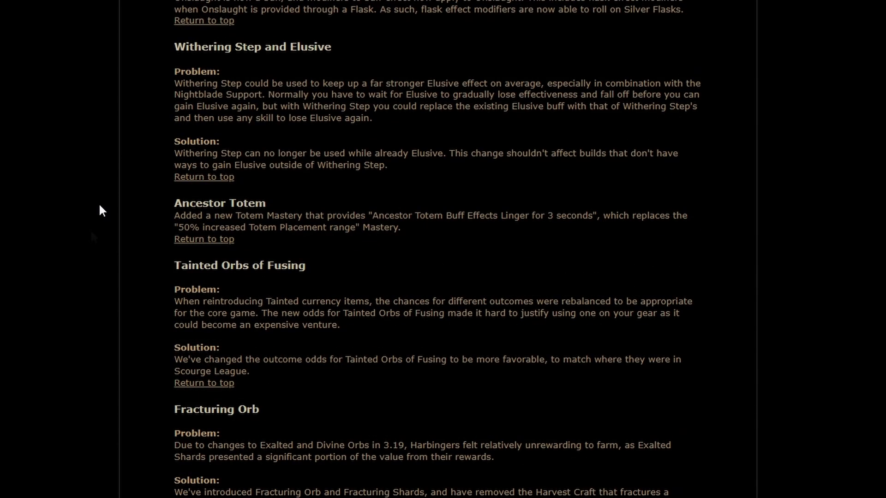
mouse_move(503, 215)
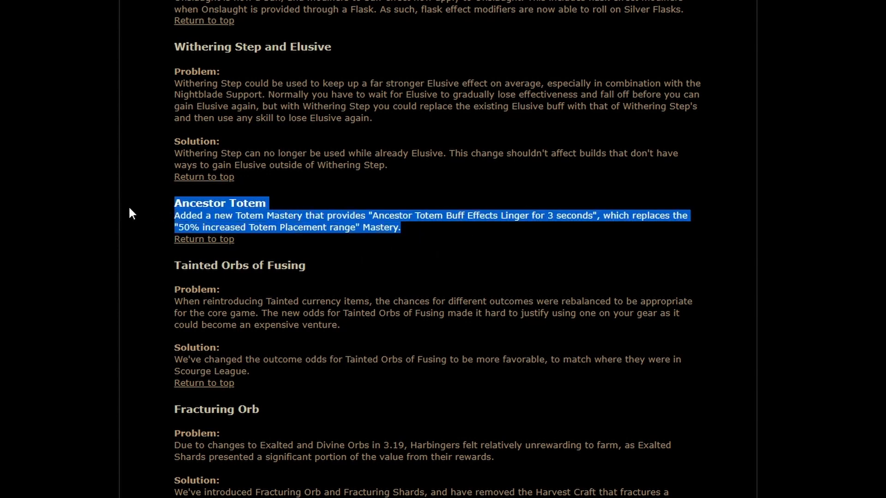
click(98, 217)
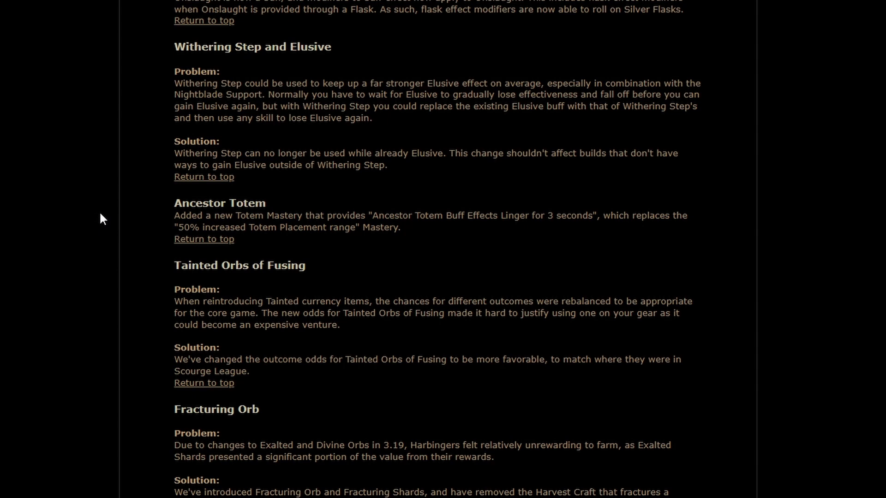
mouse_move(44, 226)
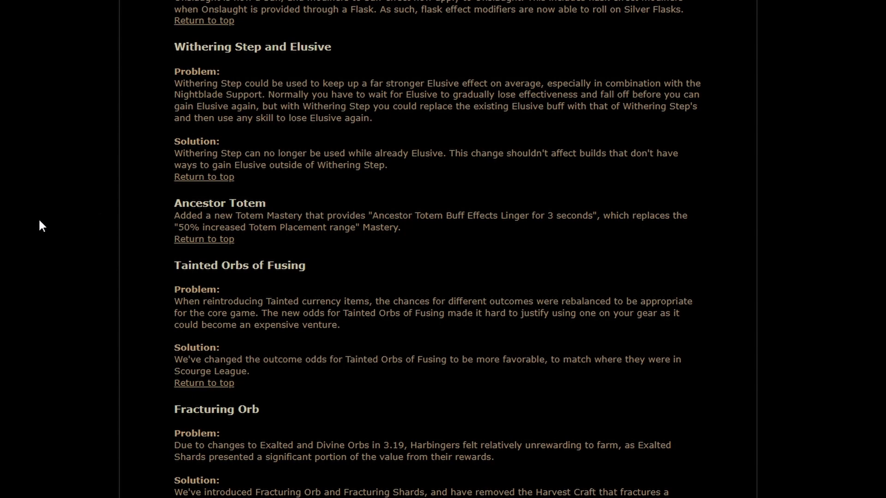
mouse_move(45, 218)
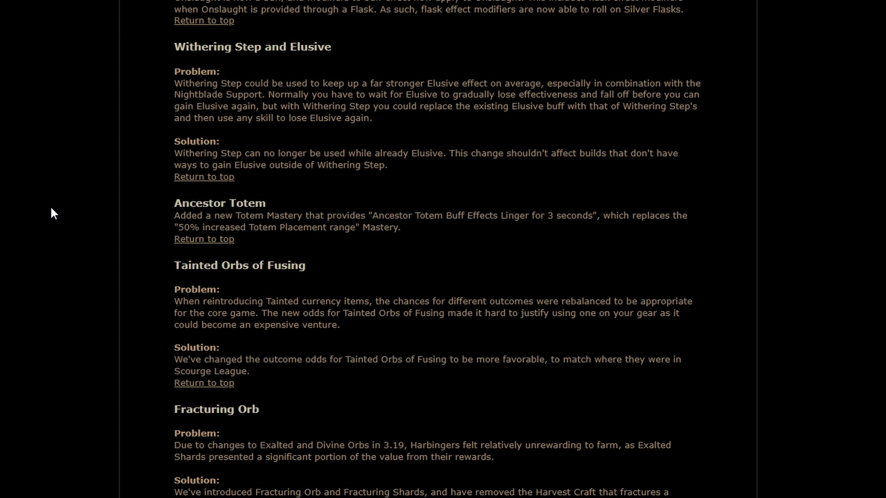
mouse_move(119, 251)
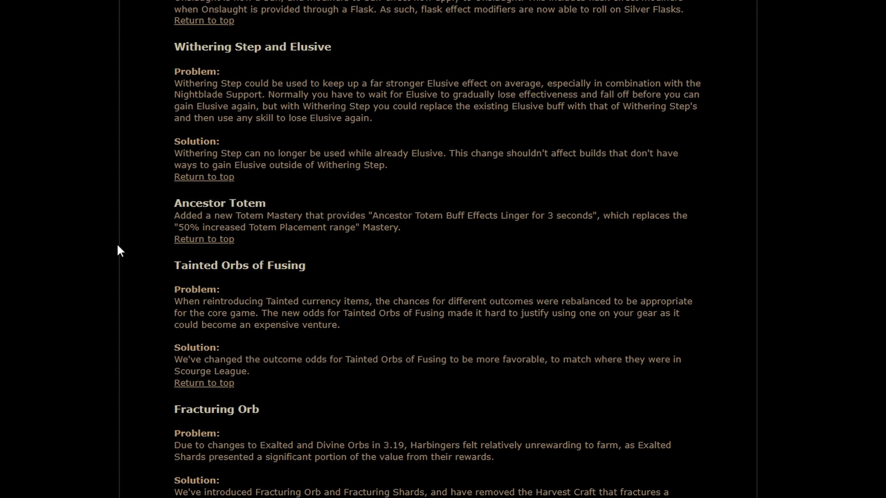
mouse_move(126, 232)
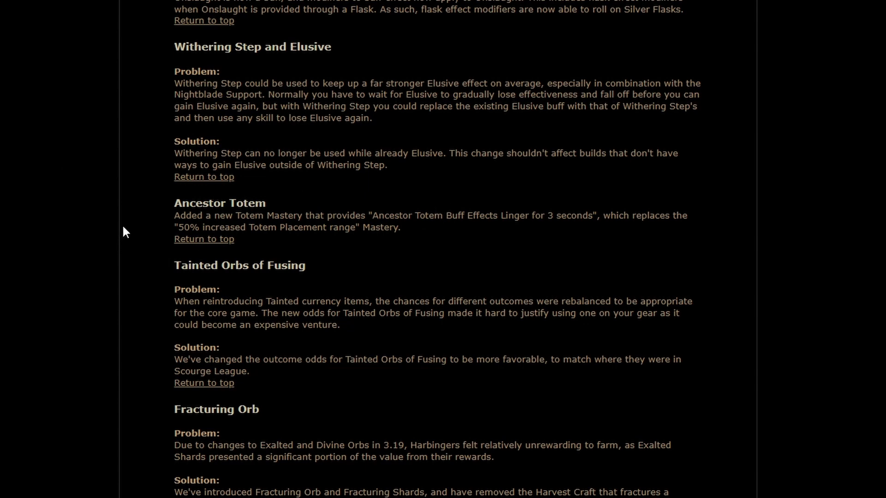
mouse_move(138, 215)
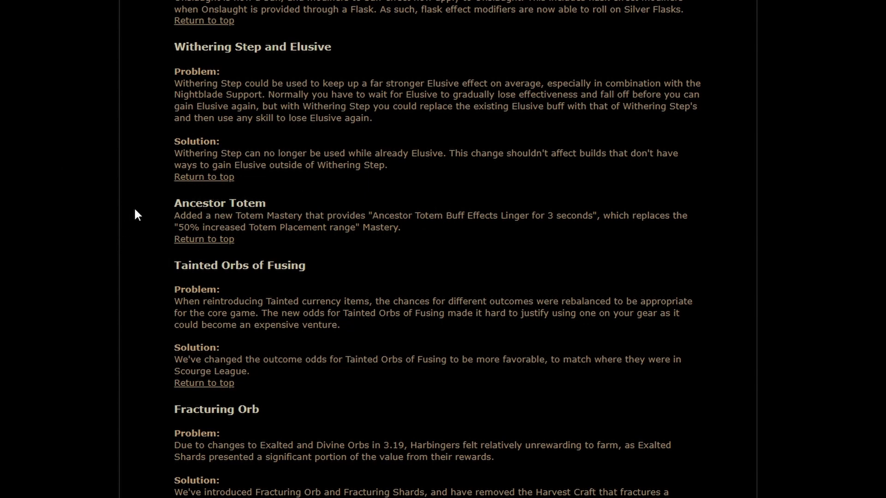
mouse_move(32, 230)
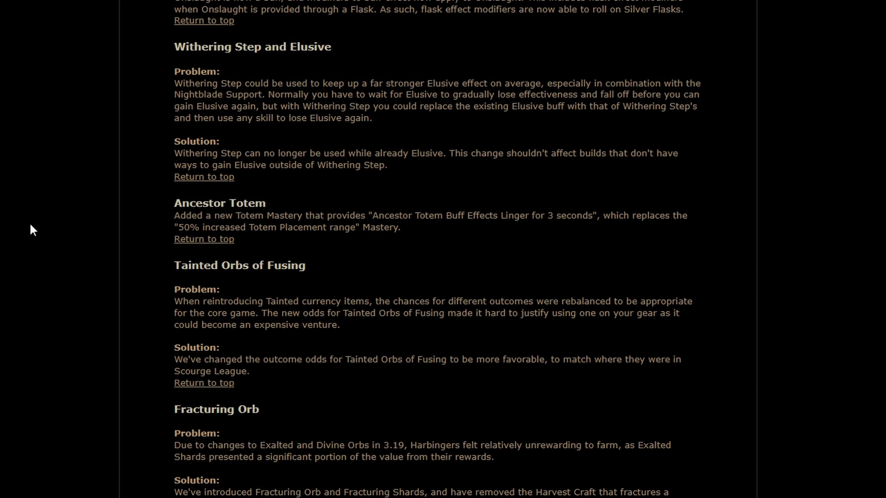
Step: Scroll to the Fracturing Orb solution and the Sirus' Arena section
scroll(down, 3)
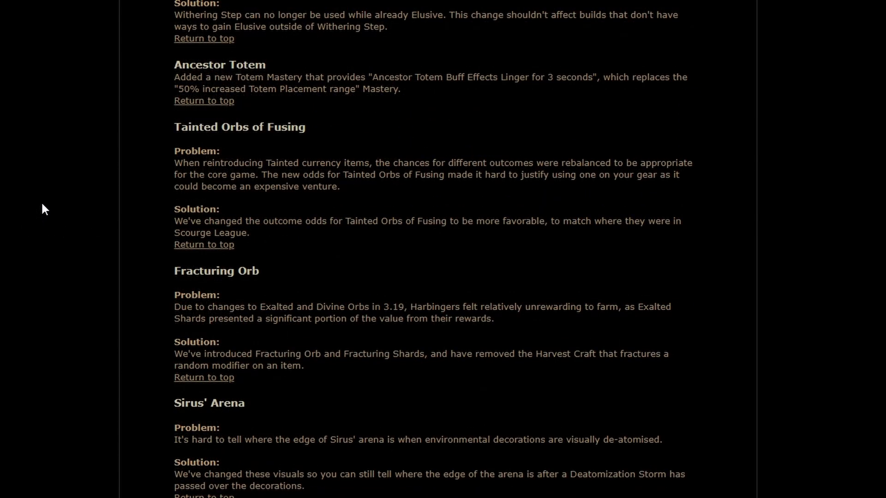
mouse_move(165, 122)
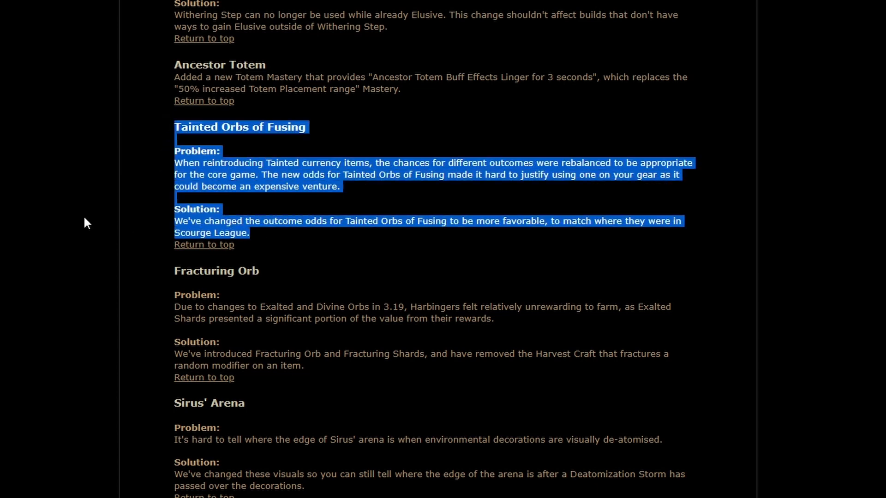
mouse_move(118, 228)
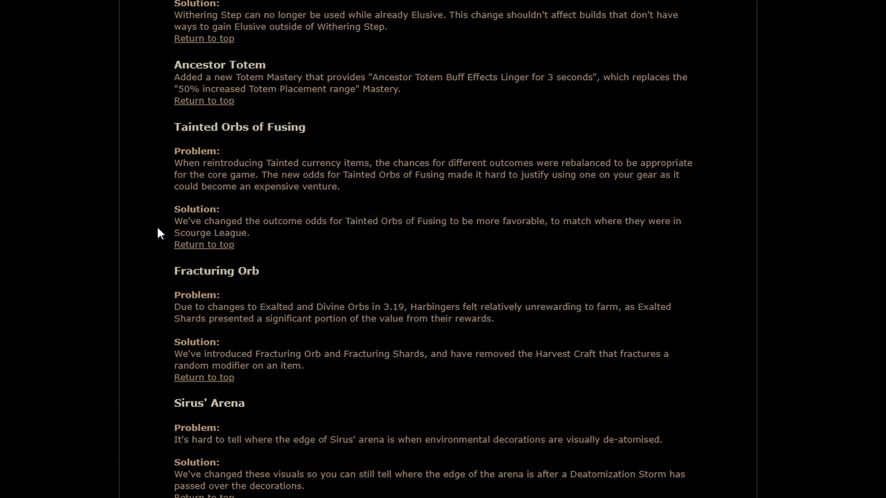
mouse_move(36, 220)
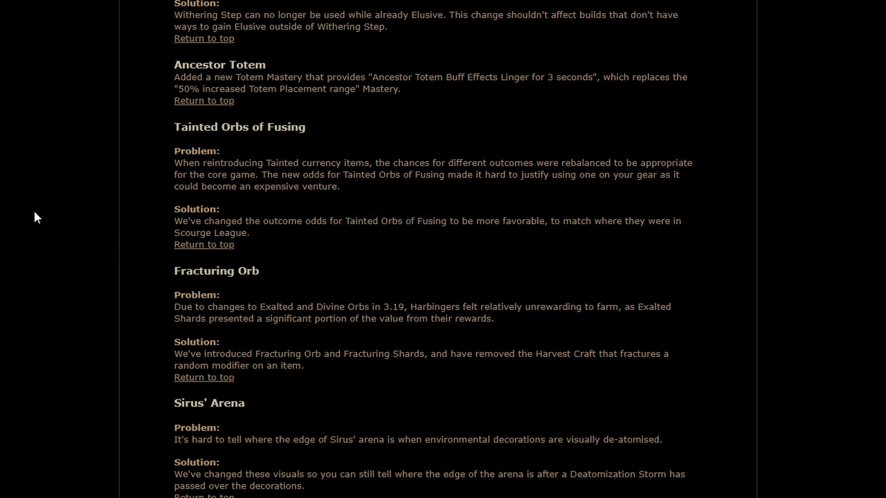
Step: Scroll to the Corrosive Hunger problem and solution above the Bestiary party-play heading
scroll(down, 3)
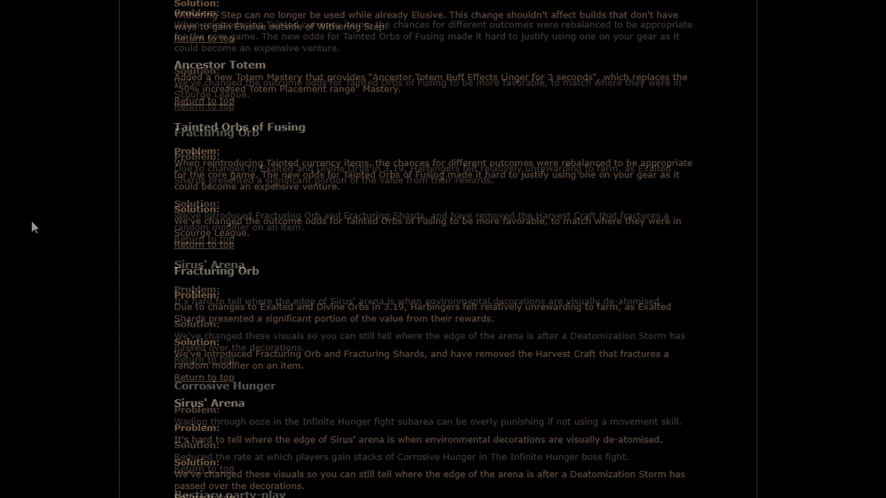
scroll(up, 3)
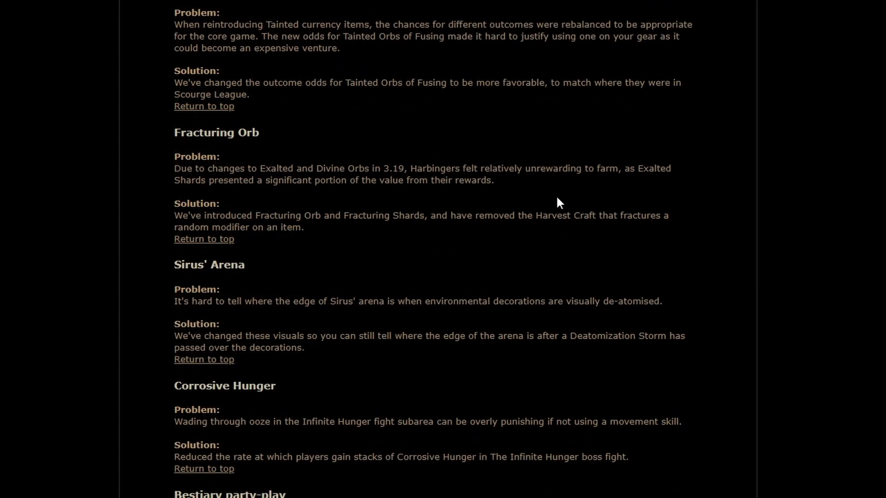
mouse_move(388, 181)
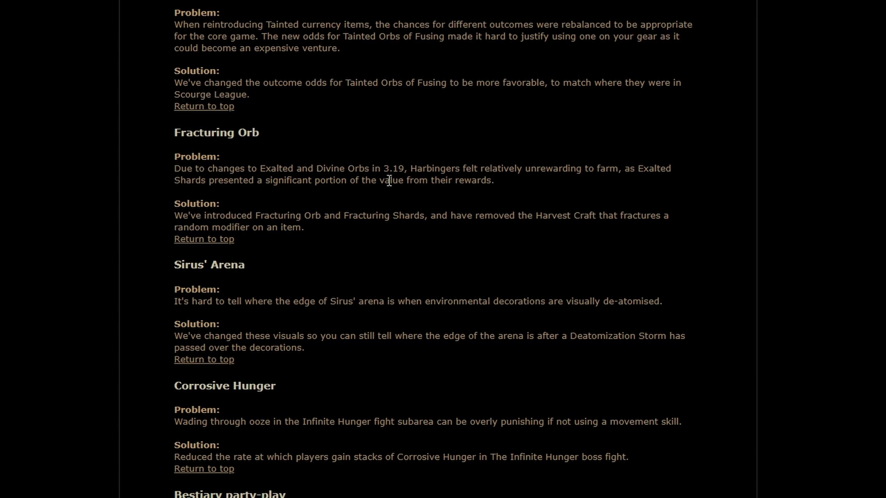
mouse_move(167, 220)
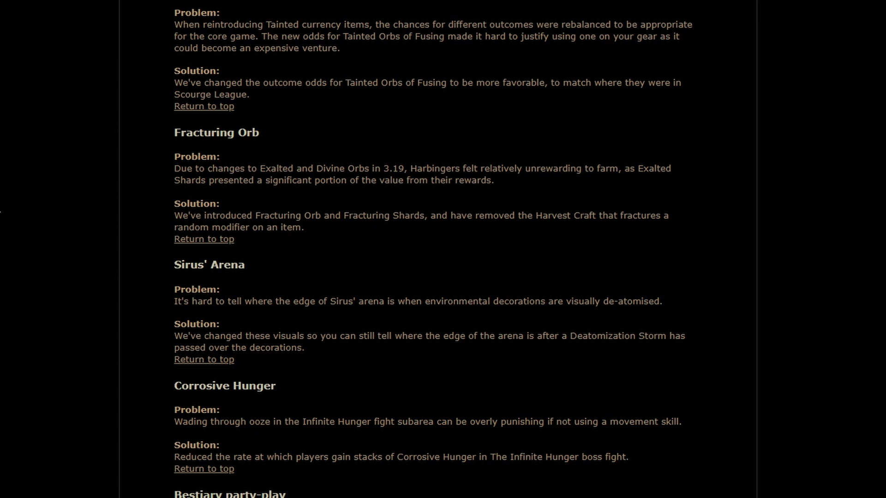
mouse_move(14, 213)
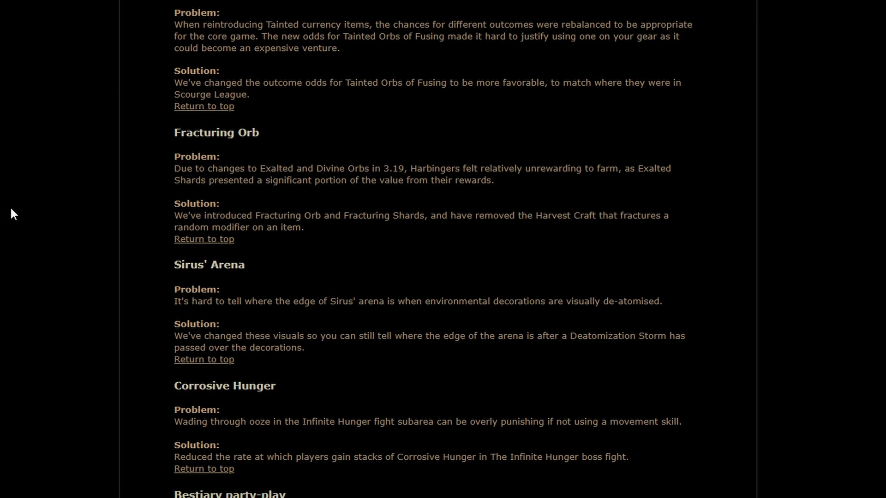
mouse_move(21, 216)
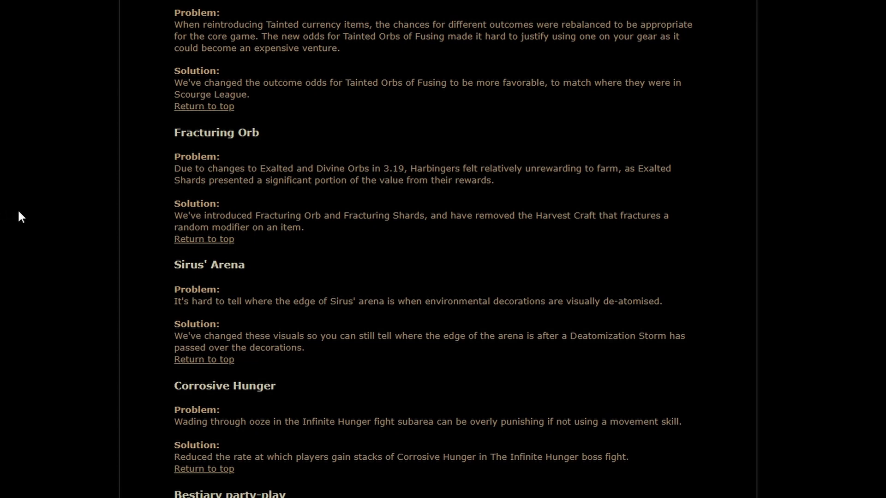
mouse_move(30, 213)
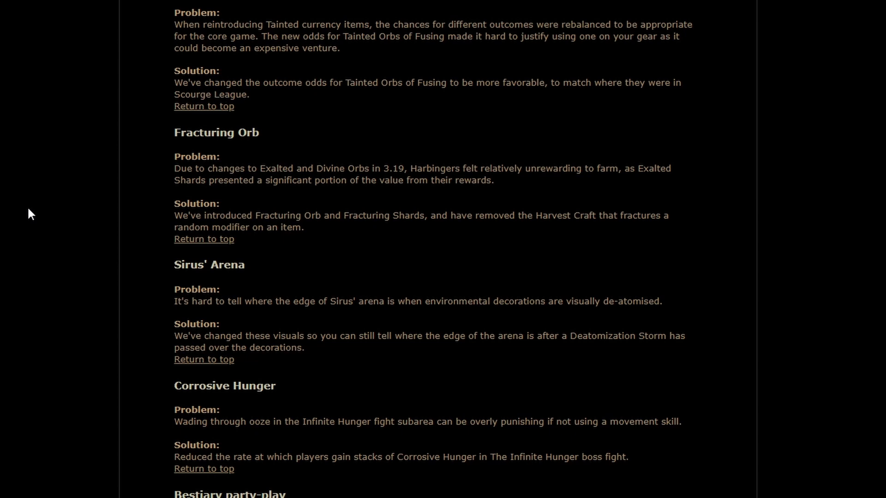
Step: Scroll down to the Bestiary party-play problem and solution with Kirac's mission below
scroll(down, 3)
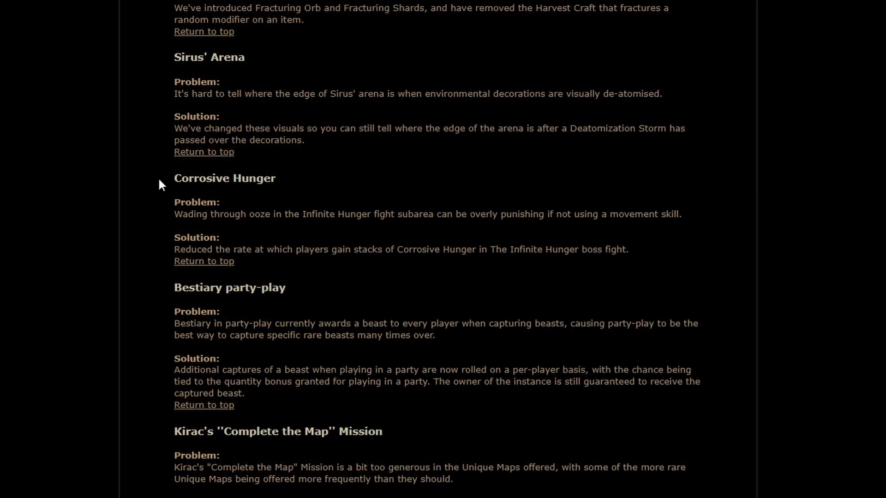
mouse_move(93, 227)
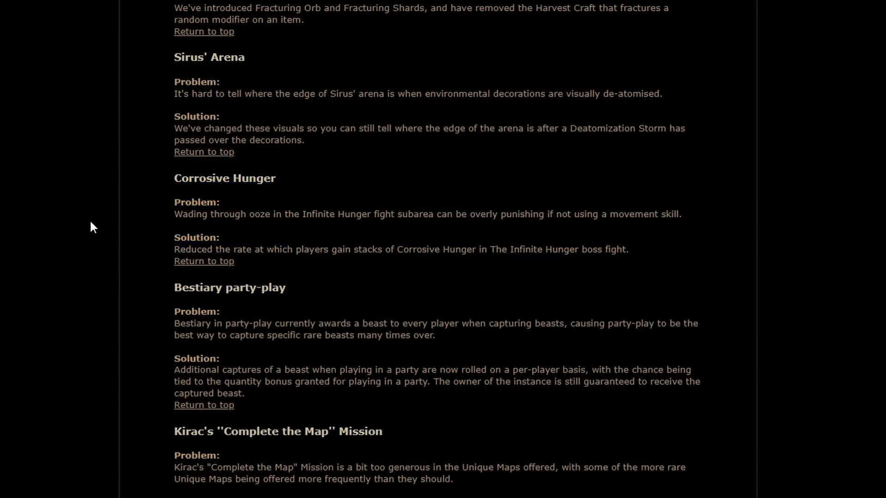
mouse_move(55, 251)
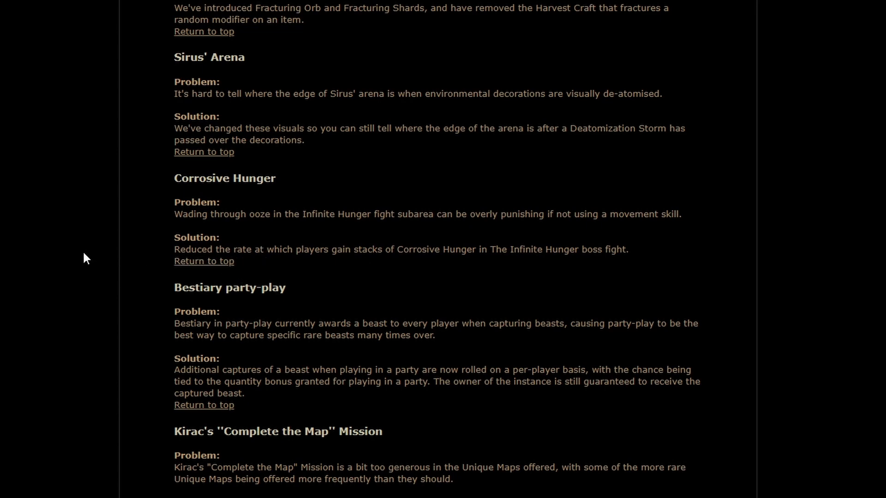
mouse_move(88, 254)
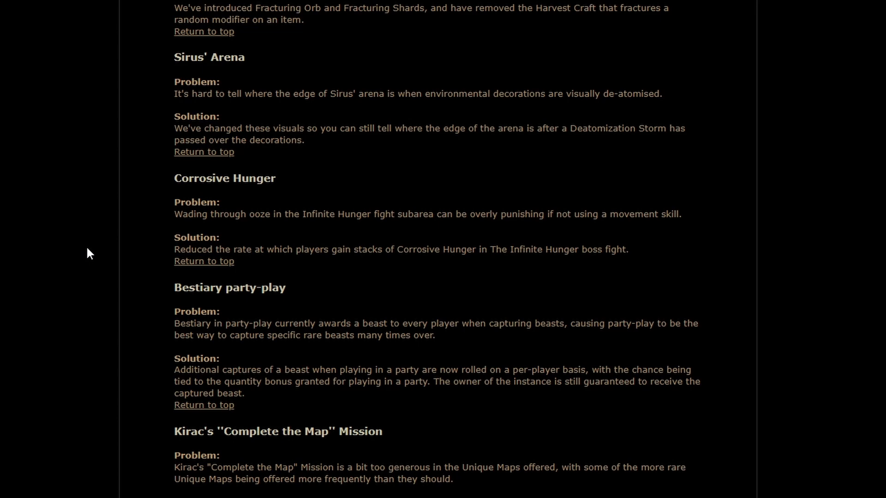
mouse_move(94, 246)
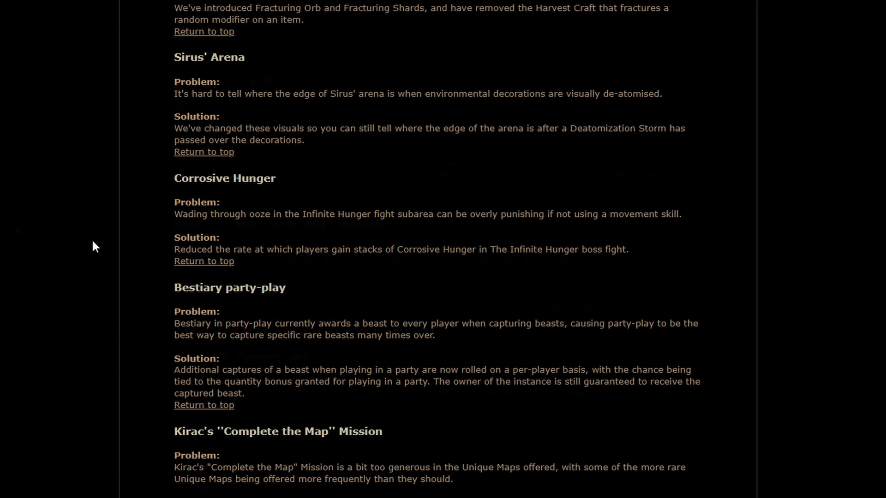
Step: Scroll down through Kirac's mission solution, Identified Memory Lines and Rogue's Markers notes
scroll(down, 3)
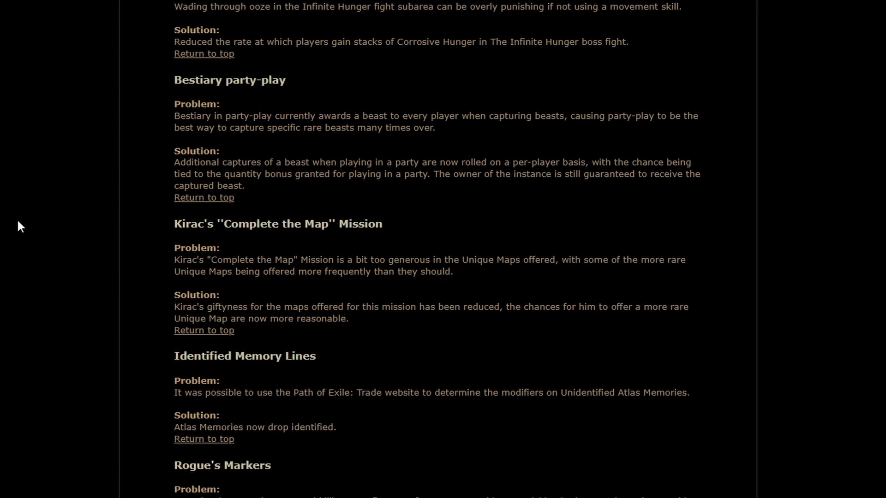
mouse_move(26, 182)
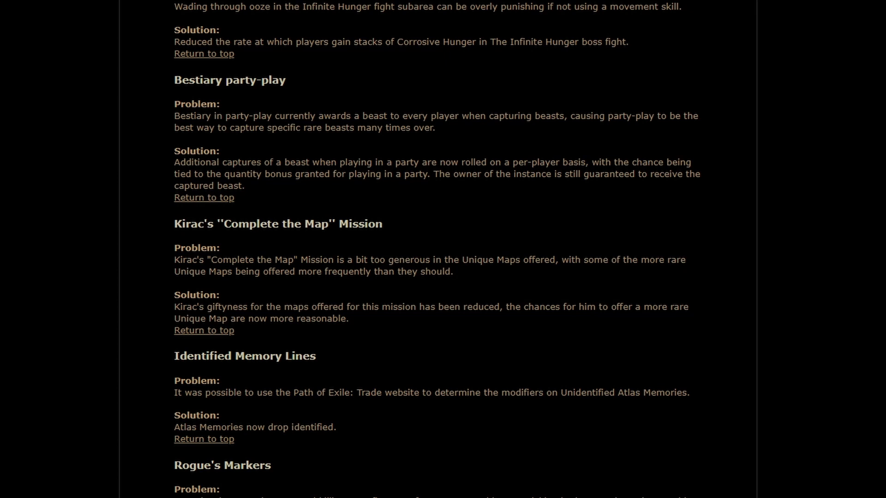
scroll(down, 3)
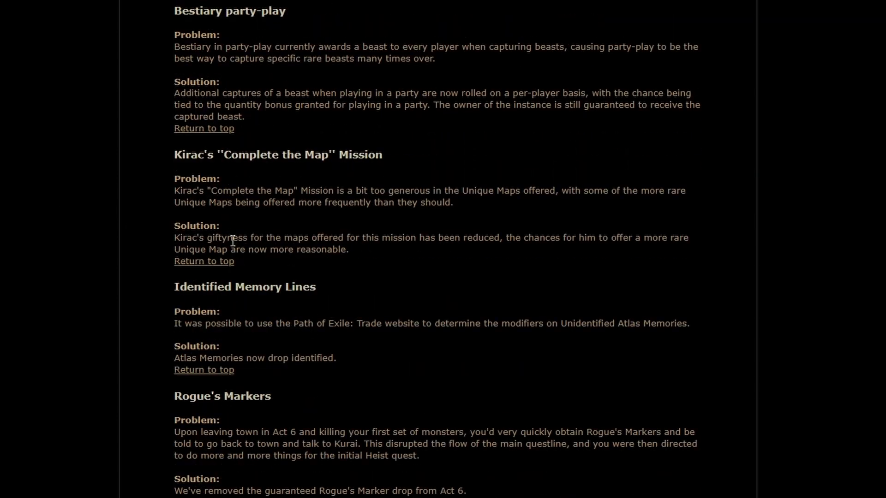
mouse_move(61, 178)
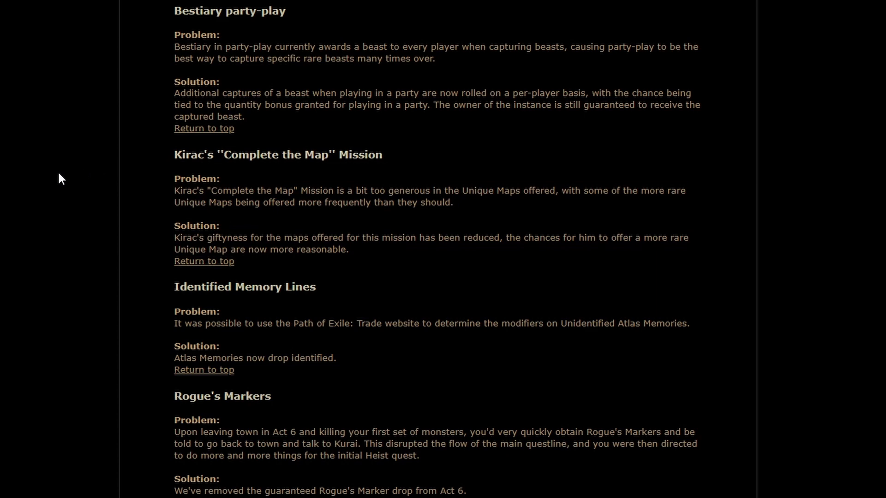
mouse_move(81, 210)
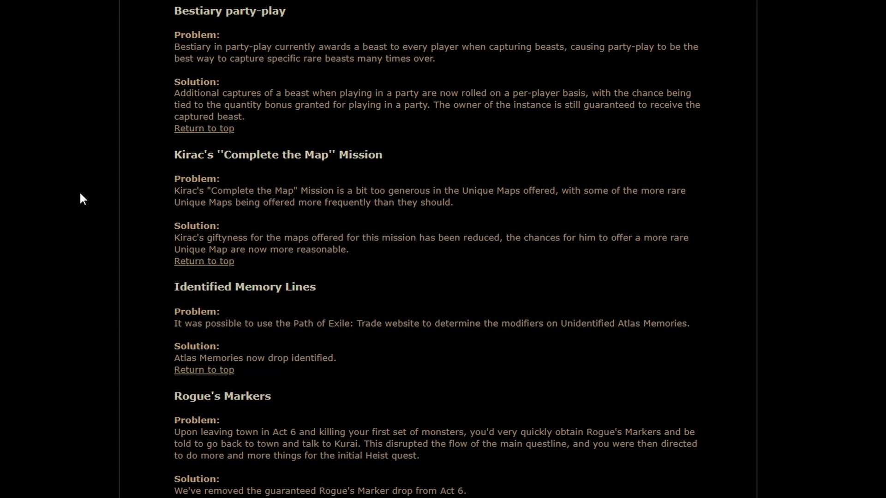
mouse_move(46, 222)
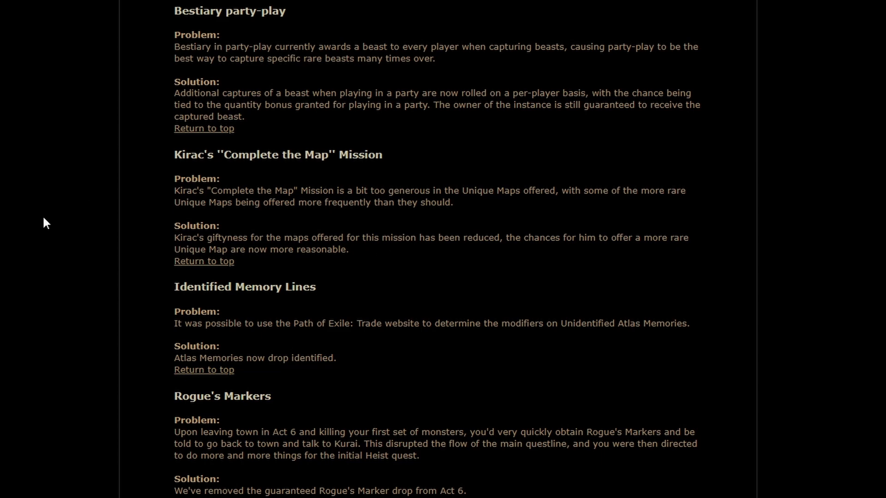
Step: Scroll to the Monster Balance changes and Kirac League Mods list, highlighting a line there
scroll(down, 3)
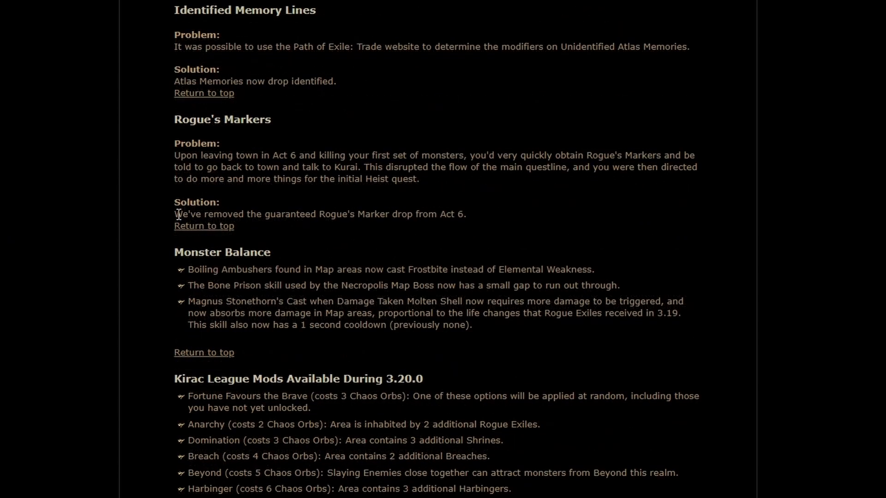
triple_click(319, 213)
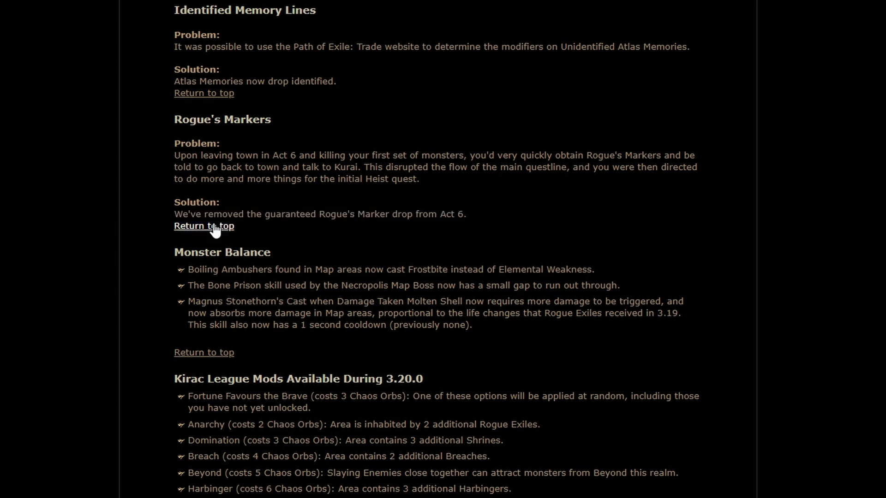
mouse_move(3, 228)
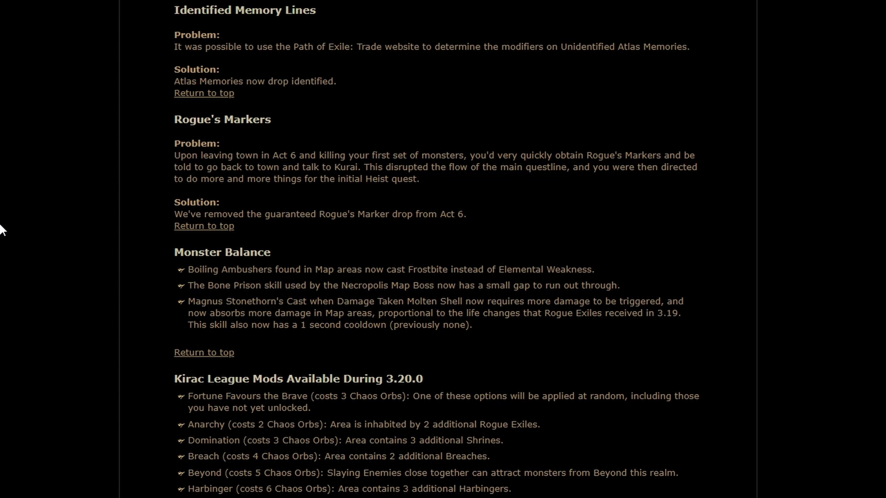
mouse_move(5, 232)
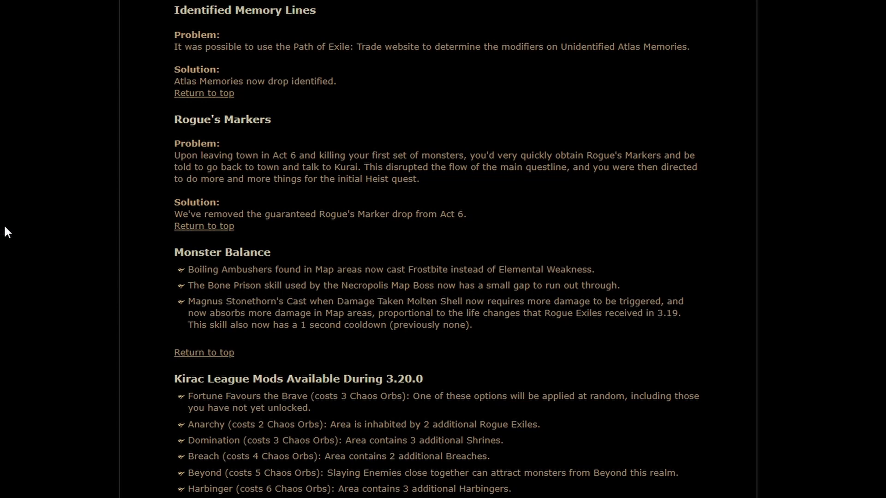
mouse_move(38, 187)
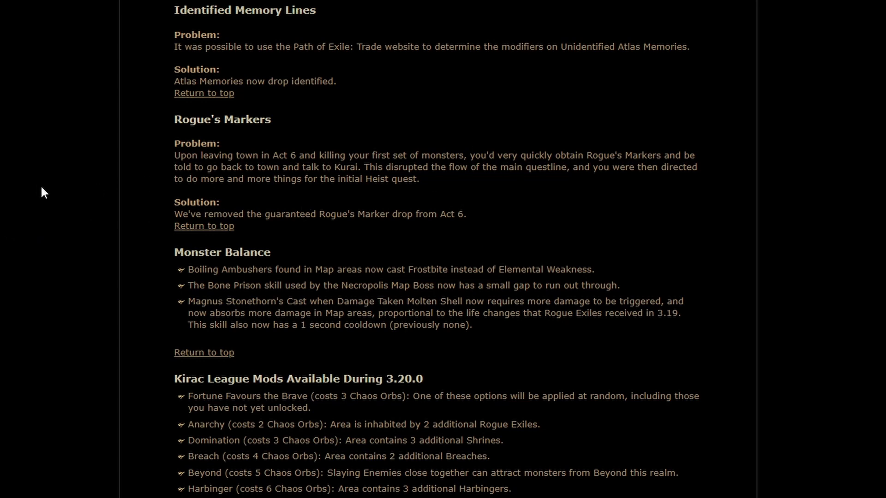
mouse_move(56, 230)
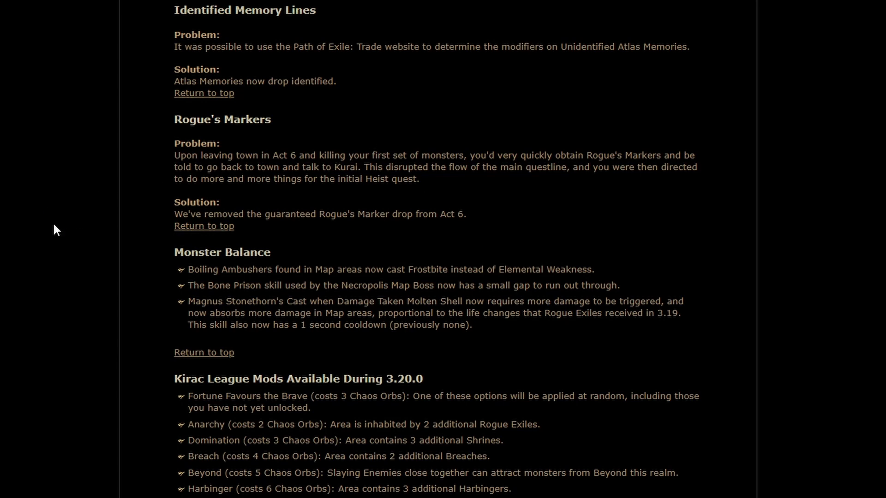
mouse_move(104, 200)
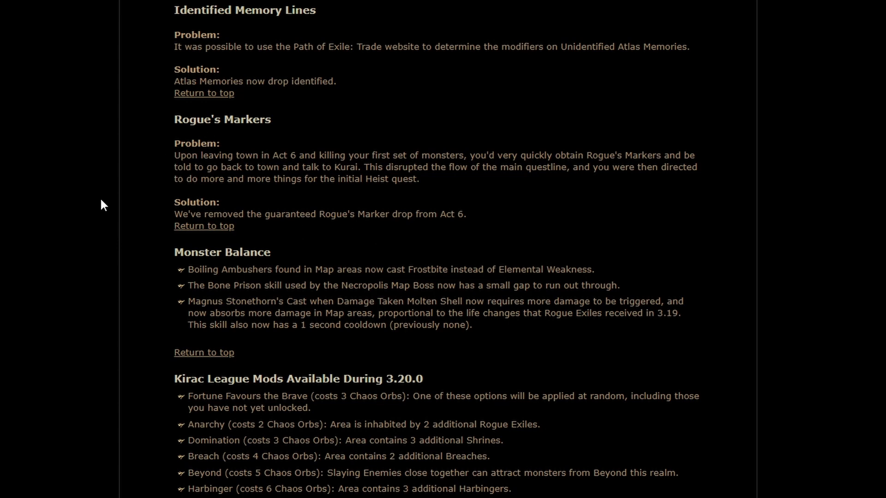
mouse_move(71, 210)
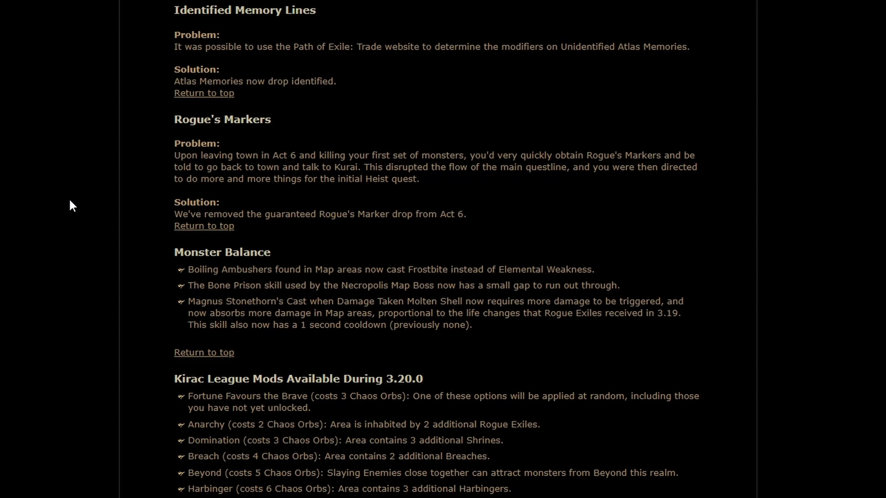
Step: Scroll slightly to show the full Kirac League Mods list through Ritual and the Quest Changes heading
scroll(down, 3)
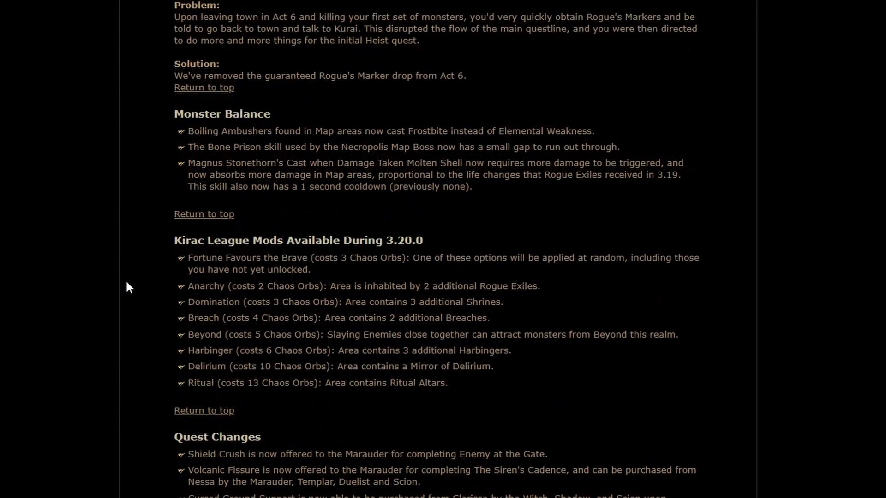
mouse_move(494, 392)
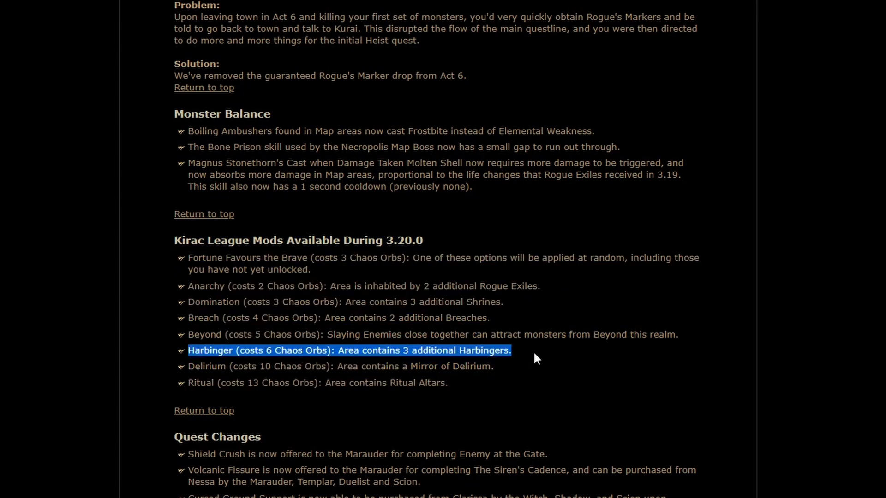
mouse_move(51, 348)
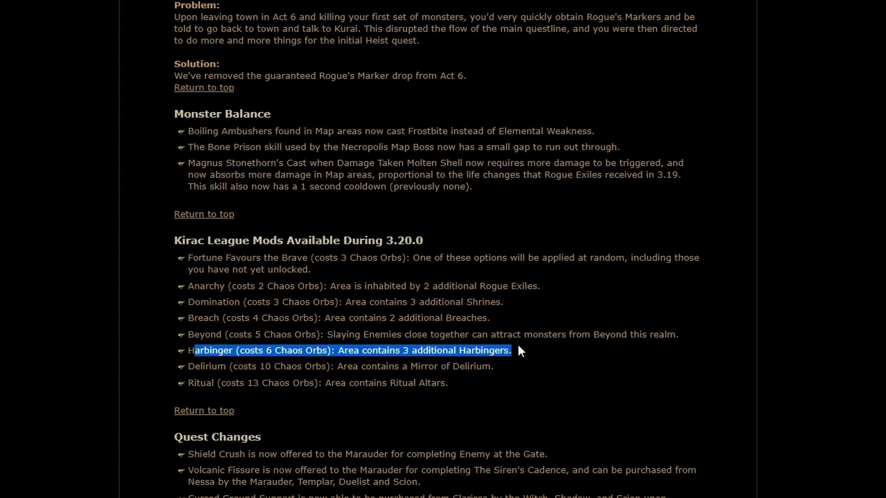
mouse_move(77, 316)
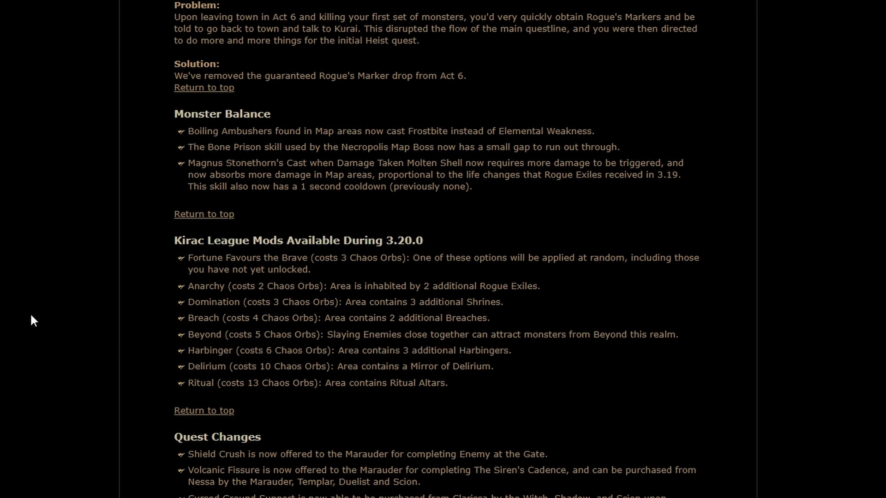
mouse_move(25, 311)
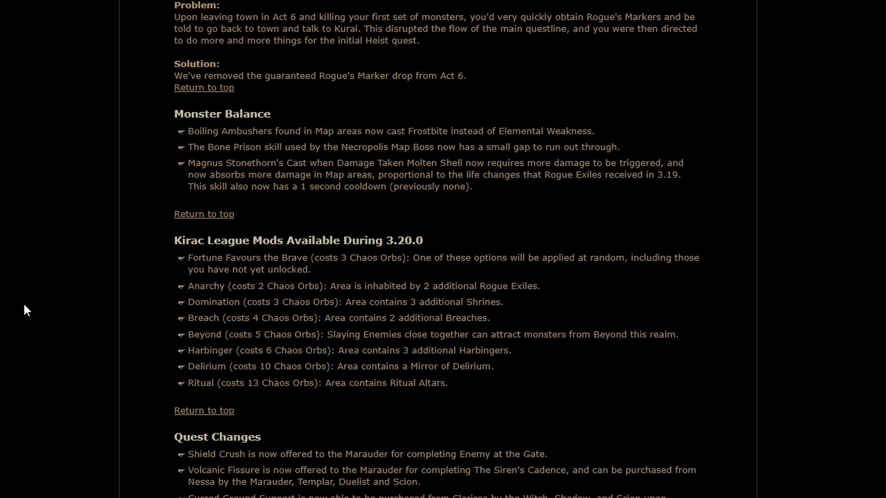
Step: Scroll ahead to the Bug Fixes section starting with the Rog base types fix and clear the highlight
scroll(down, 3)
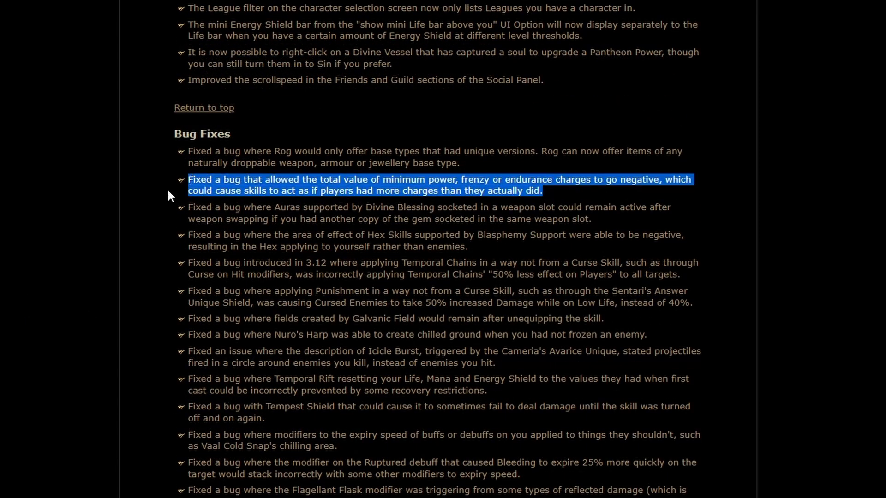
mouse_move(57, 222)
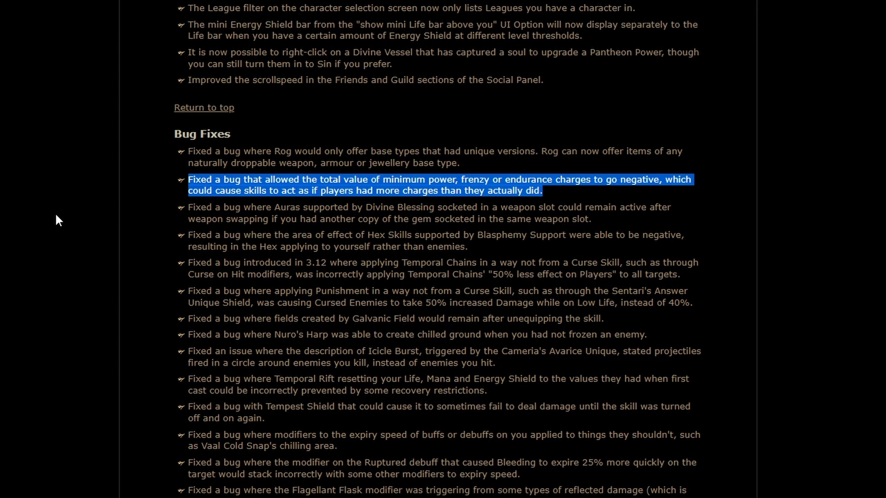
click(56, 213)
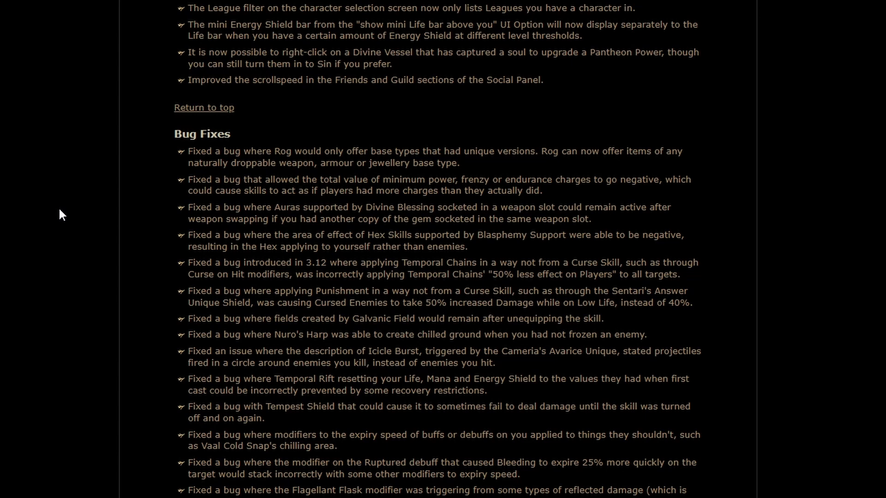
mouse_move(72, 218)
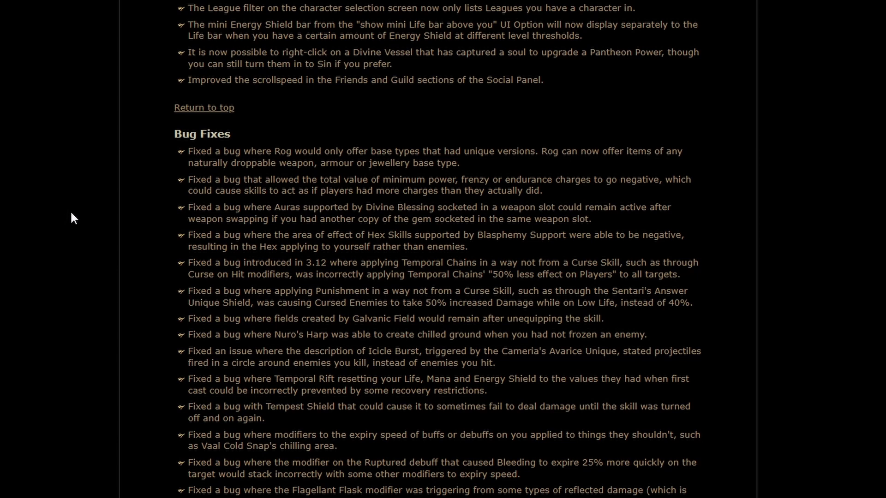
mouse_move(81, 210)
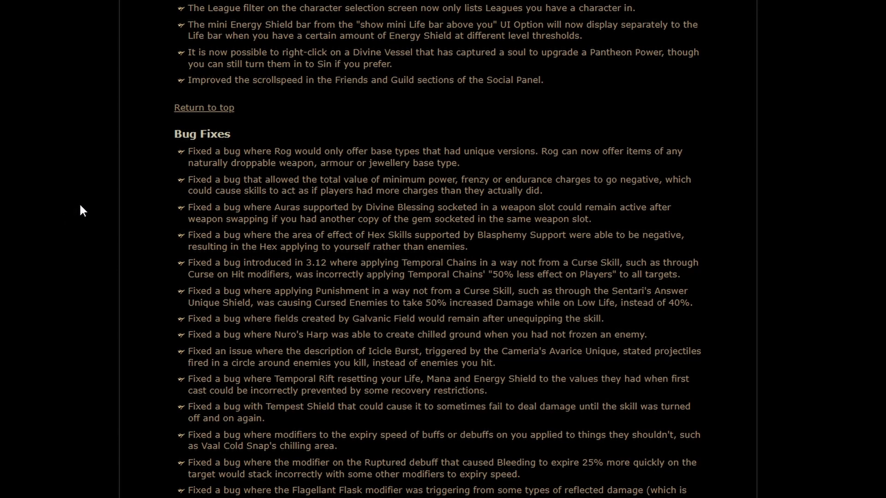
mouse_move(125, 201)
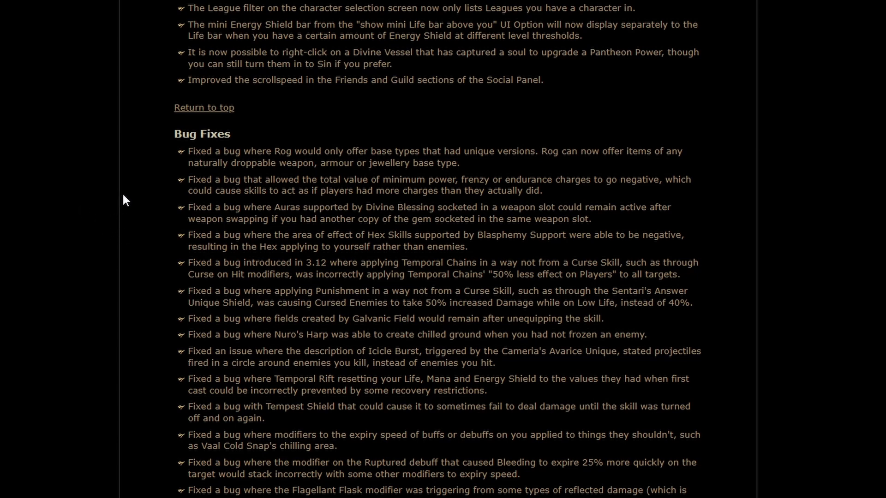
mouse_move(149, 208)
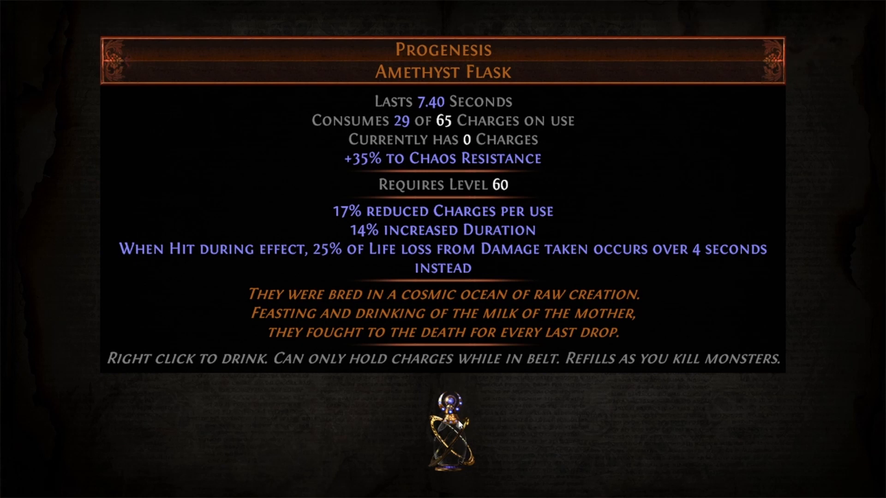
mouse_move(585, 446)
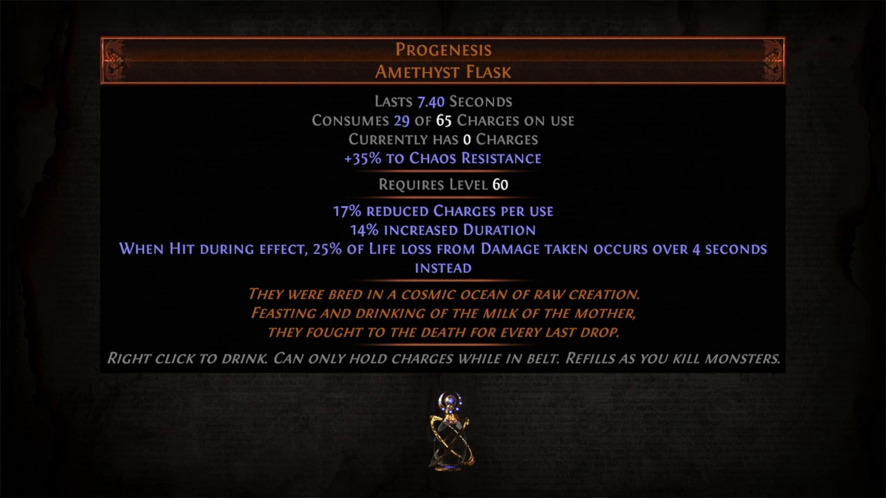
mouse_move(576, 271)
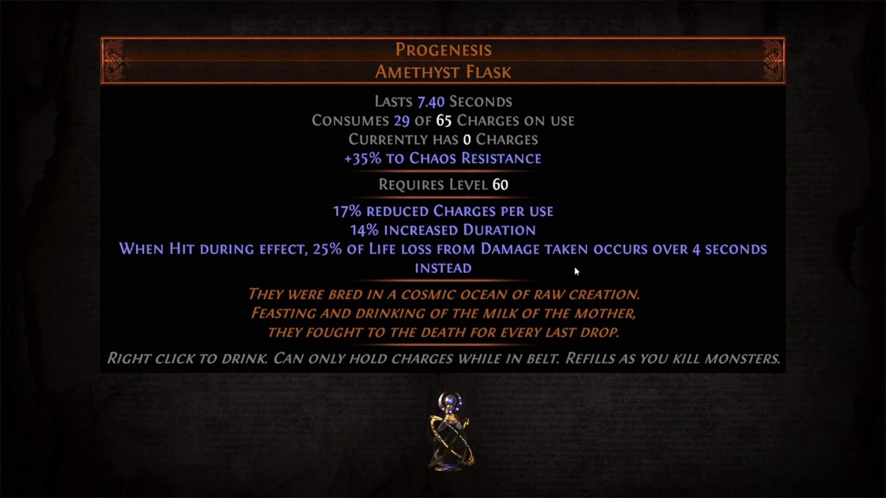